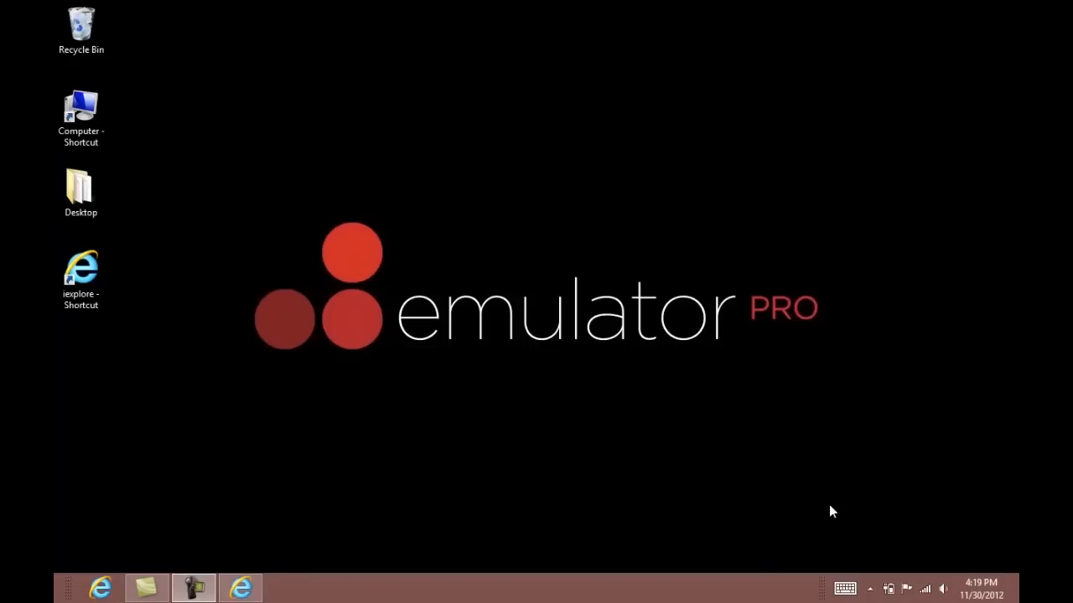
mouse_move(818, 504)
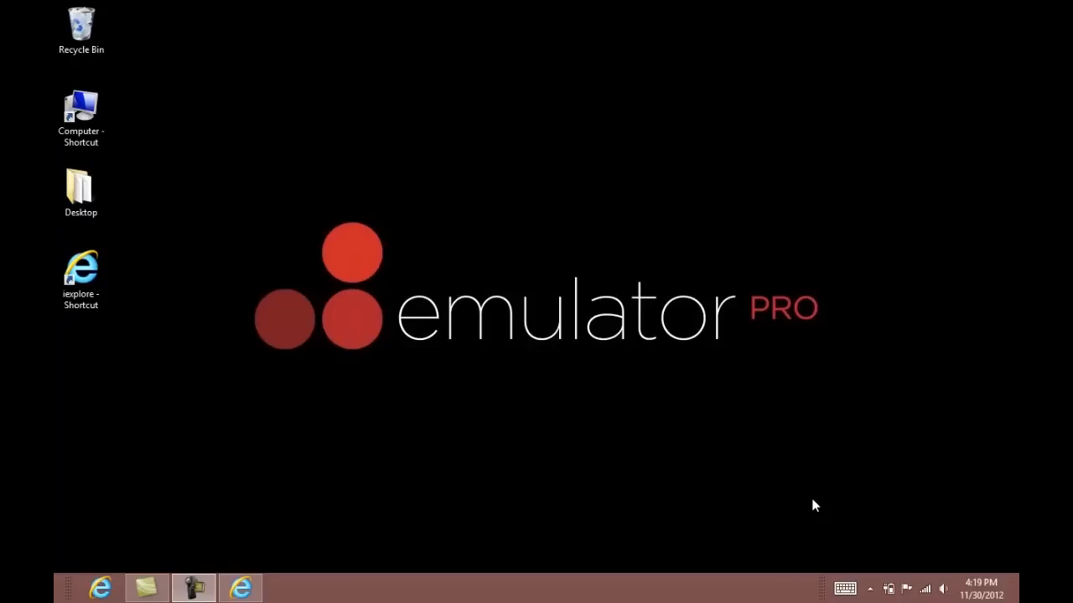
mouse_move(717, 496)
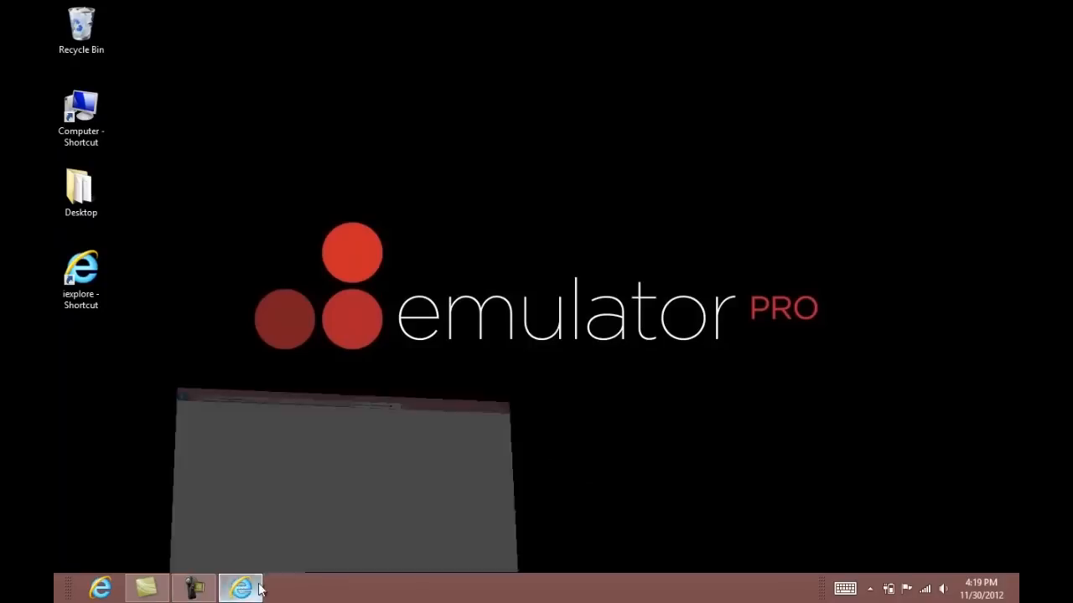
Download the Windows multi-touch DVS driver from the Drivers section and save it to disk.
click(241, 586)
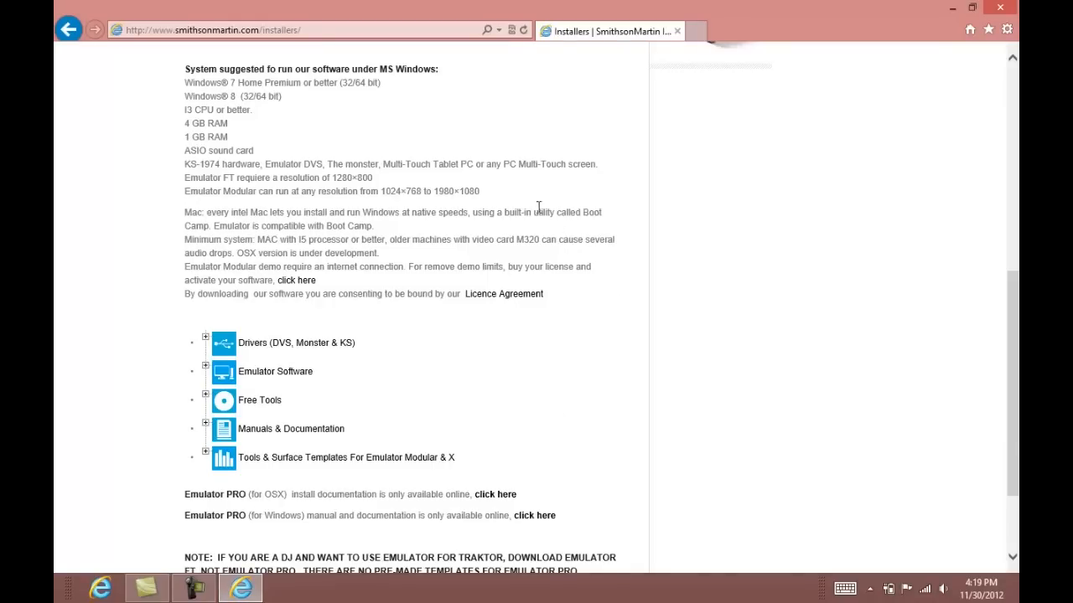
mouse_move(318, 310)
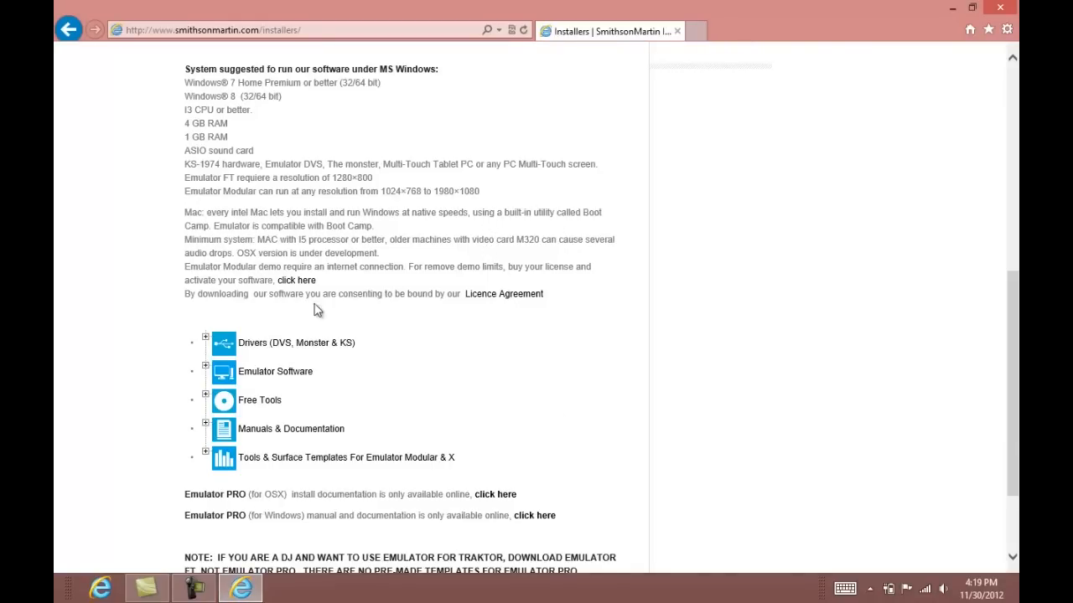
click(204, 342)
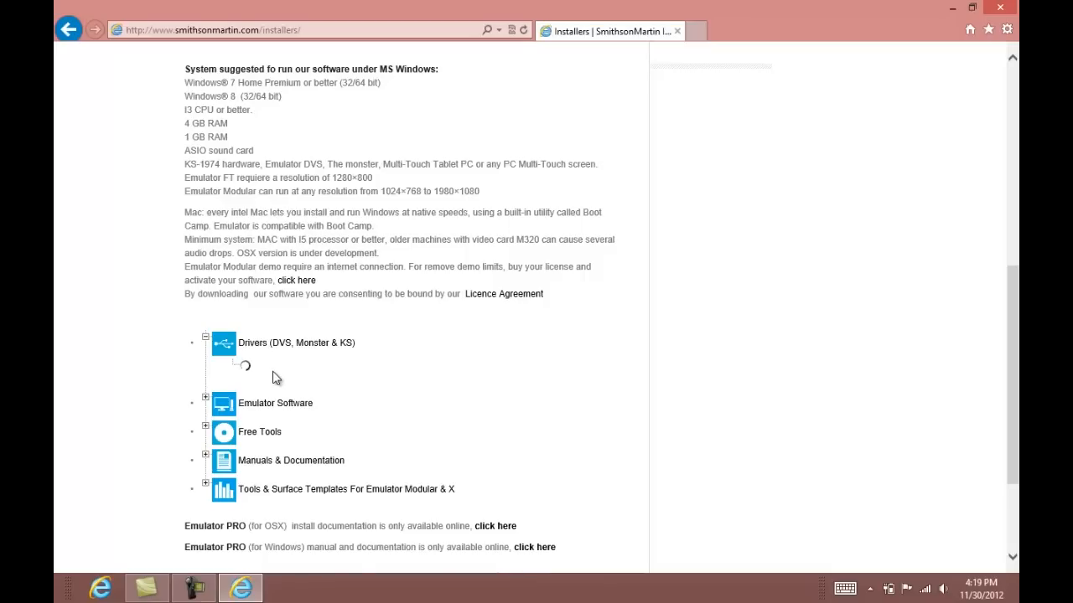
click(204, 337)
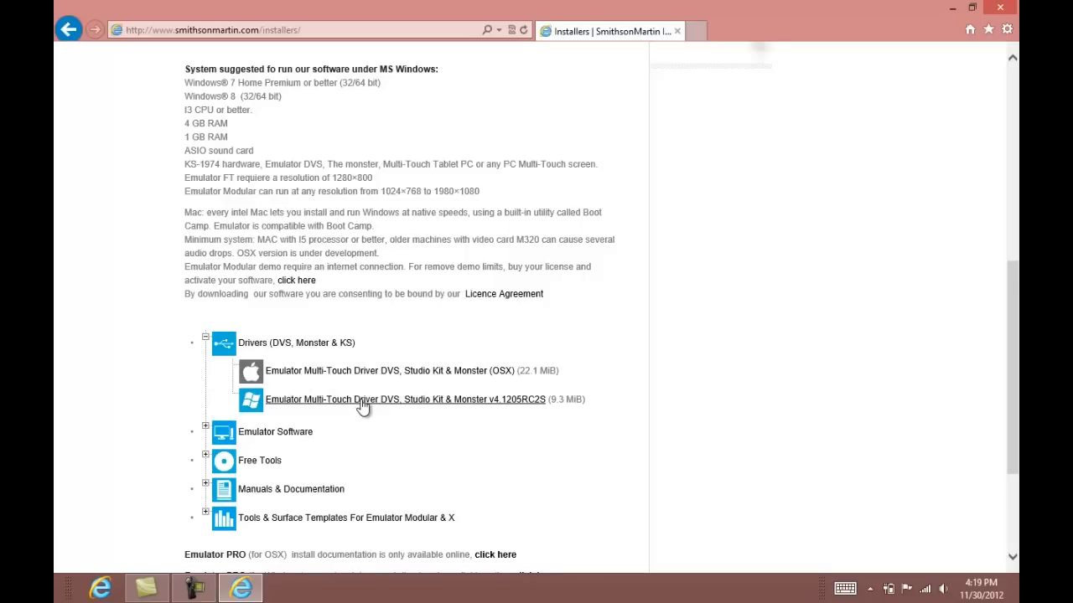
click(406, 399)
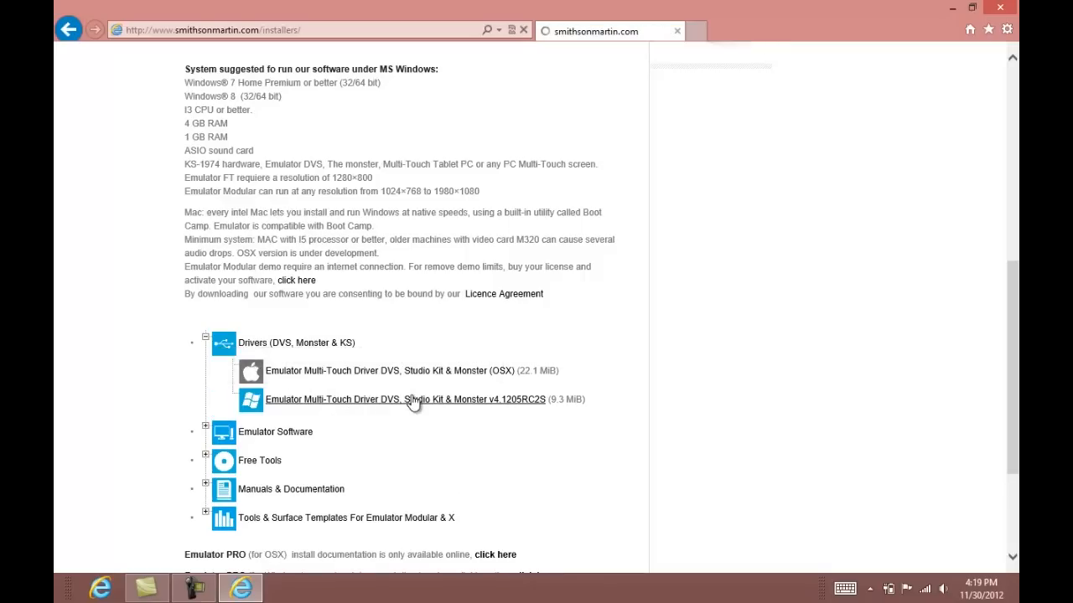
click(405, 399)
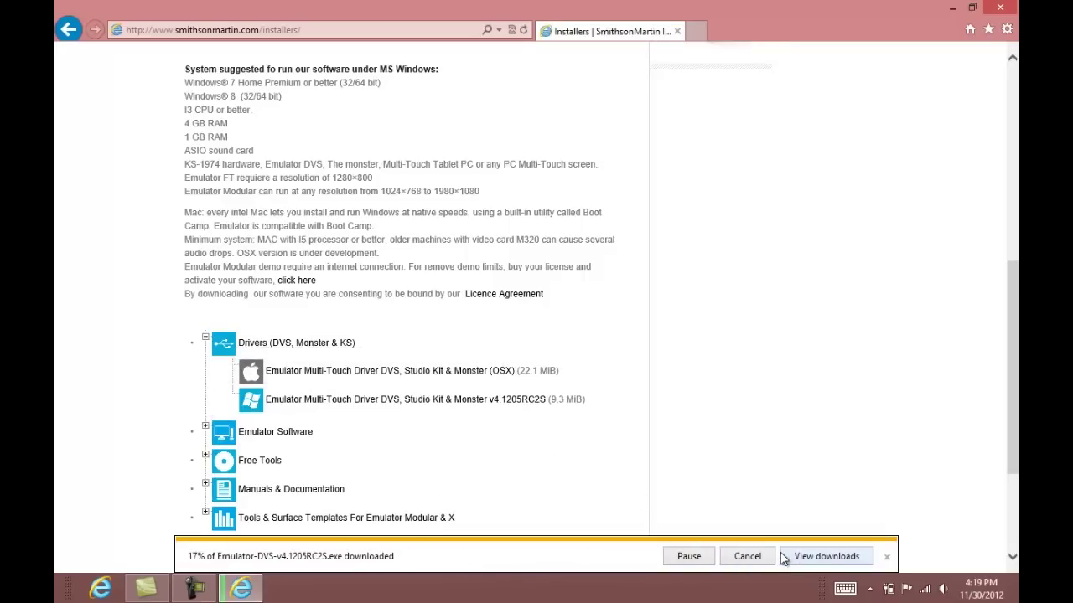
Download and save the Emulator FT v1.6.1b installer for Traktor Pro 2.5.x.
click(205, 433)
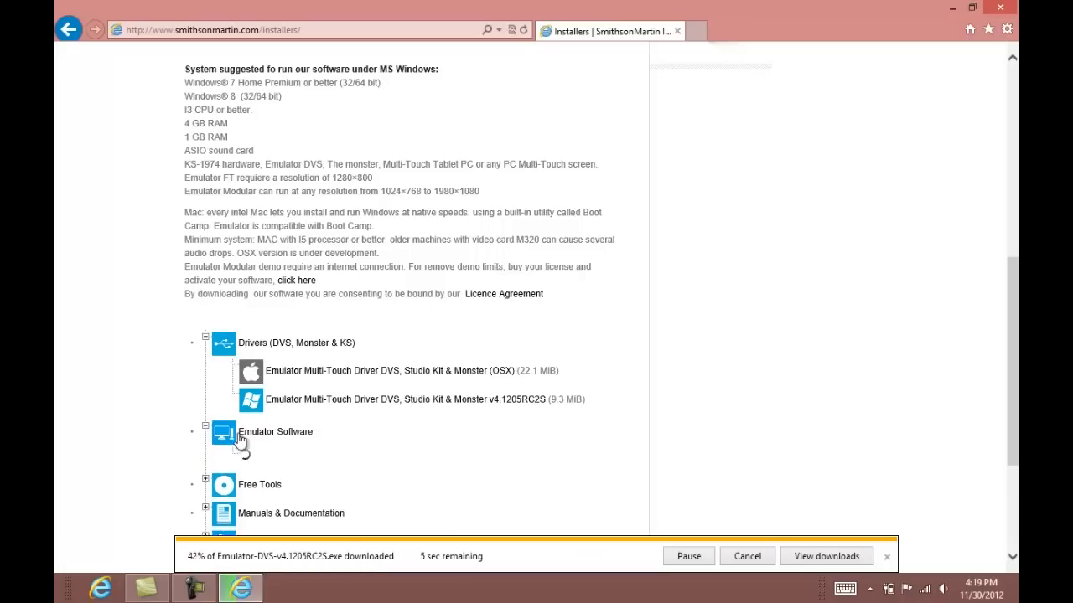
click(206, 433)
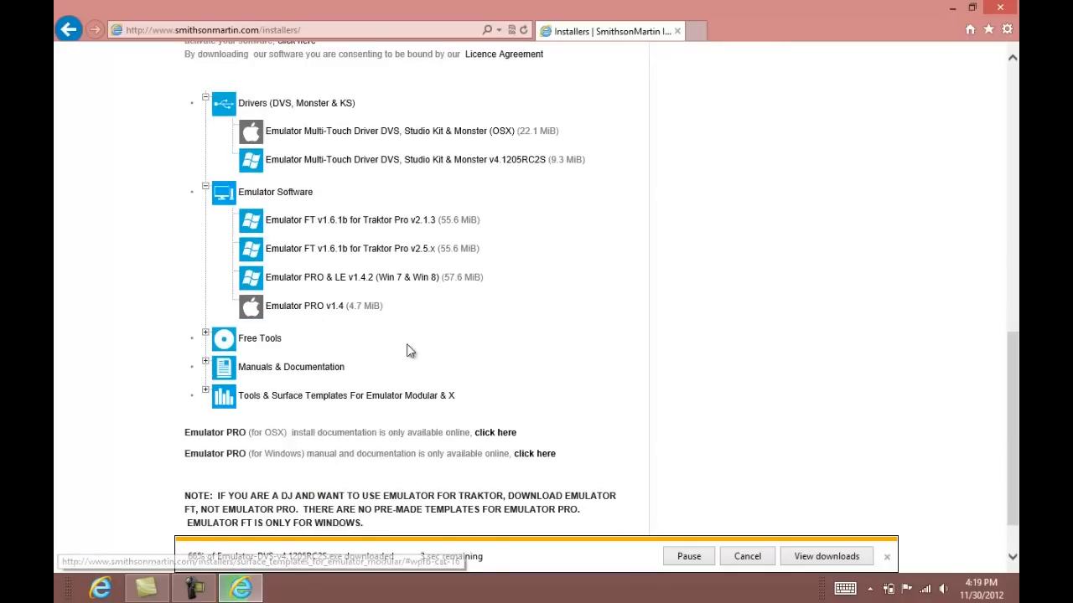
mouse_move(365, 248)
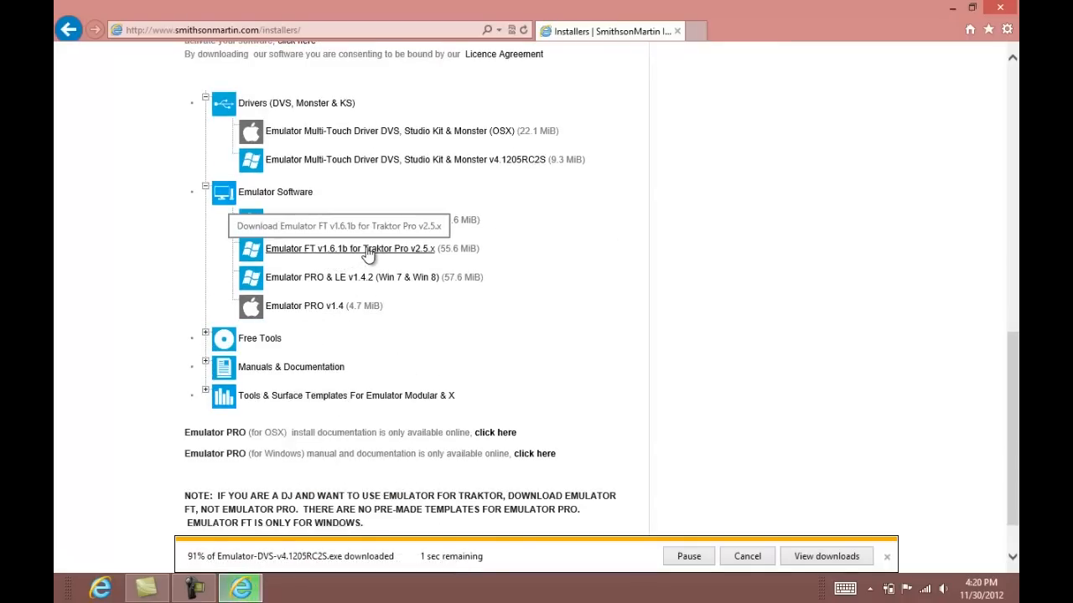
click(350, 248)
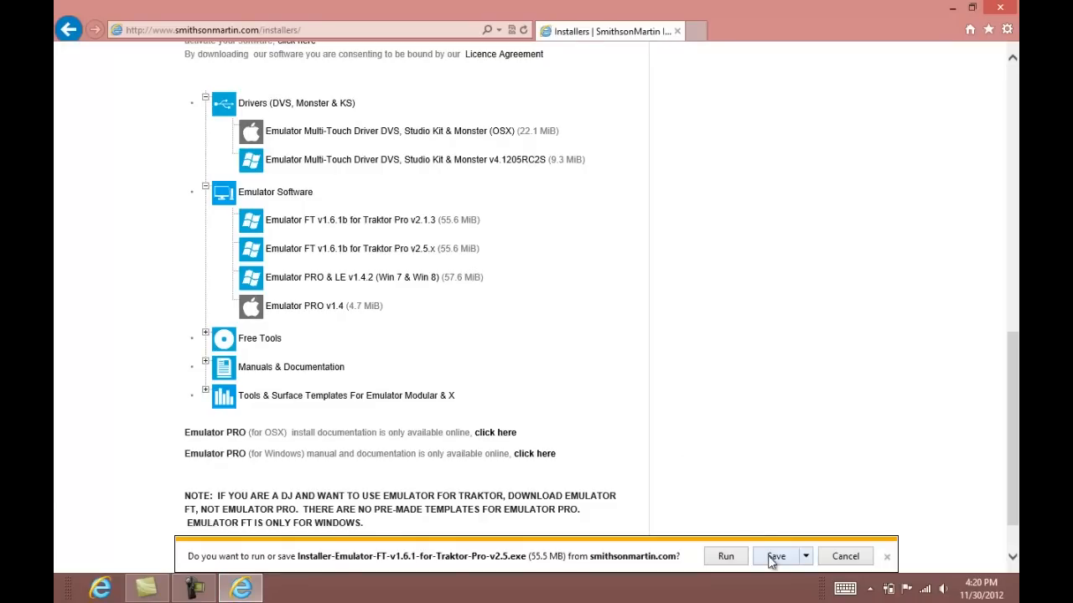
click(775, 556)
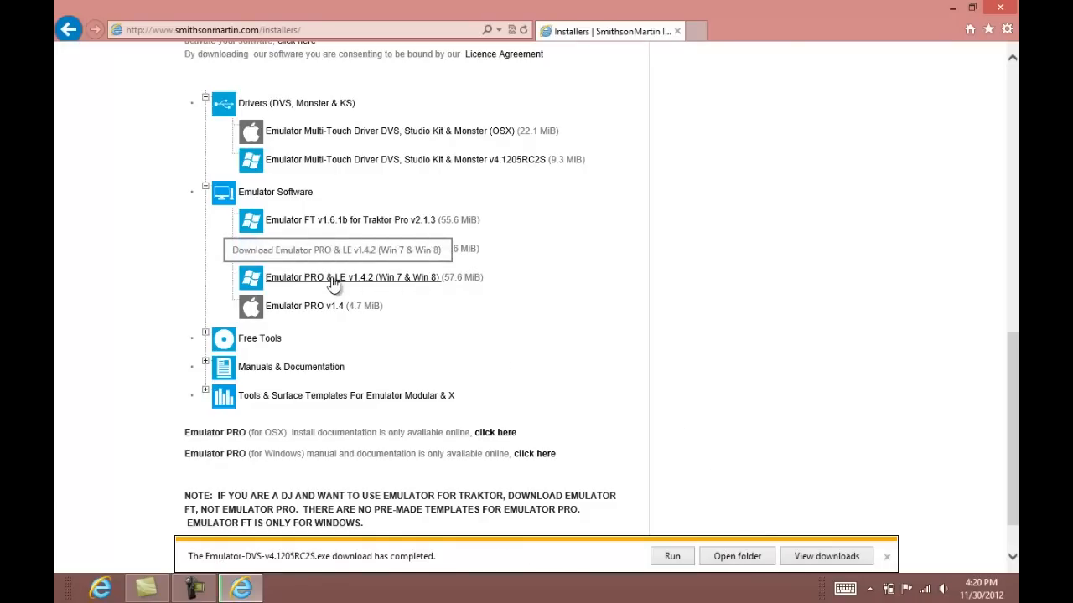
Download and save the Emulator PRO & LE v1.4.2 installer.
click(352, 278)
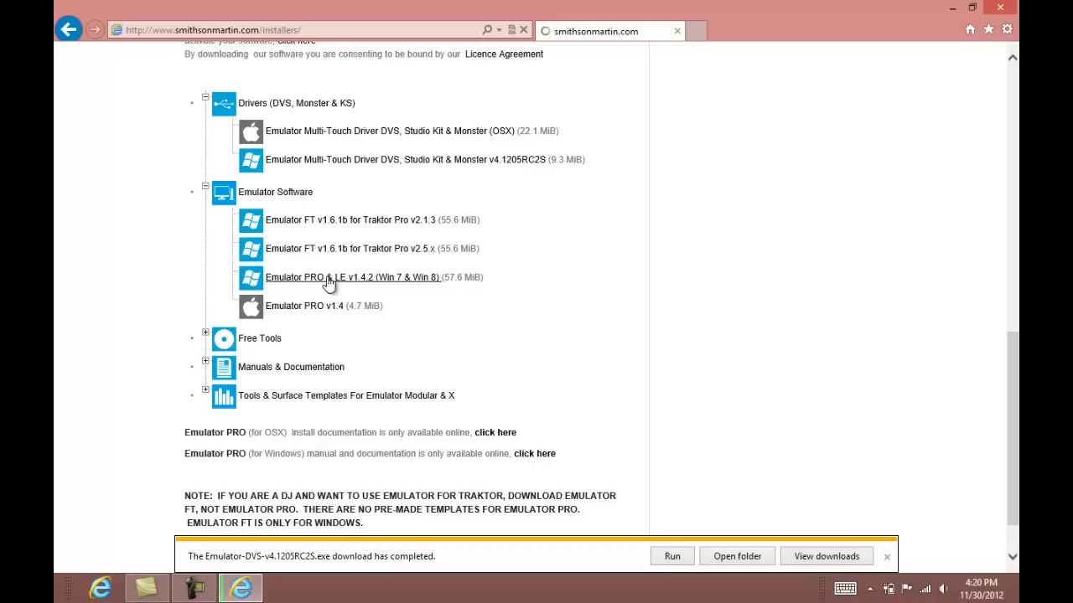
click(350, 277)
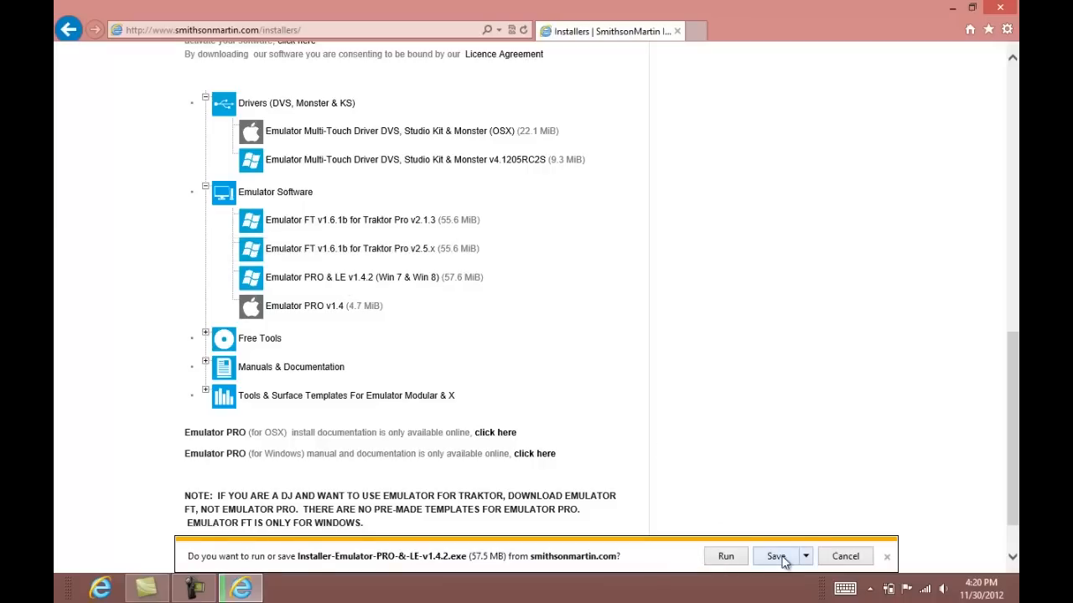
click(774, 557)
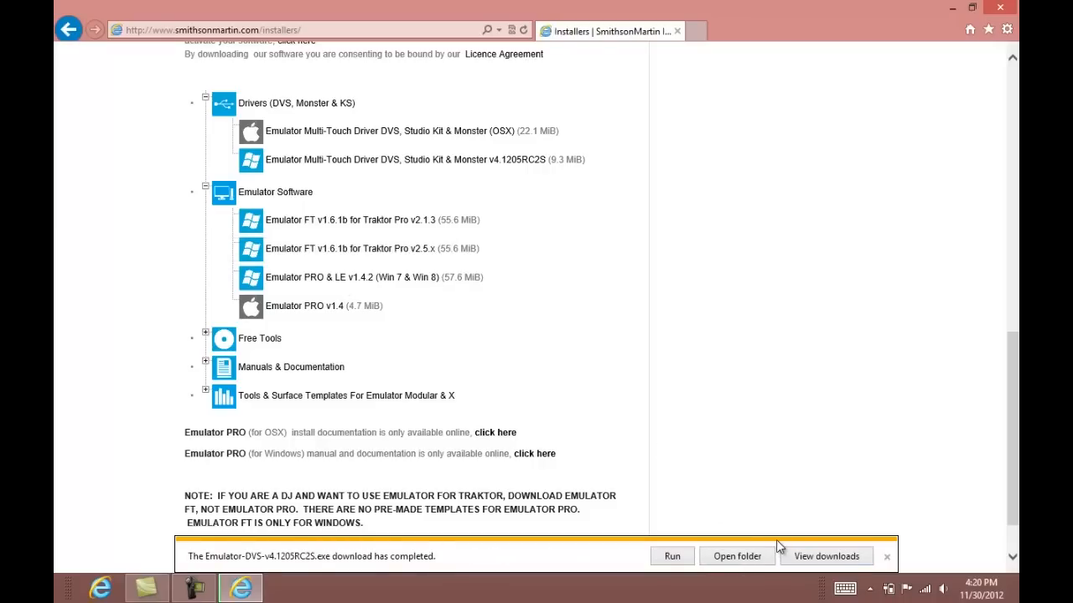
mouse_move(327, 394)
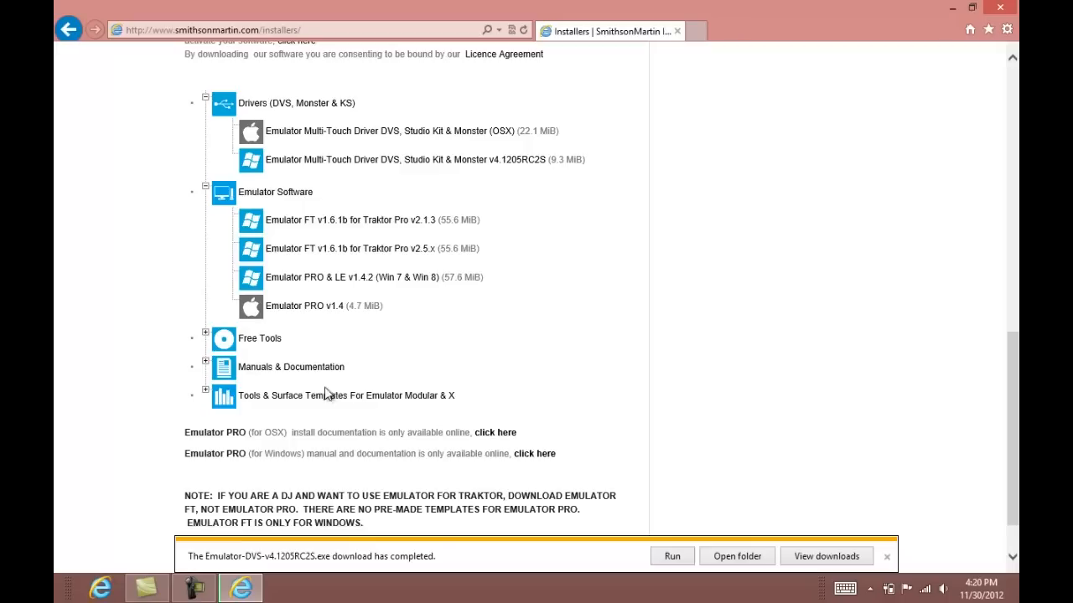
mouse_move(208, 399)
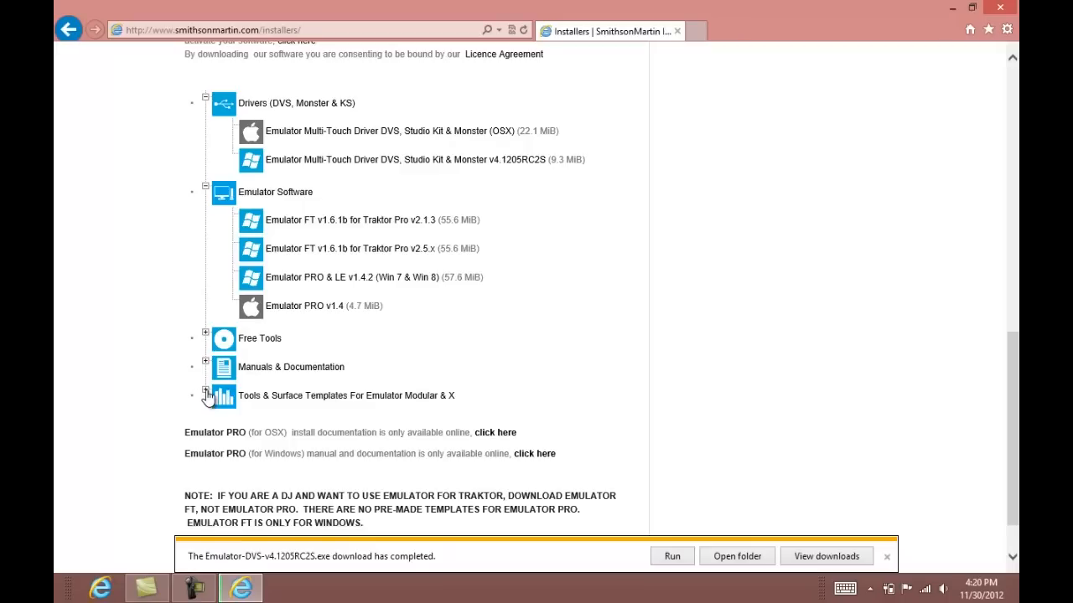
Download and save the Traktor 4 Decks Template (1920x1080) from Tools & Surface Templates.
click(205, 396)
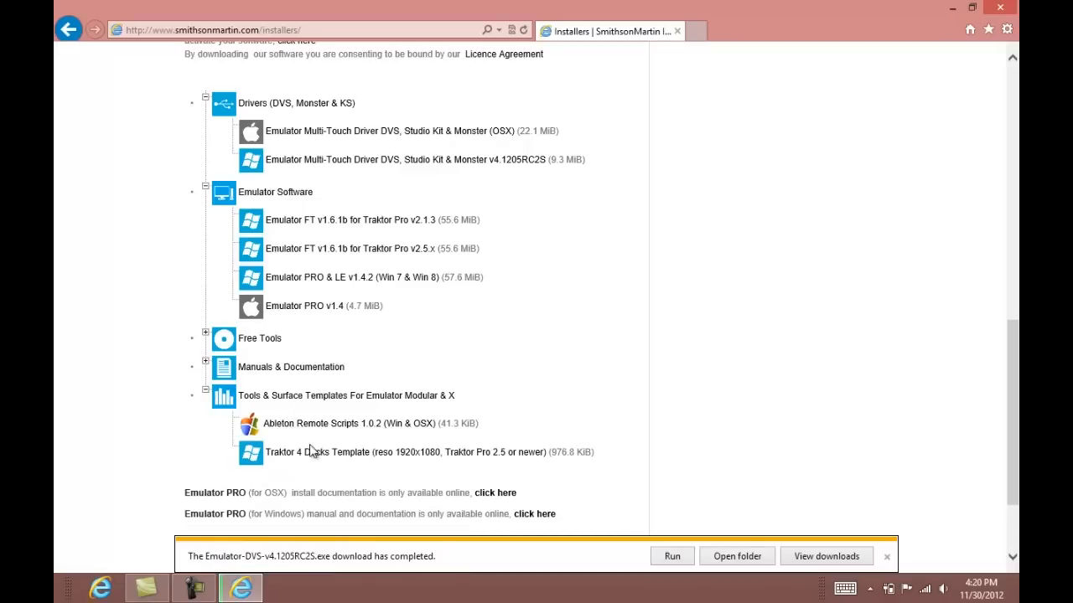
mouse_move(364, 459)
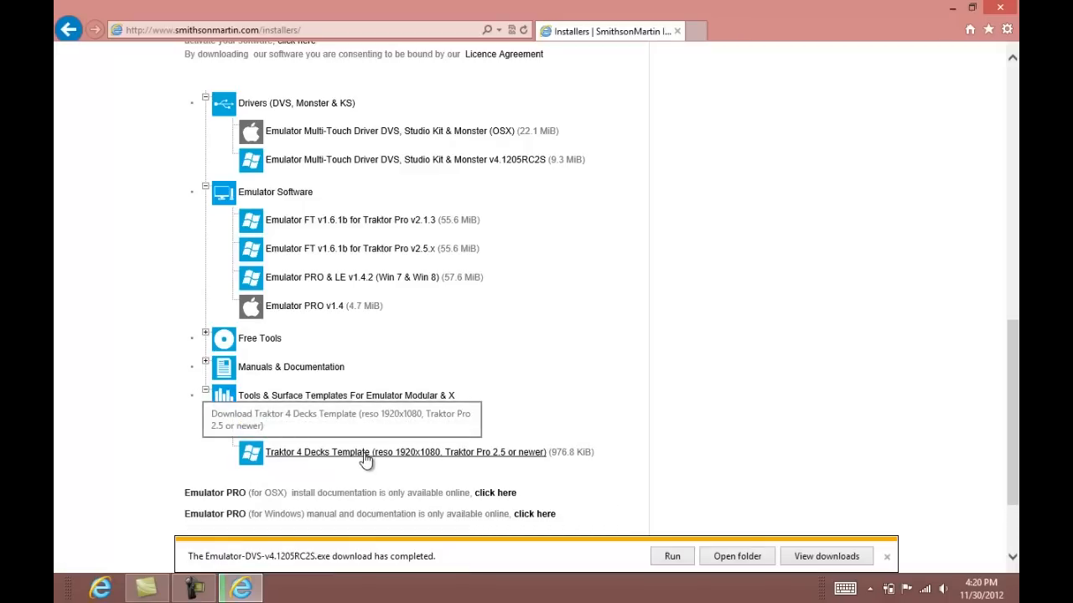
click(405, 452)
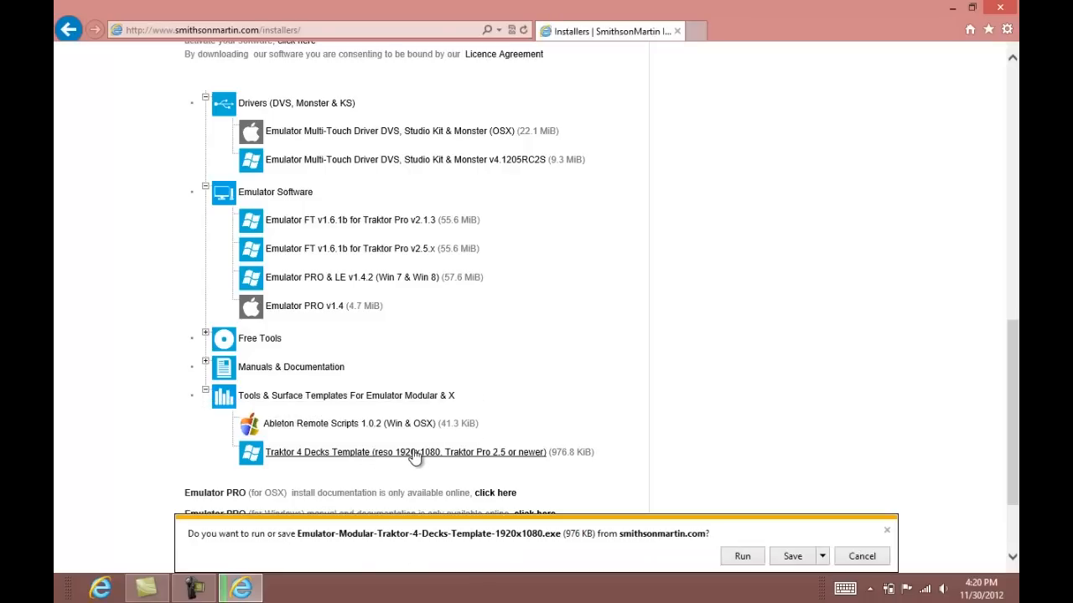
mouse_move(764, 553)
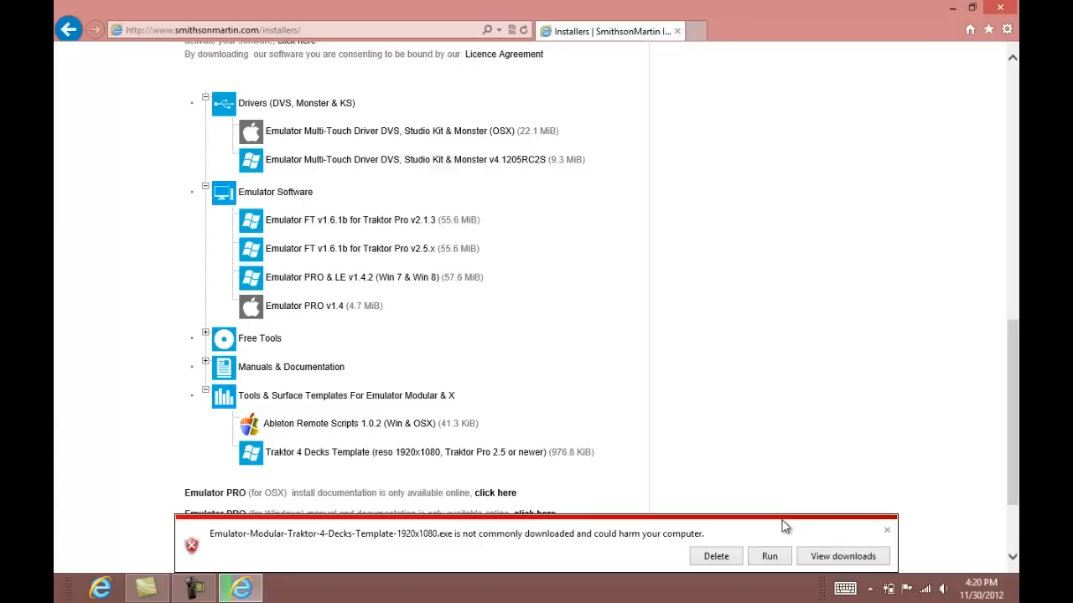
mouse_move(841, 556)
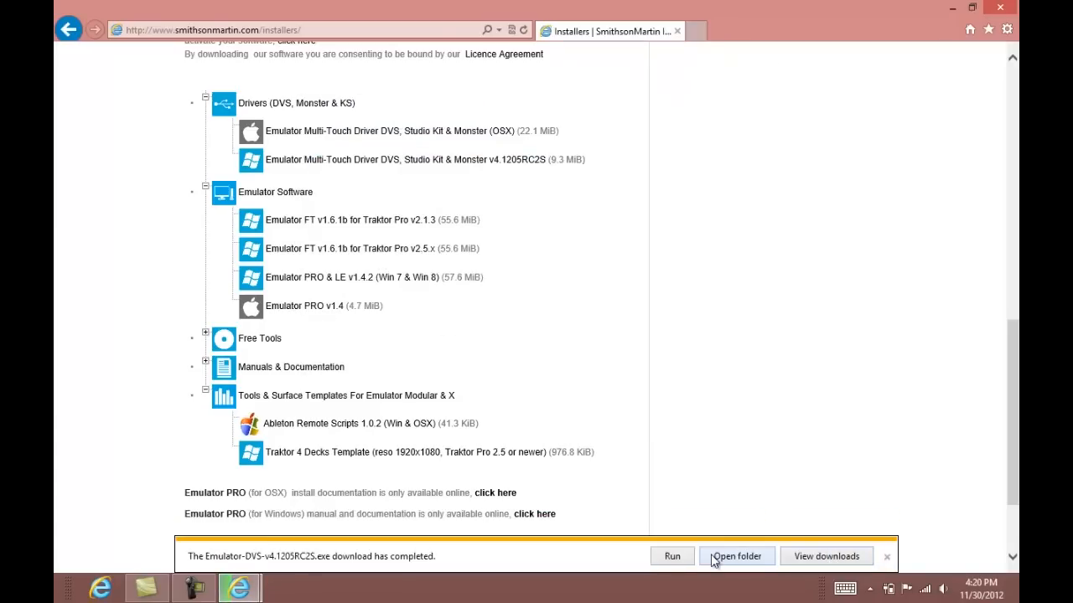
mouse_move(716, 503)
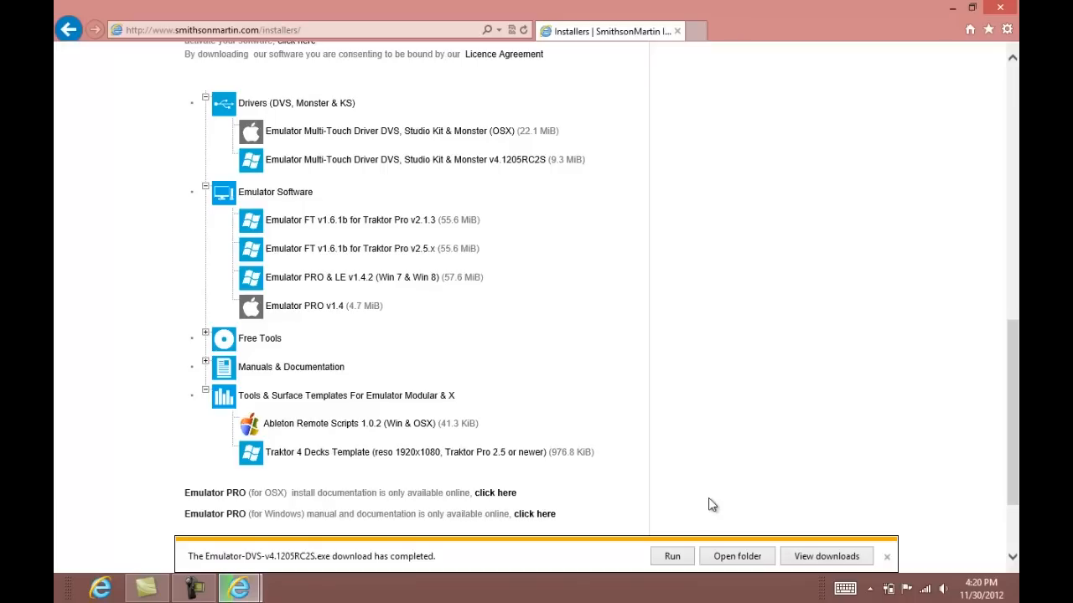
mouse_move(684, 508)
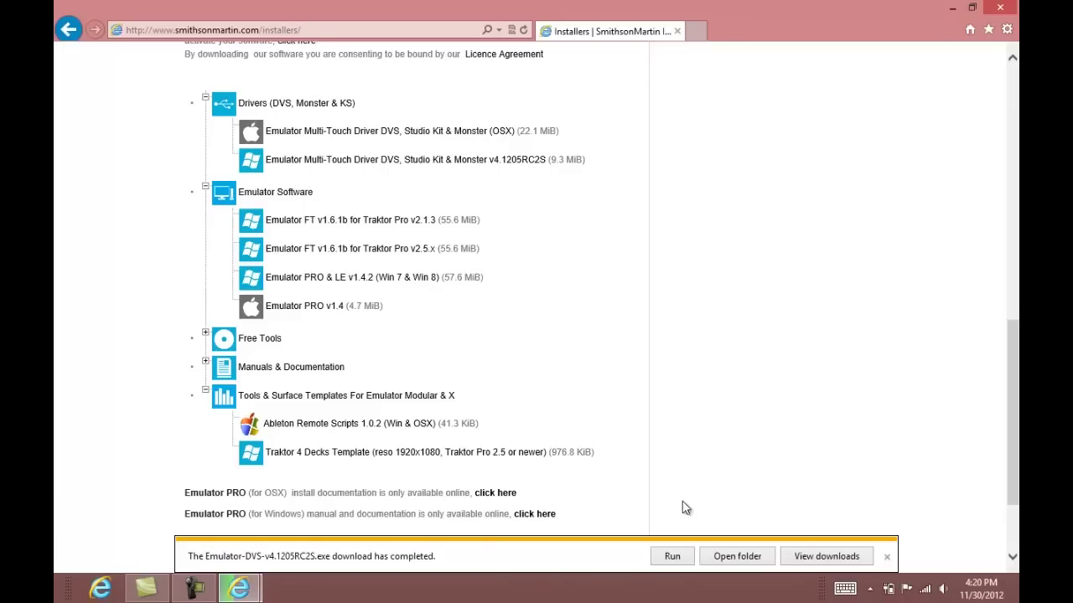
mouse_move(241, 513)
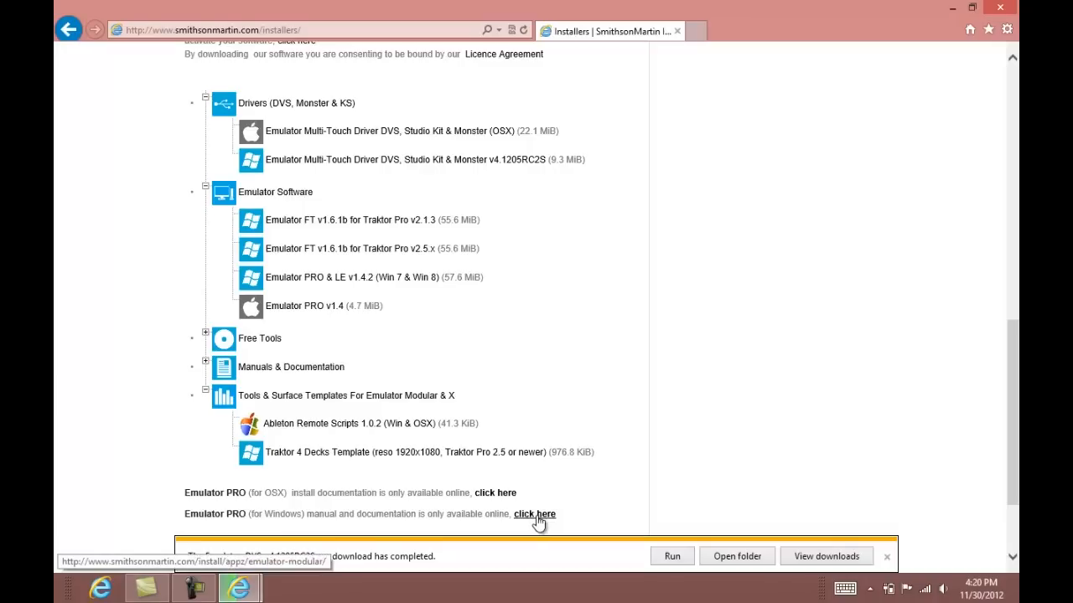
mouse_move(637, 507)
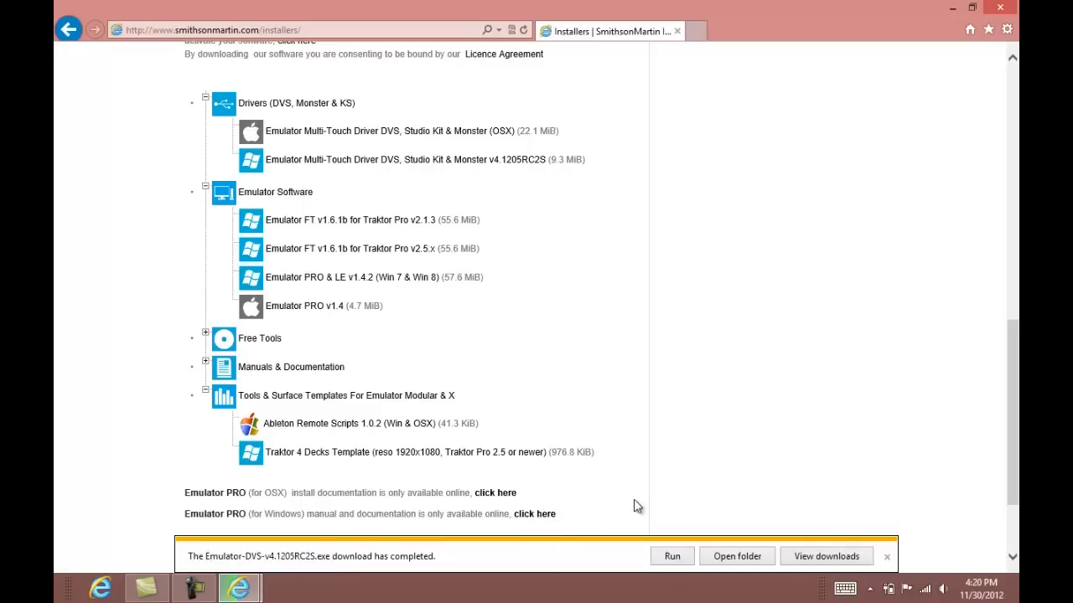
click(736, 556)
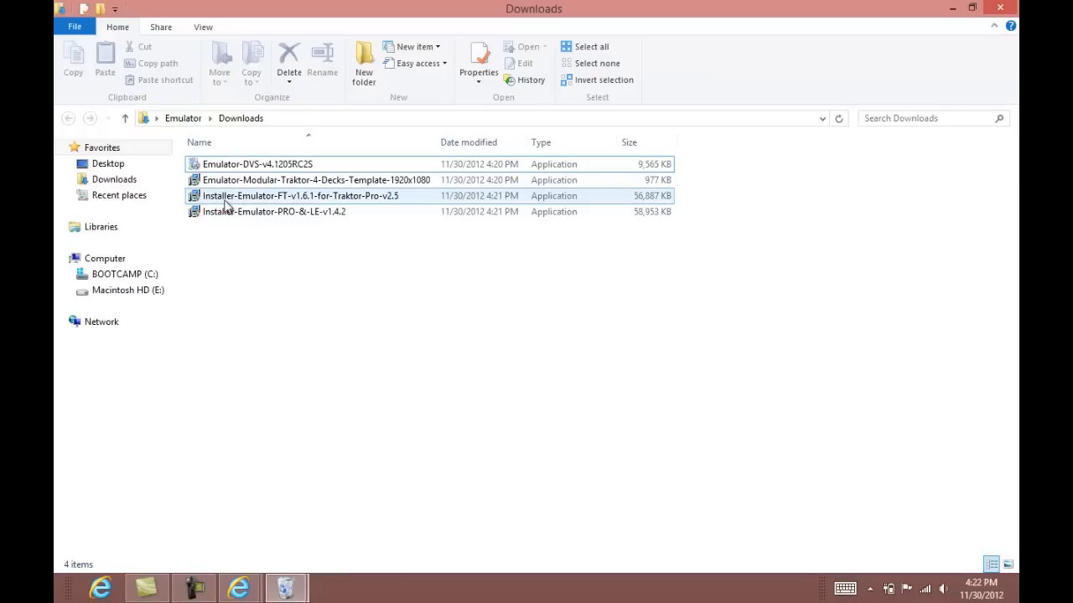
mouse_move(293, 201)
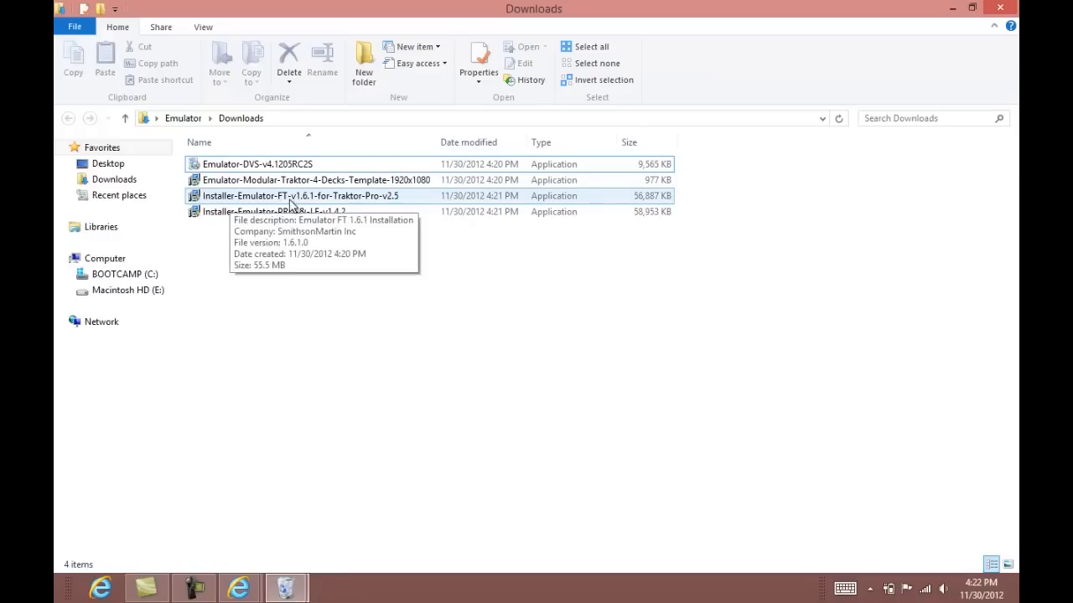
mouse_move(319, 206)
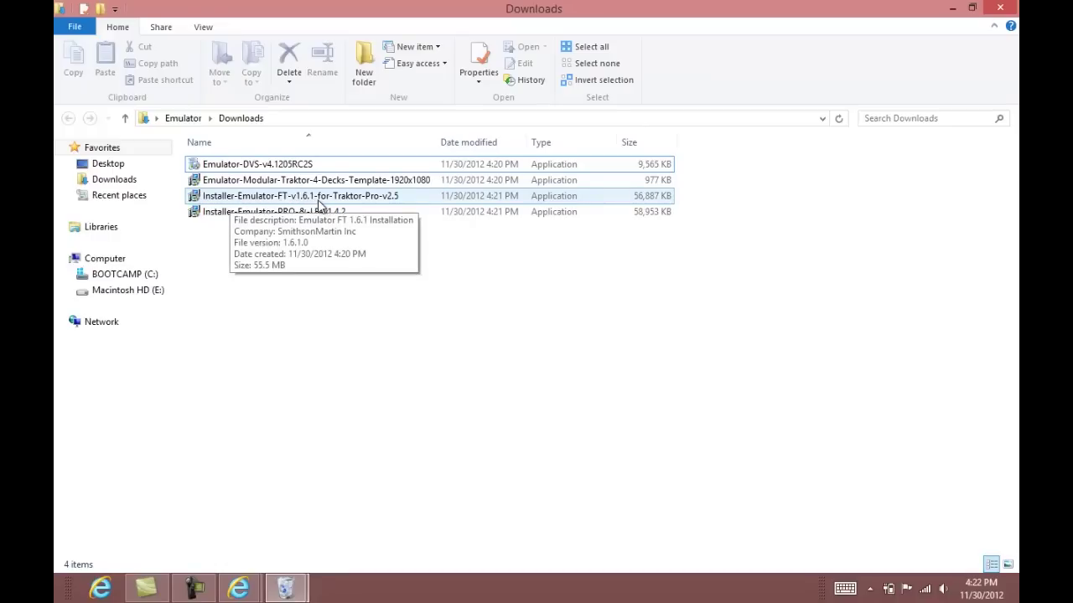
click(300, 195)
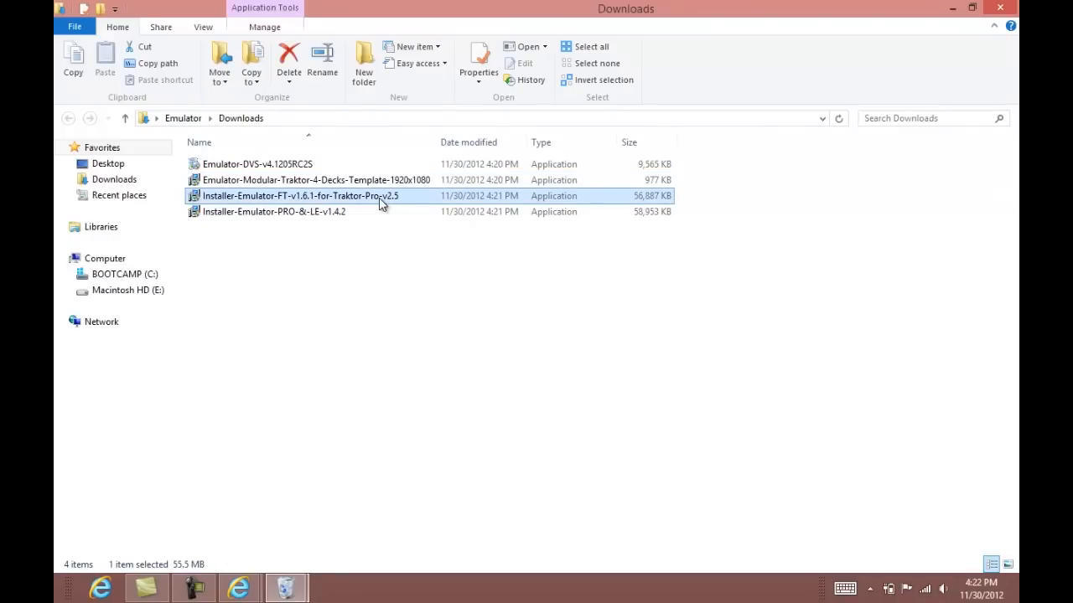
double_click(298, 194)
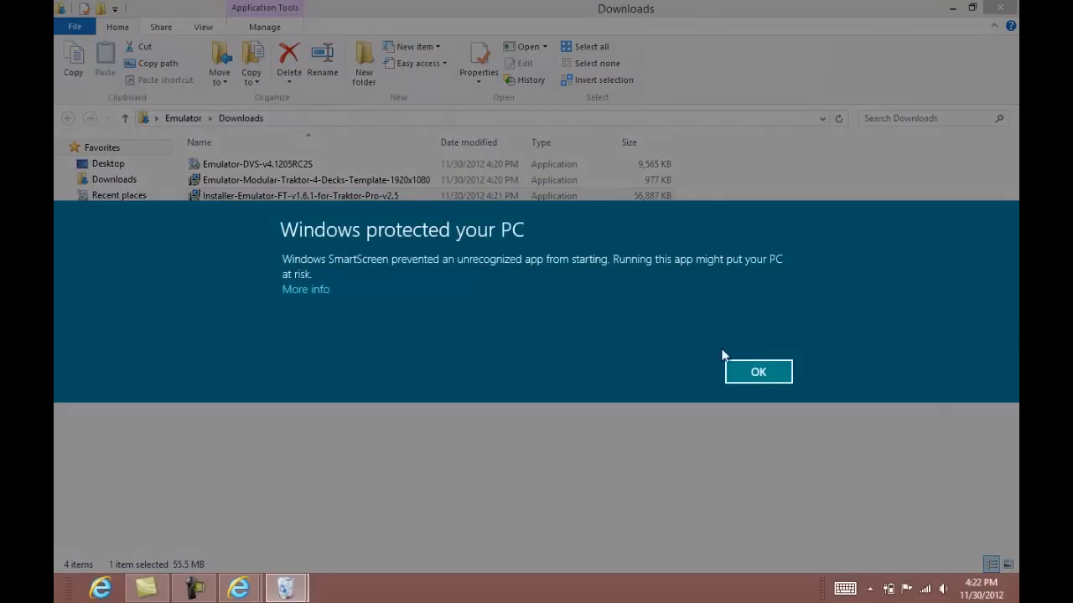
click(757, 372)
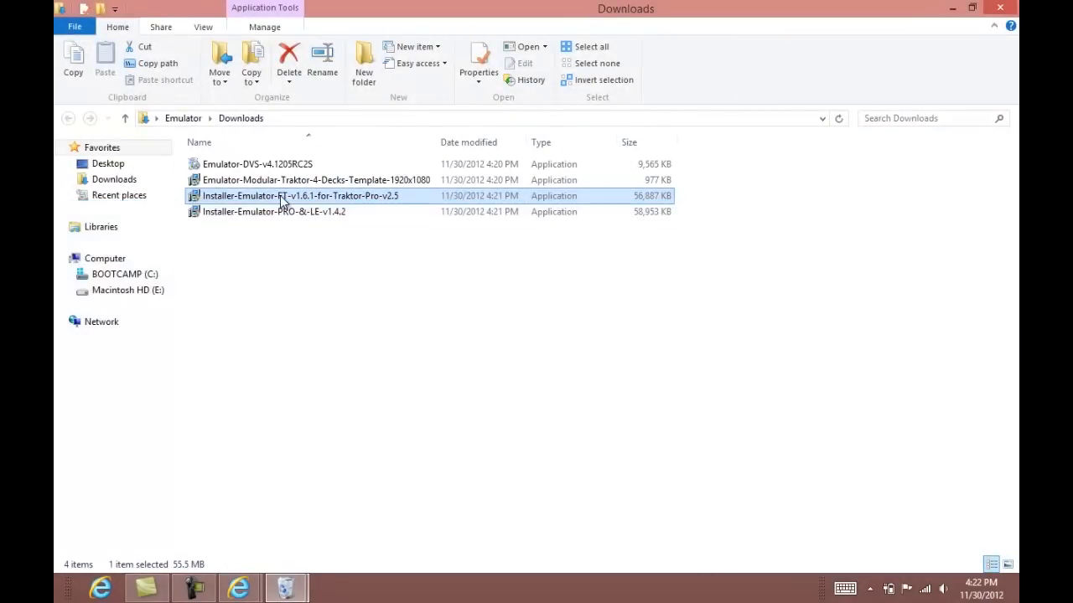
Run the Emulator FT installer to completion, choosing to restart the computer later.
double_click(298, 195)
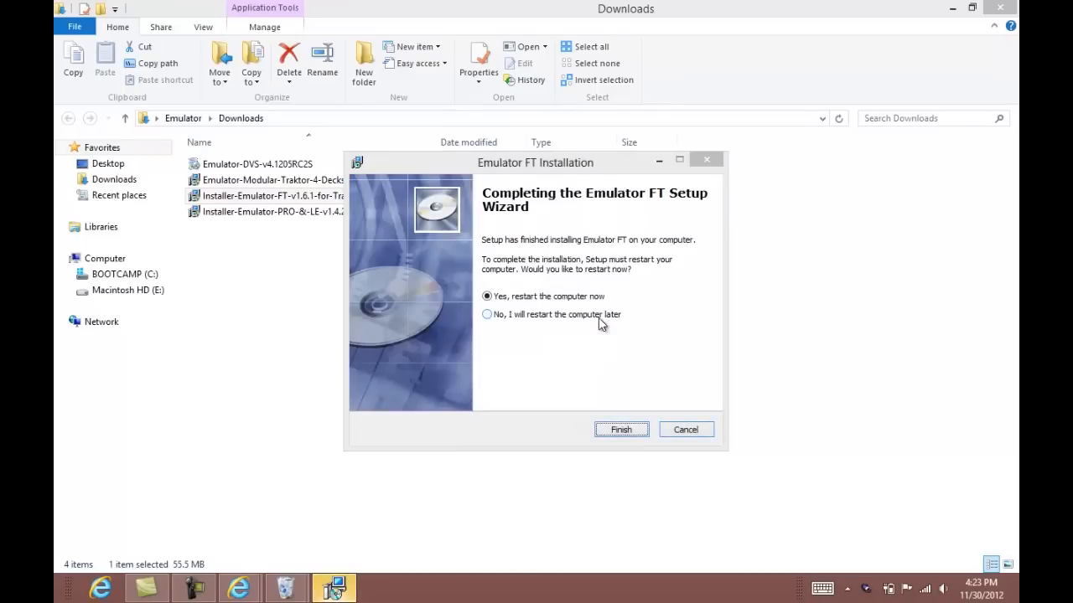
click(486, 315)
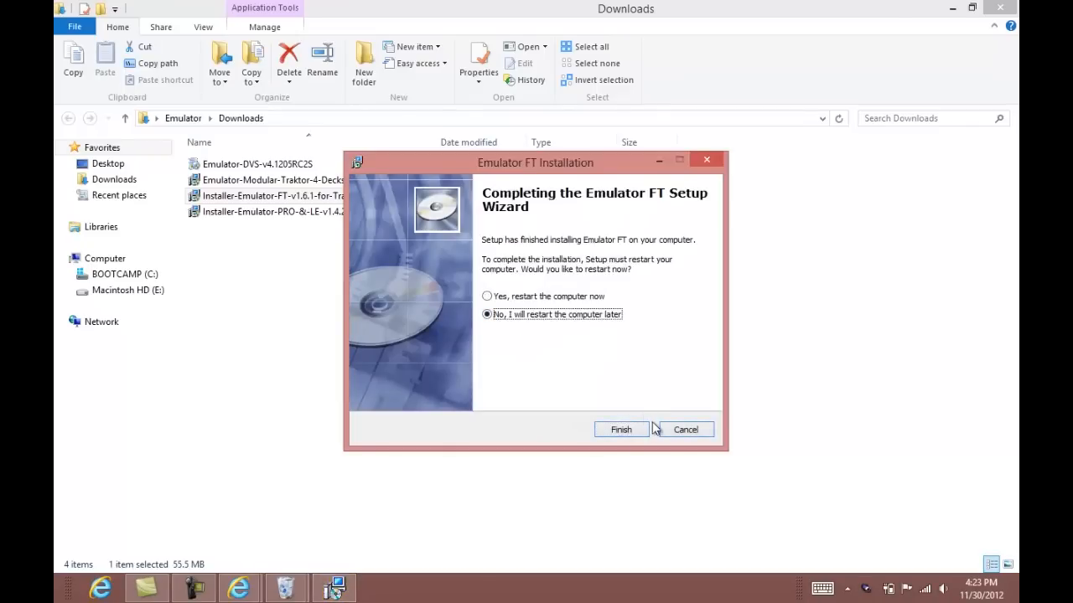
click(620, 429)
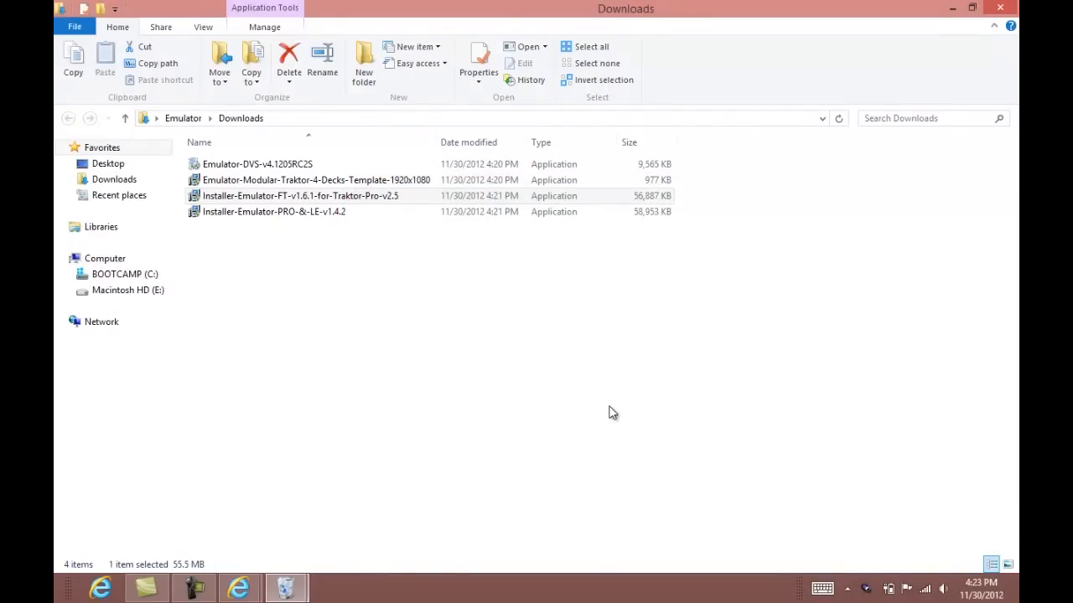
mouse_move(449, 315)
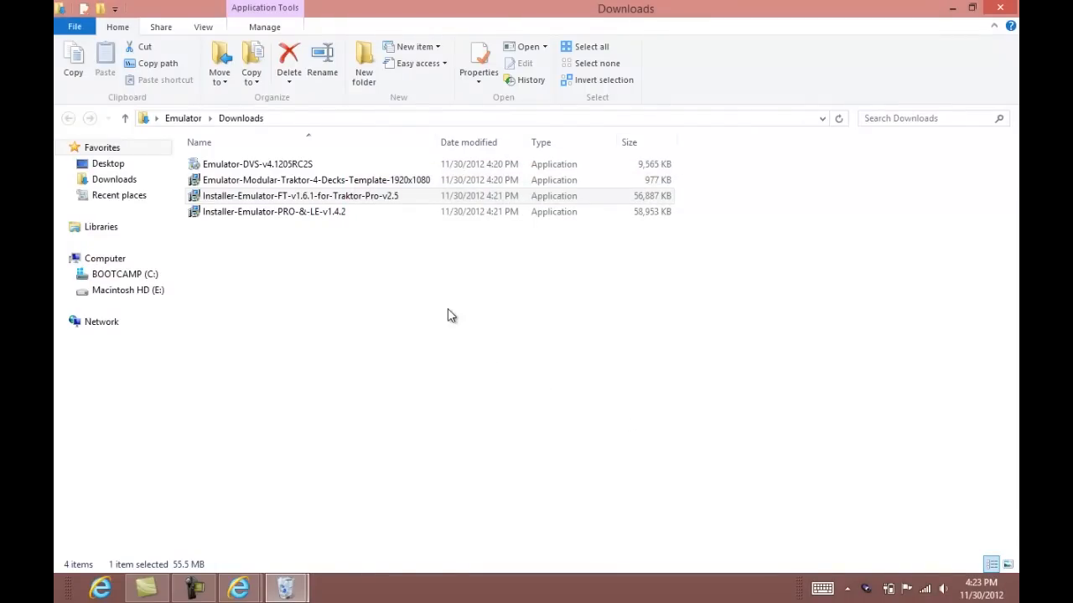
mouse_move(282, 228)
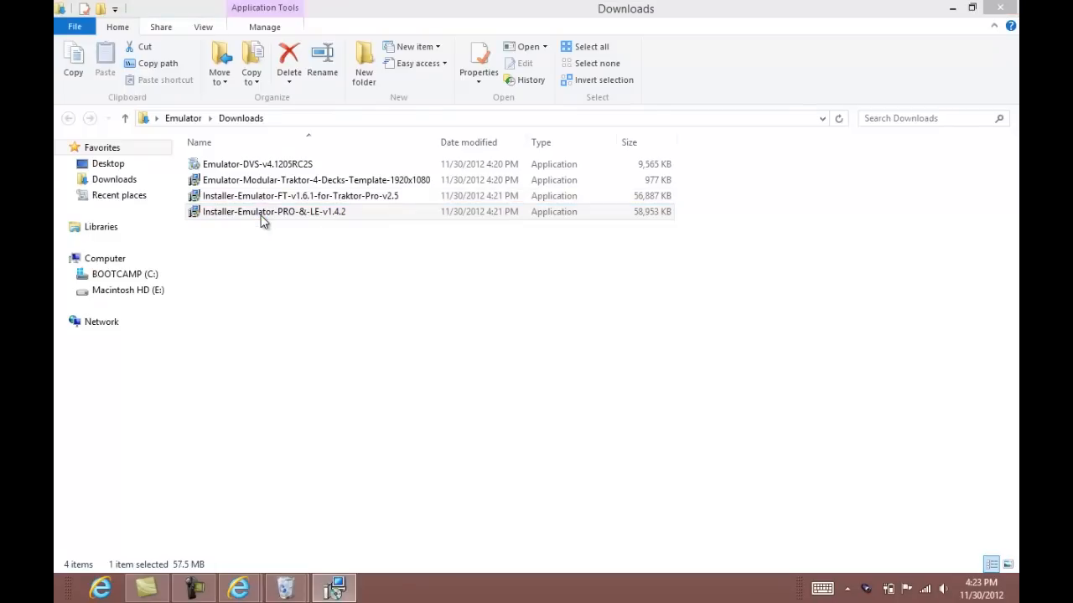
Run the Emulator PRO & LE installer to completion, choosing to restart the computer later.
double_click(273, 211)
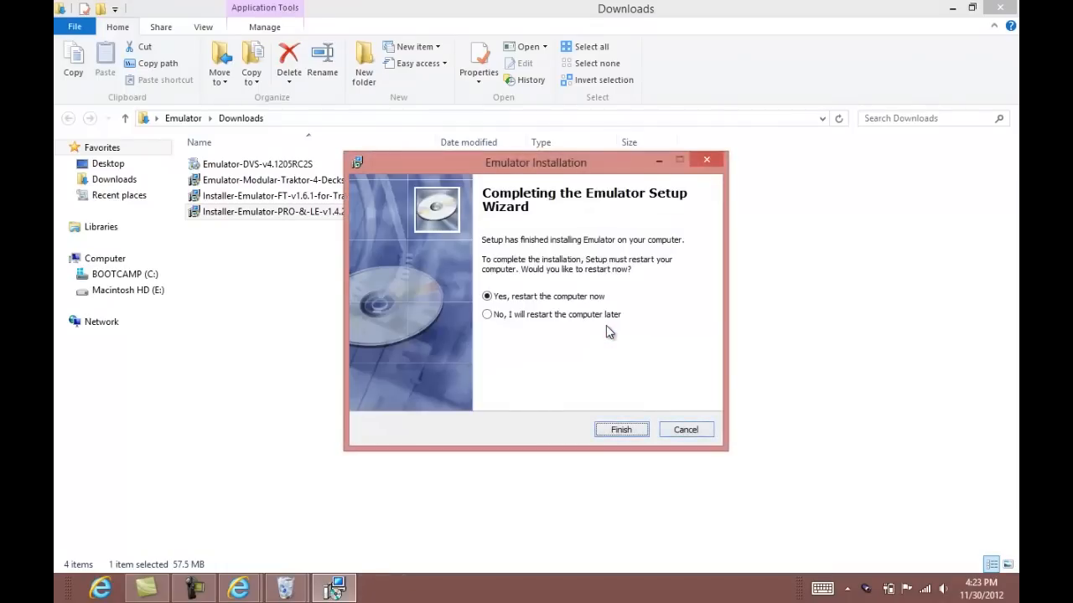
click(486, 315)
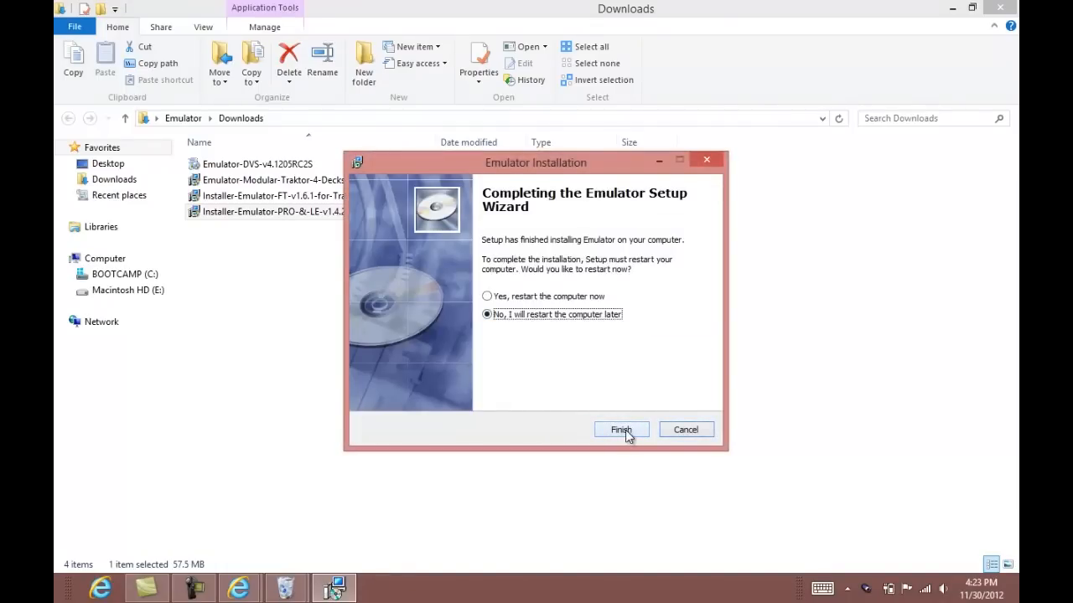
click(620, 430)
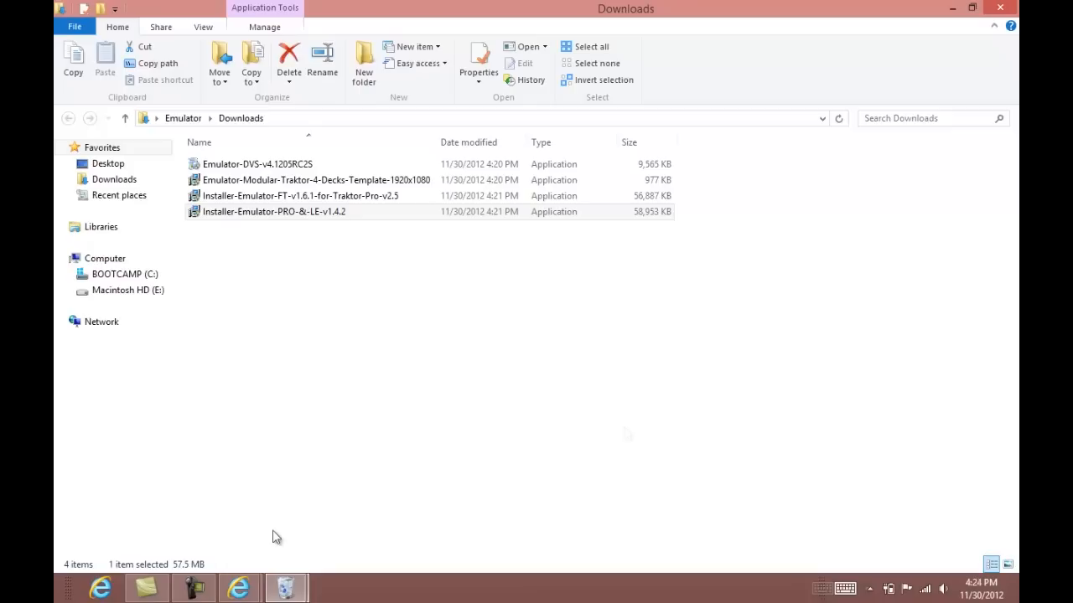
mouse_move(272, 530)
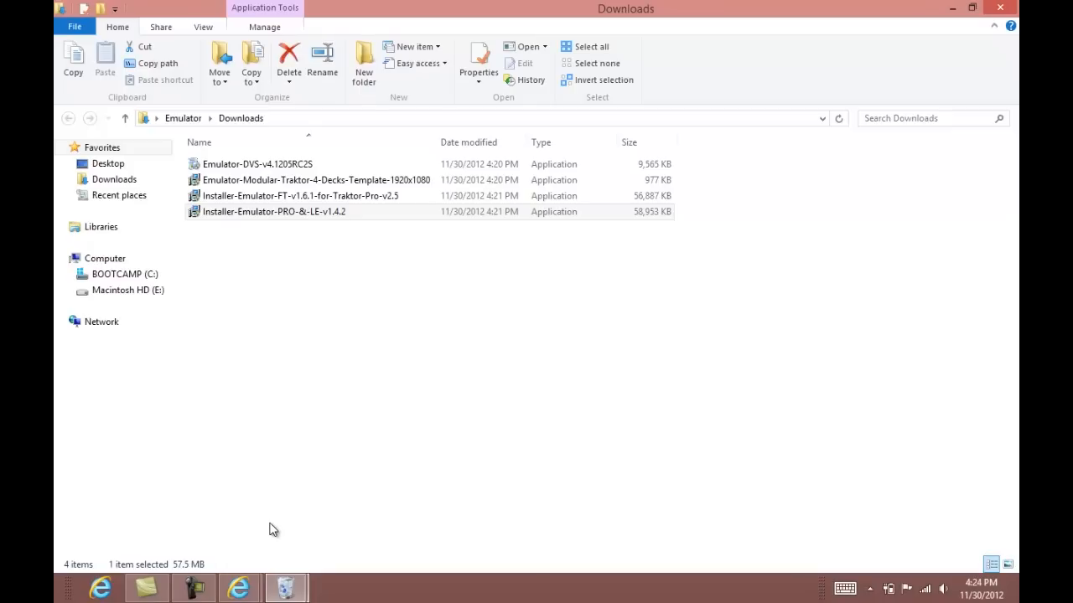
Run the 4 Decks template installer past SmartScreen and install the Traktor Pro 2.5 surface template.
click(315, 179)
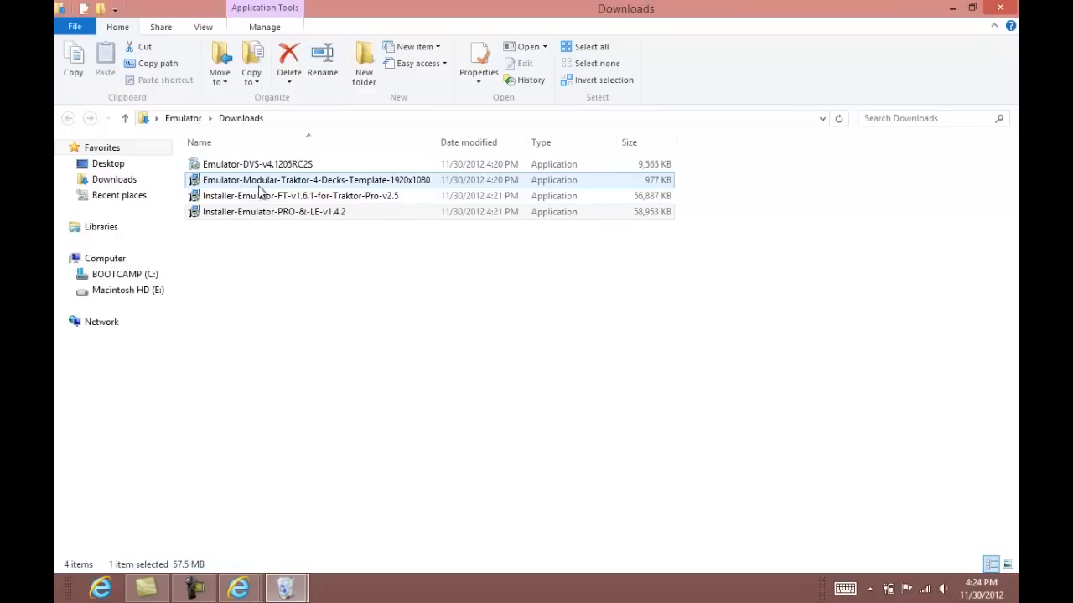
mouse_move(363, 193)
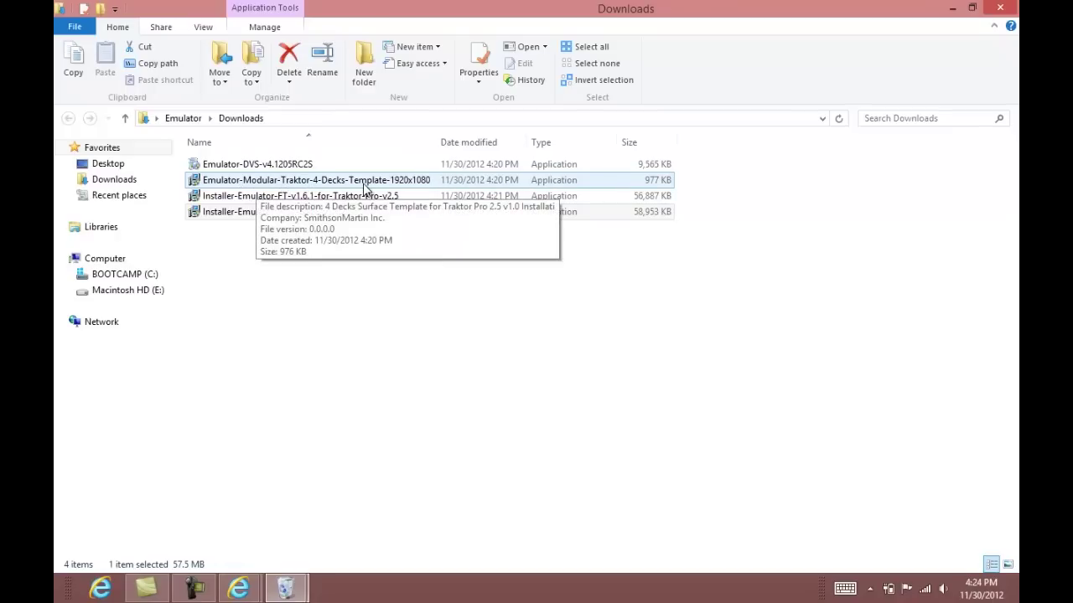
double_click(315, 179)
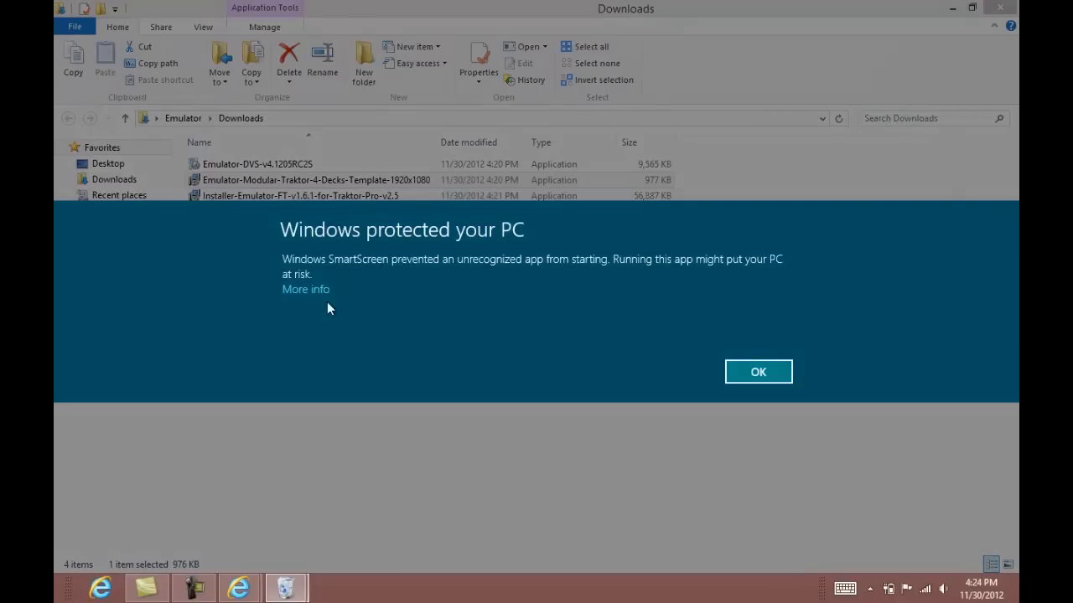
click(758, 372)
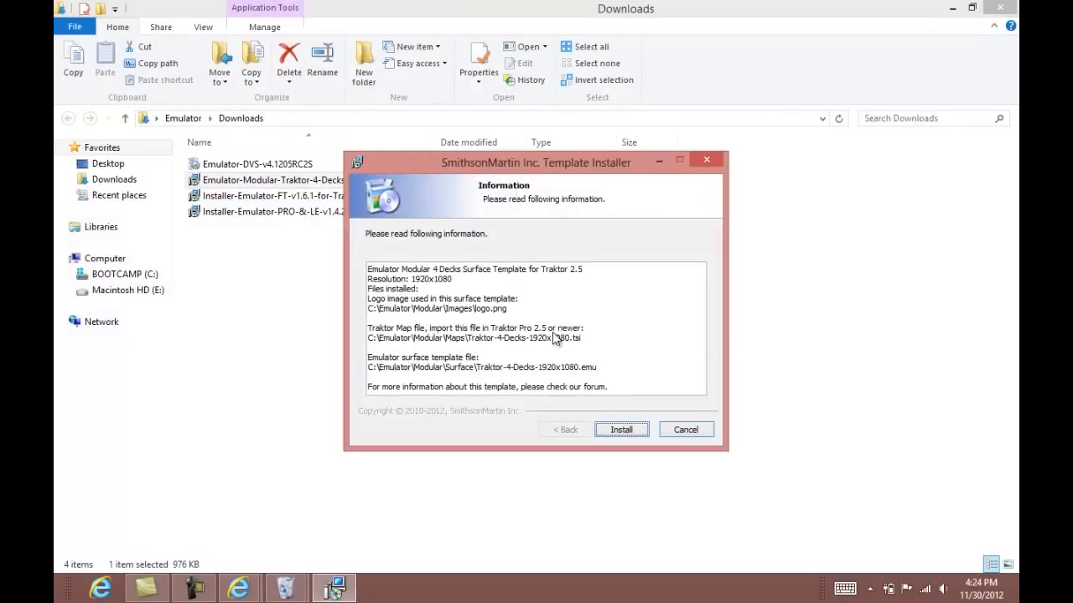
click(620, 429)
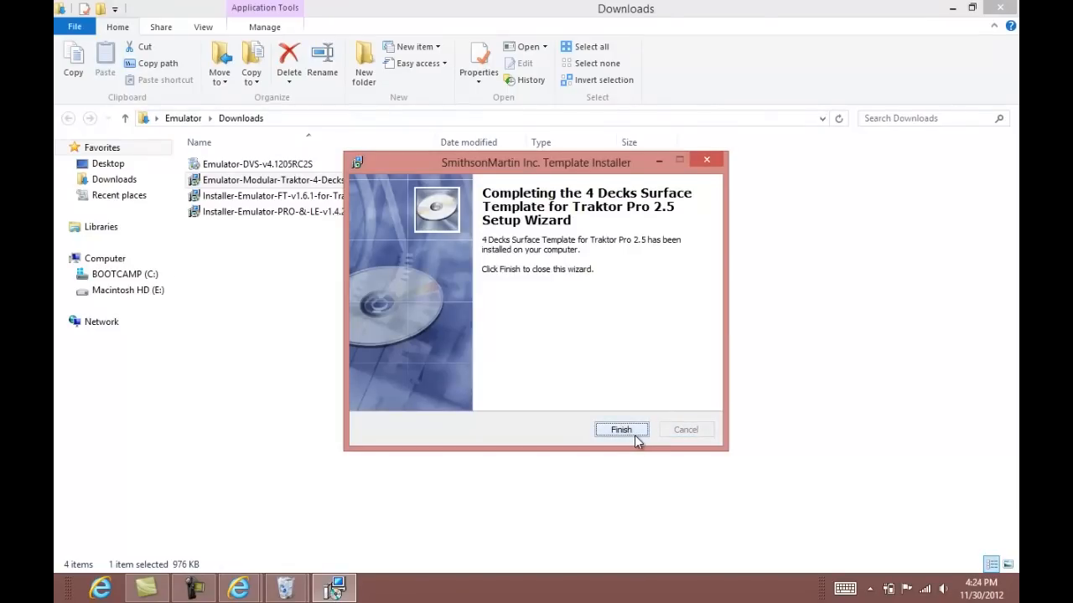
click(621, 429)
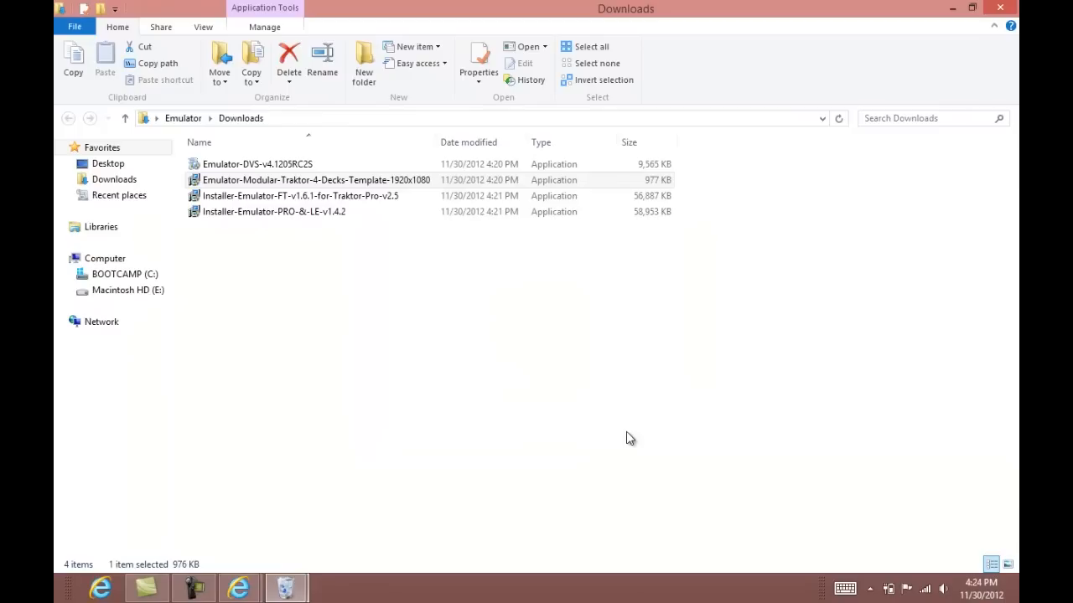
mouse_move(523, 319)
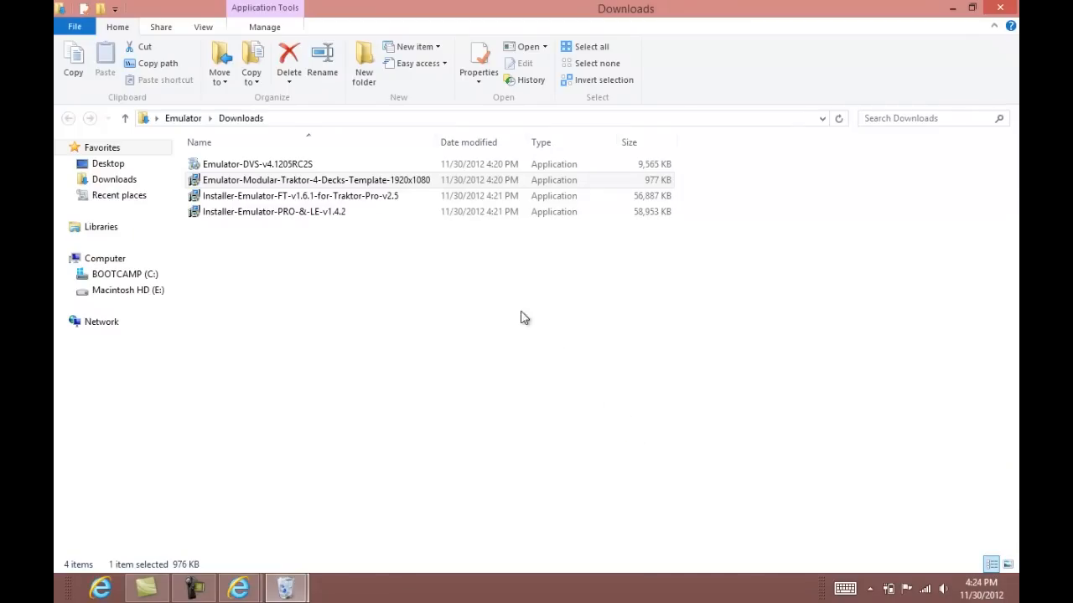
Launch the Emulator-DVS MultiTouch Driver Kit 4.1205RC2S setup and install into the default folder.
click(315, 179)
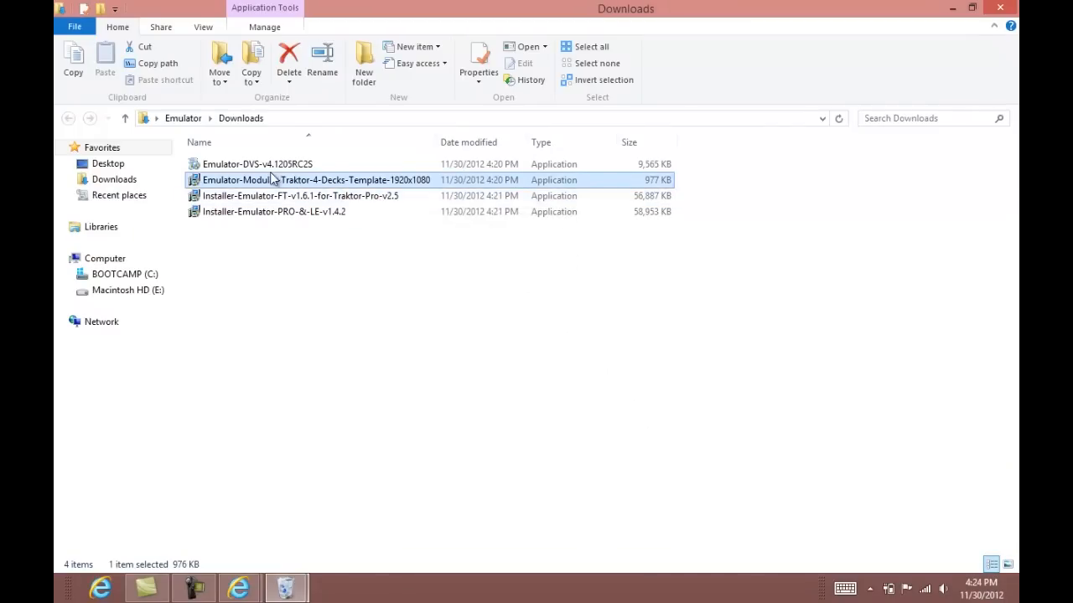
mouse_move(265, 164)
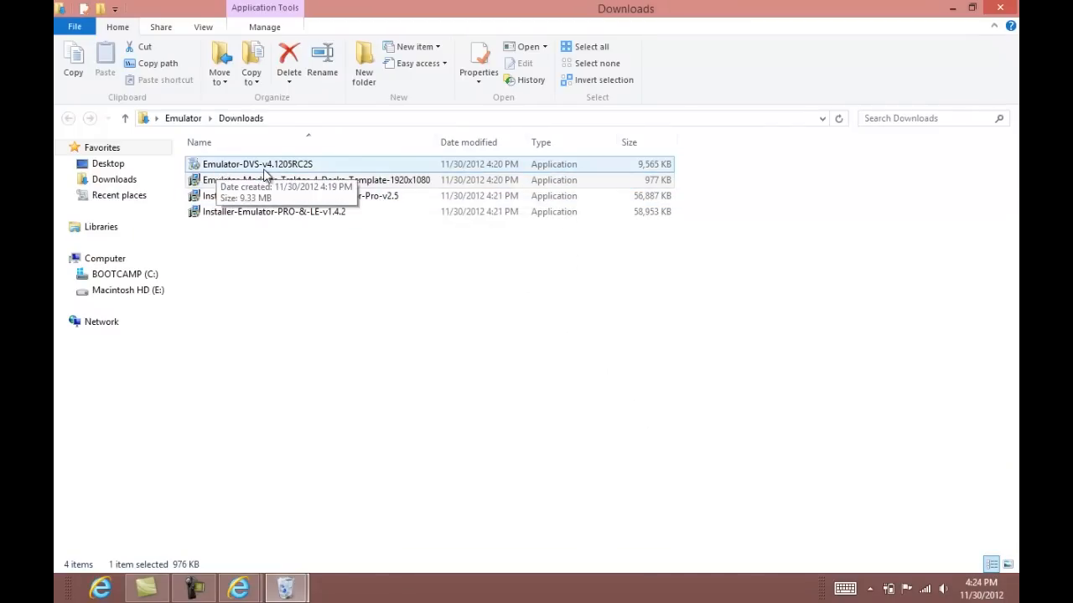
mouse_move(291, 175)
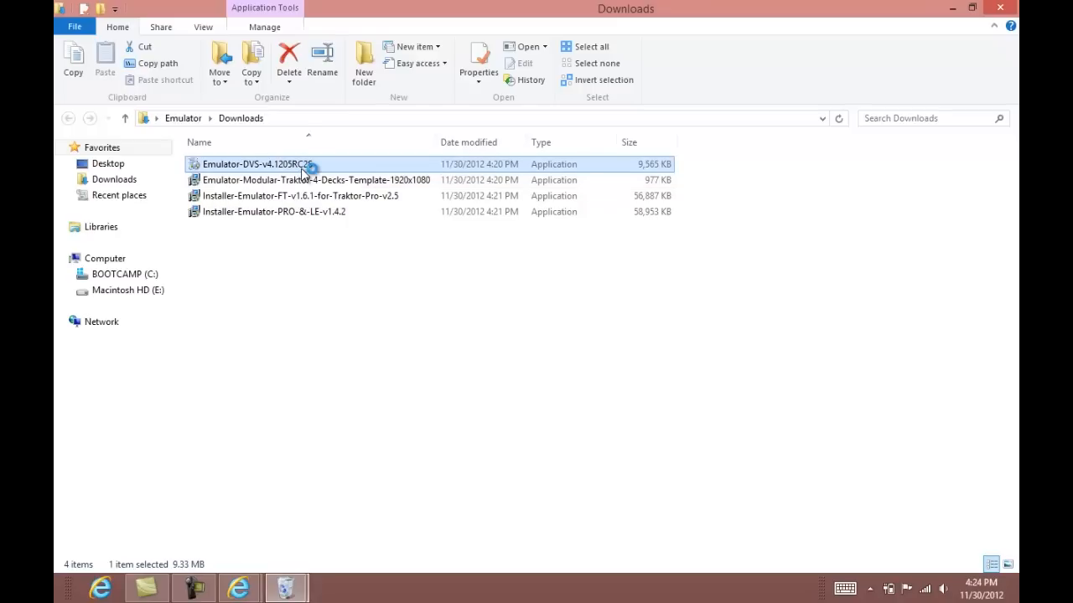
double_click(258, 164)
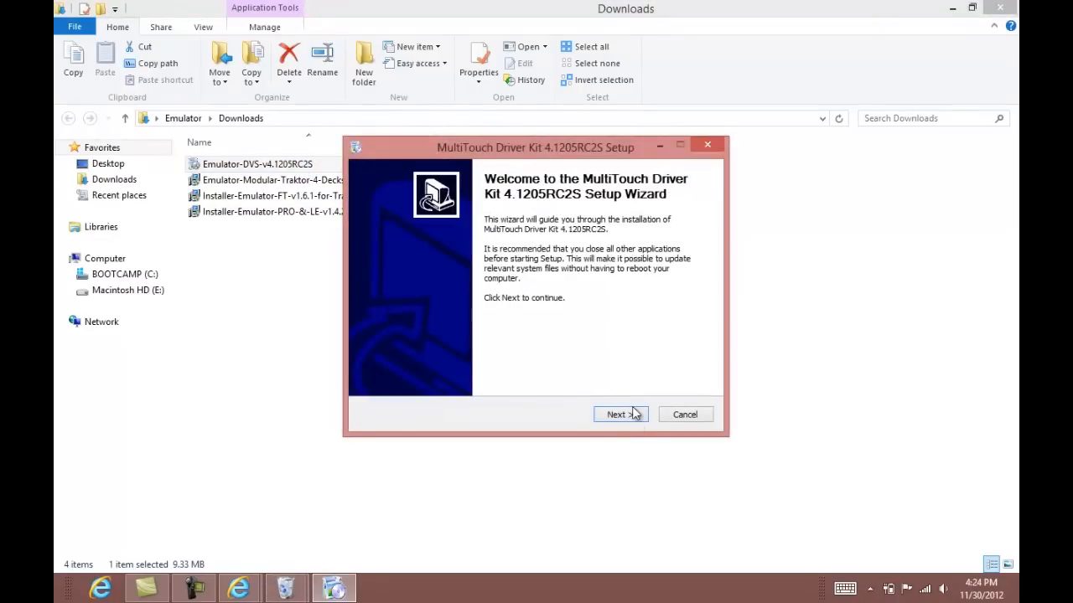
click(620, 414)
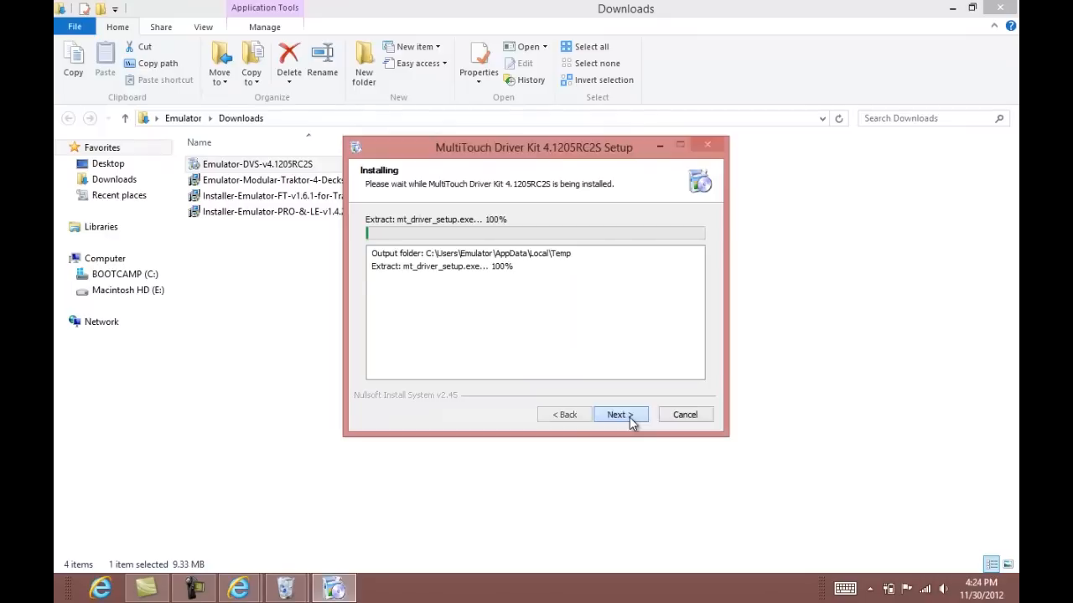
click(620, 414)
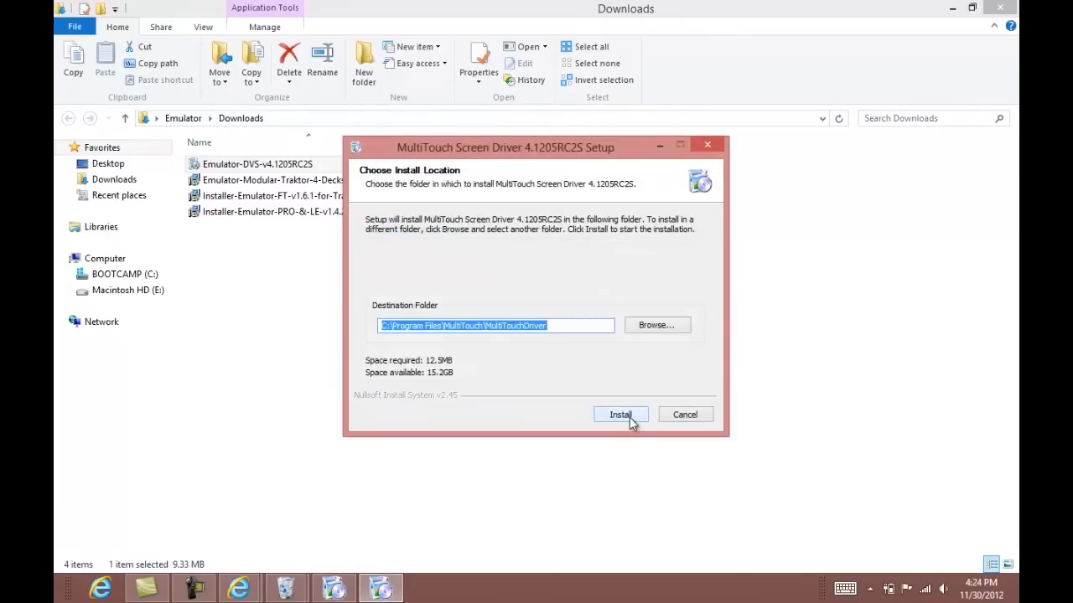
click(620, 414)
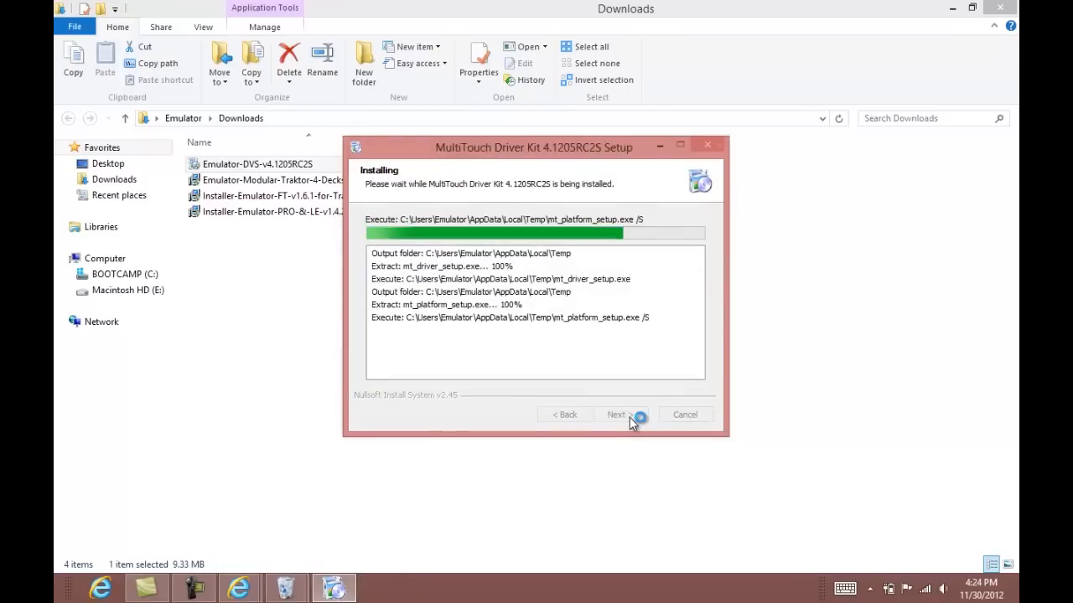
Finish the driver setup choosing to reboot manually later.
click(616, 414)
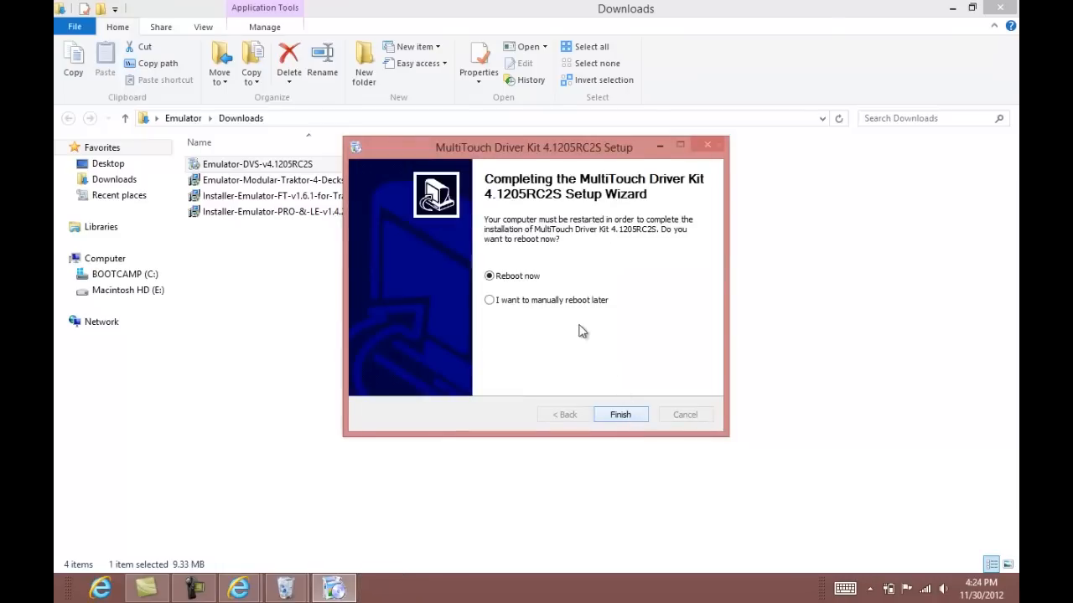
click(489, 300)
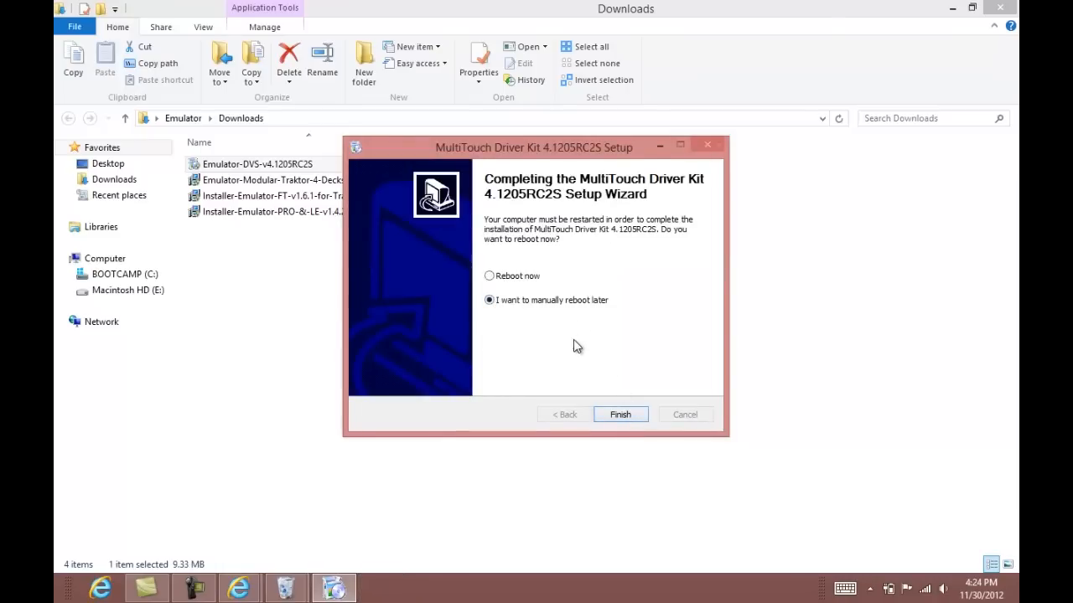
click(620, 414)
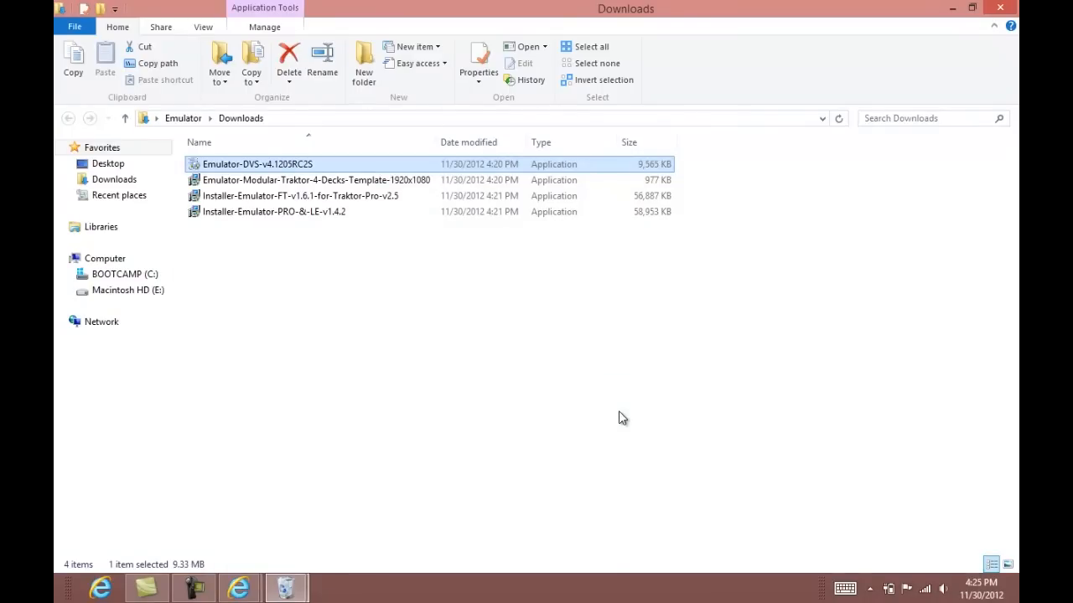
mouse_move(657, 261)
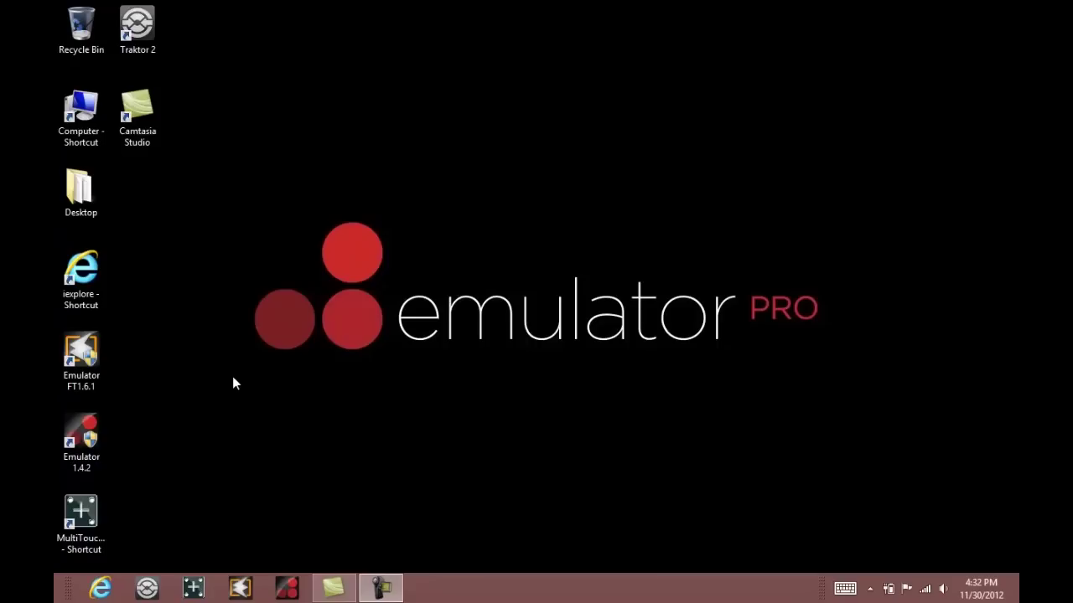
mouse_move(161, 59)
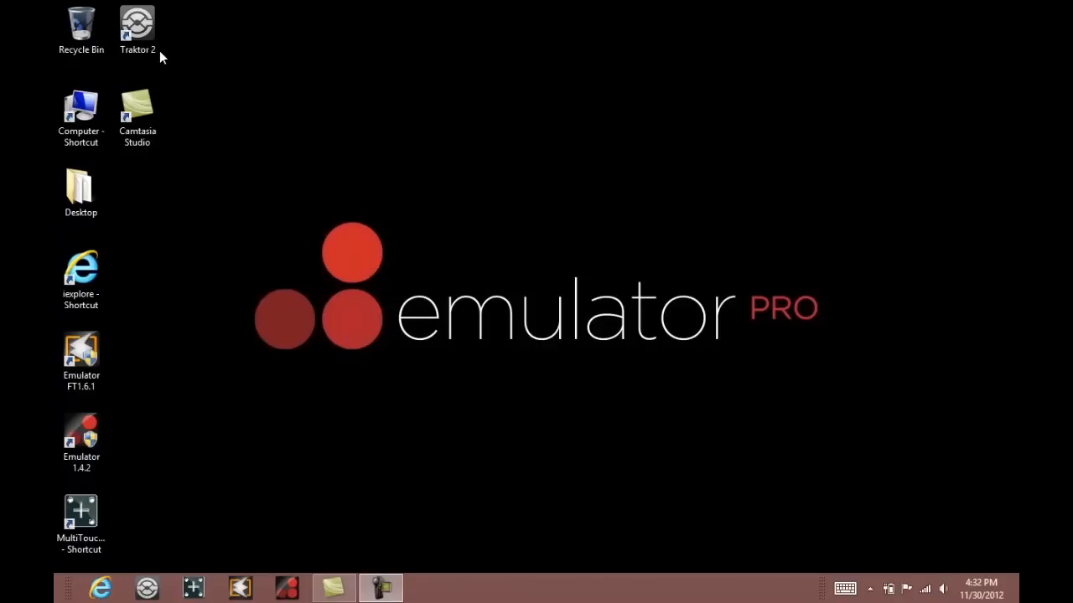
mouse_move(436, 198)
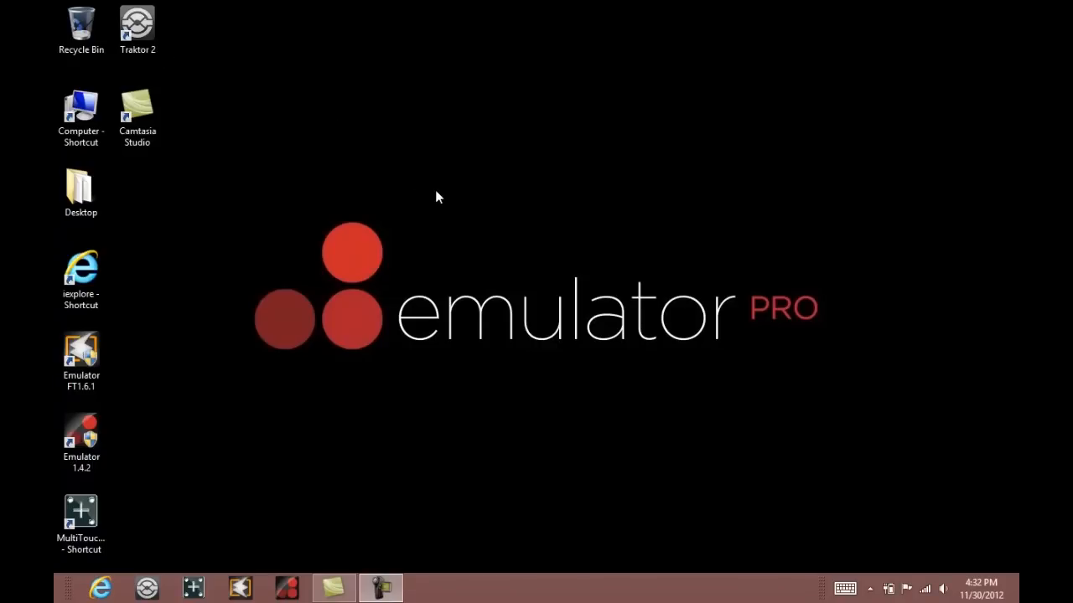
Bring up Screen Resolution from the desktop's right-click menu.
right_click(436, 198)
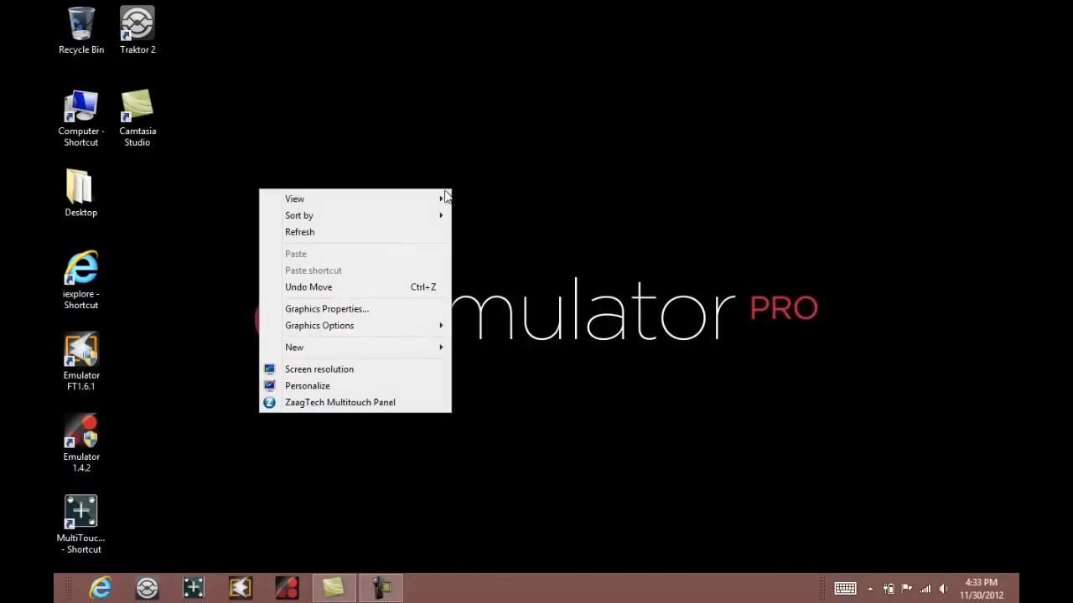
click(351, 374)
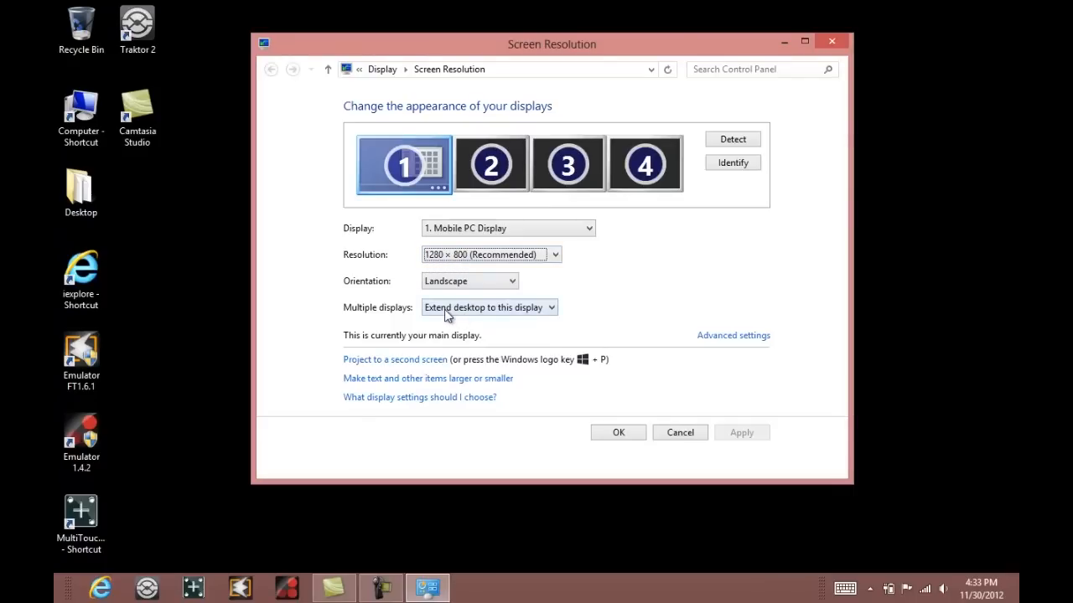
Keep 'Extend desktop to this display' and the Mobile PC Display selected, then confirm with OK.
click(490, 307)
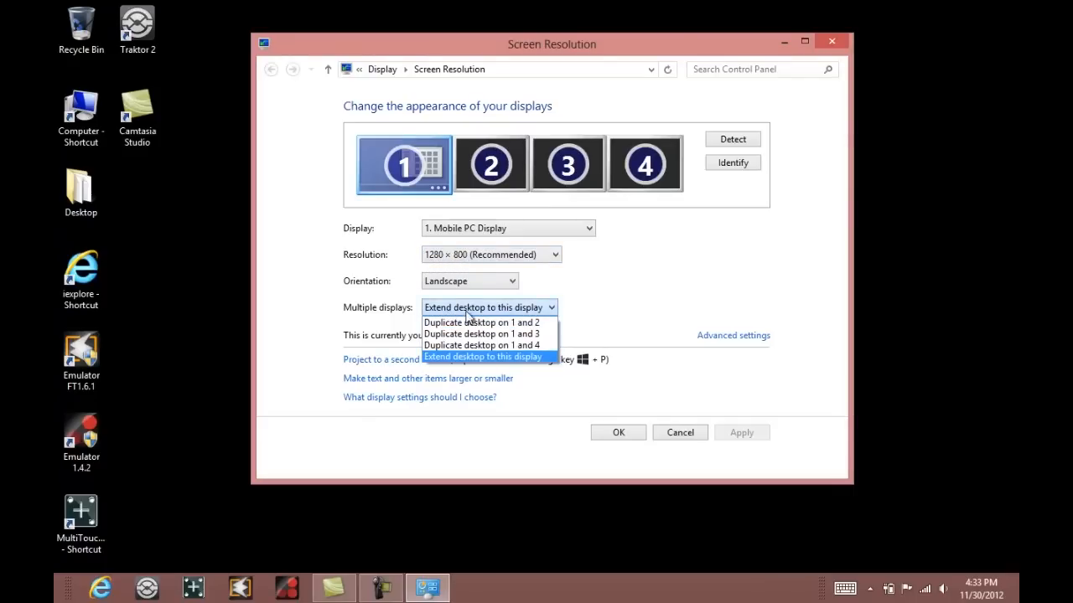
mouse_move(499, 322)
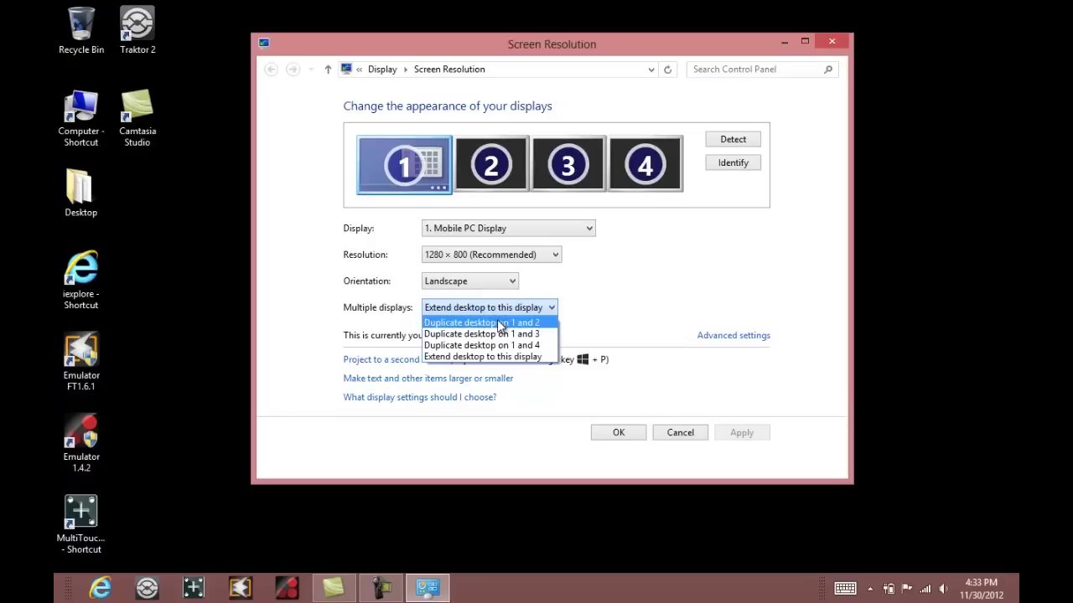
click(483, 355)
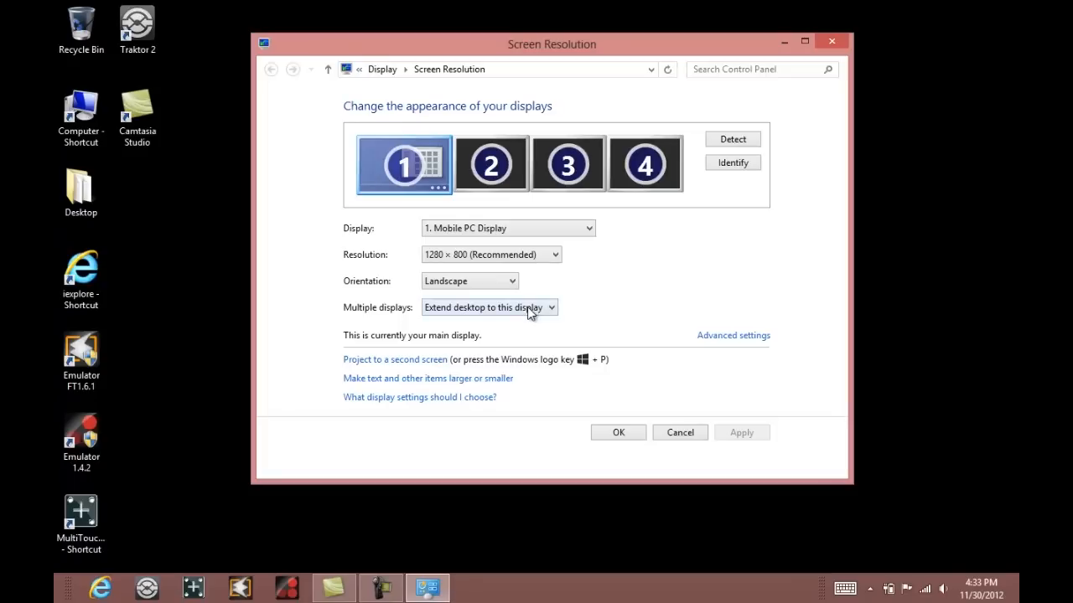
click(489, 308)
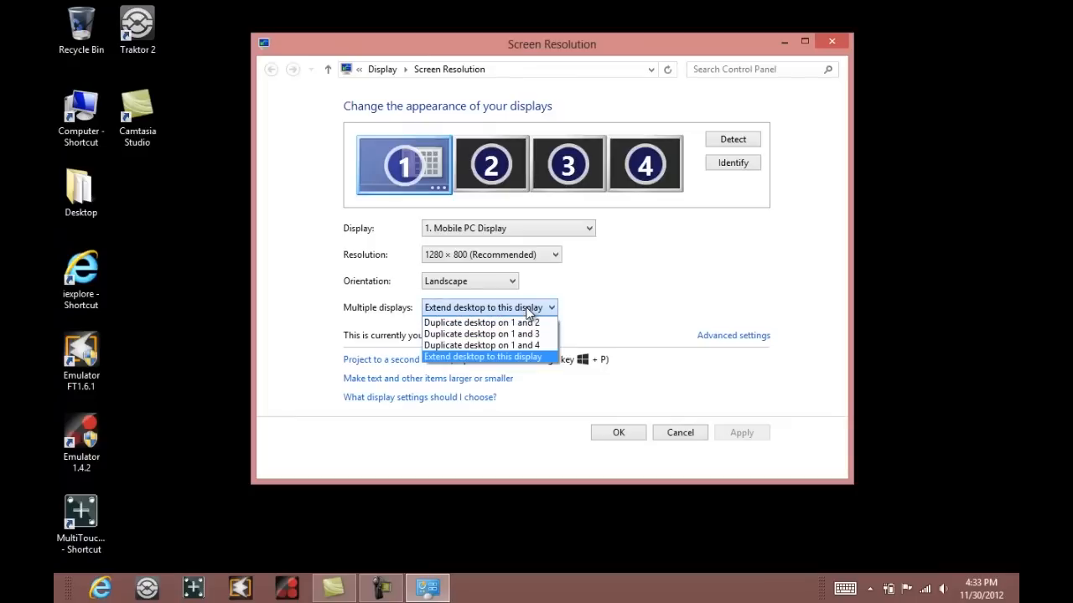
click(483, 355)
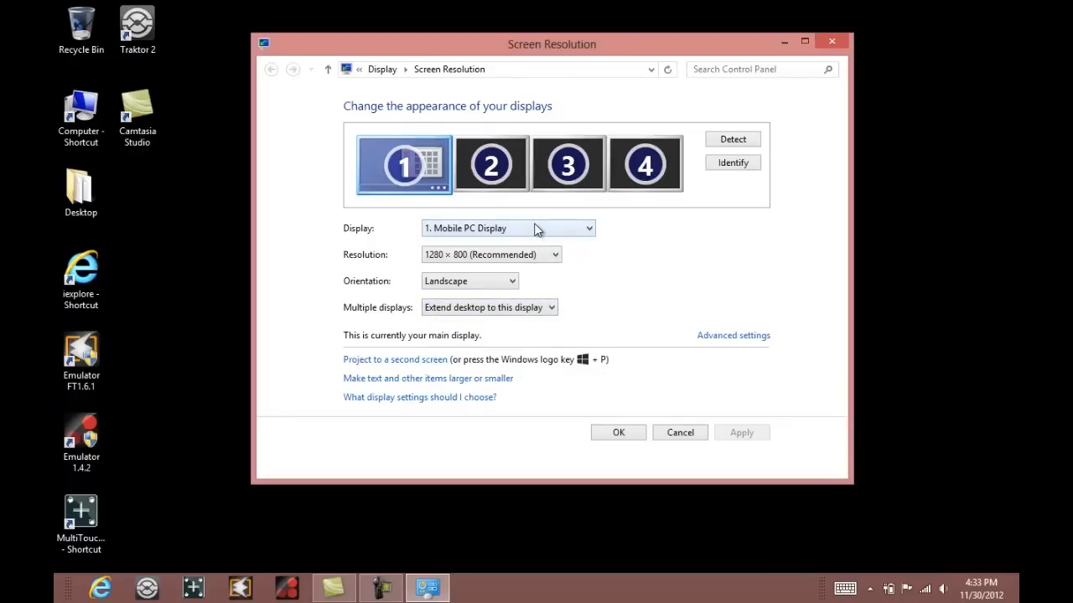
click(508, 228)
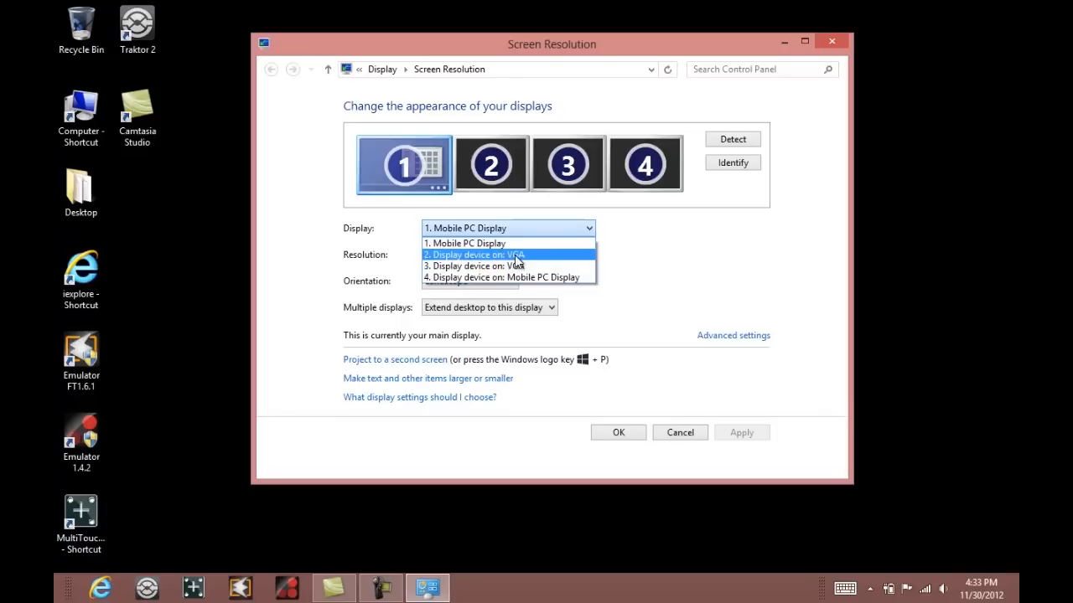
mouse_move(584, 260)
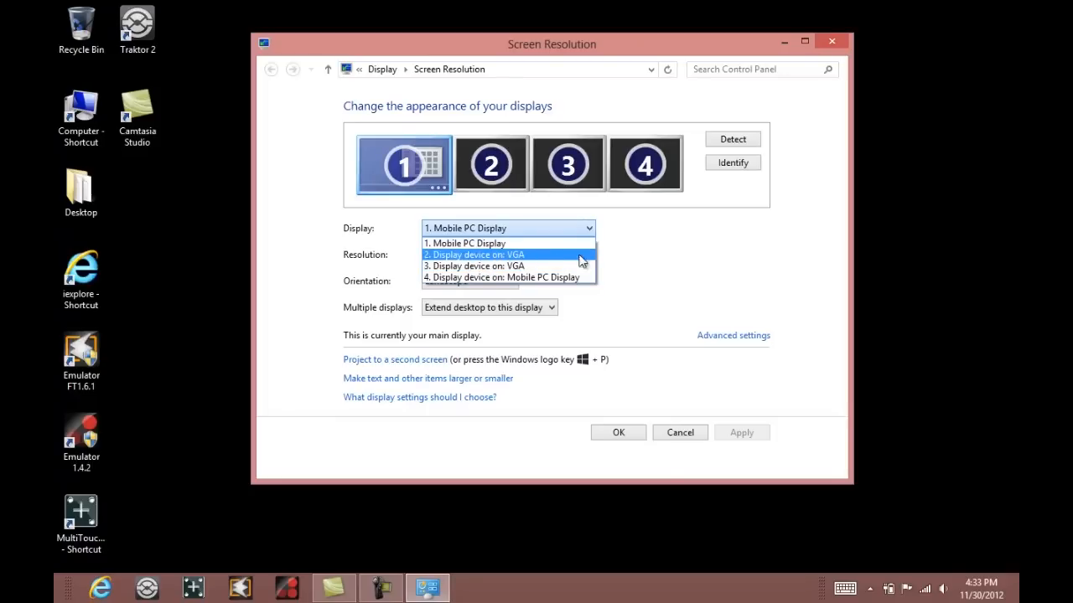
click(464, 243)
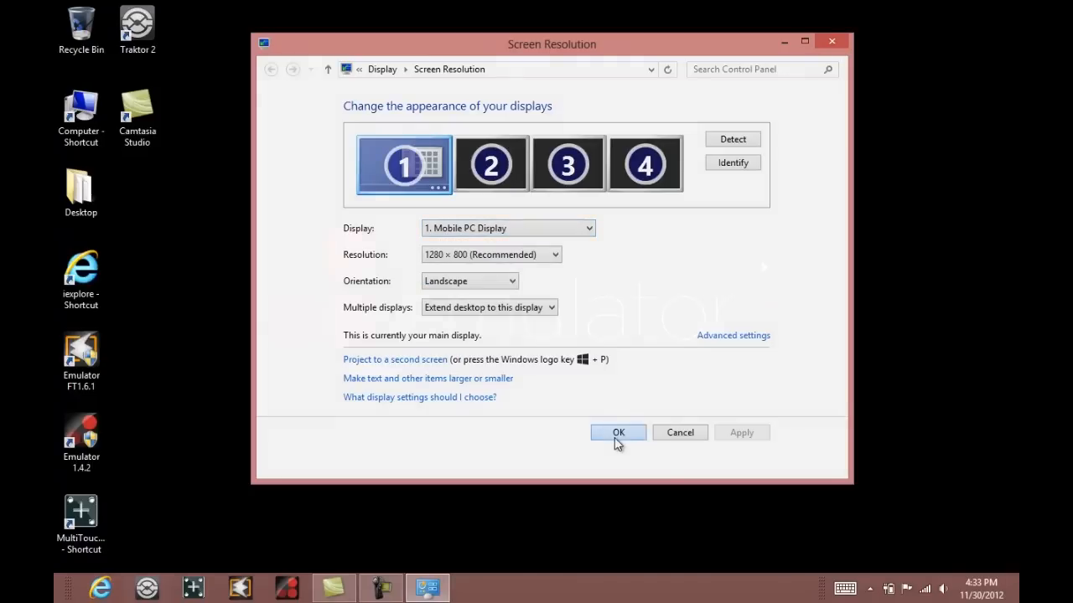
click(617, 433)
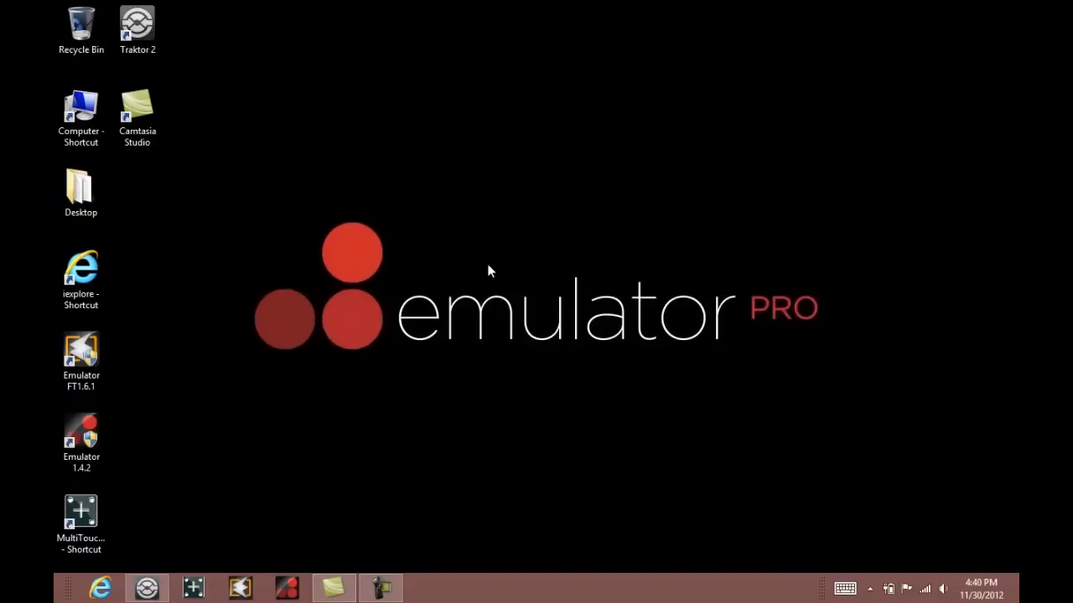
Launch Traktor and set the Audio Setup device to Traktor Audio 2 at 44100 Hz.
click(147, 587)
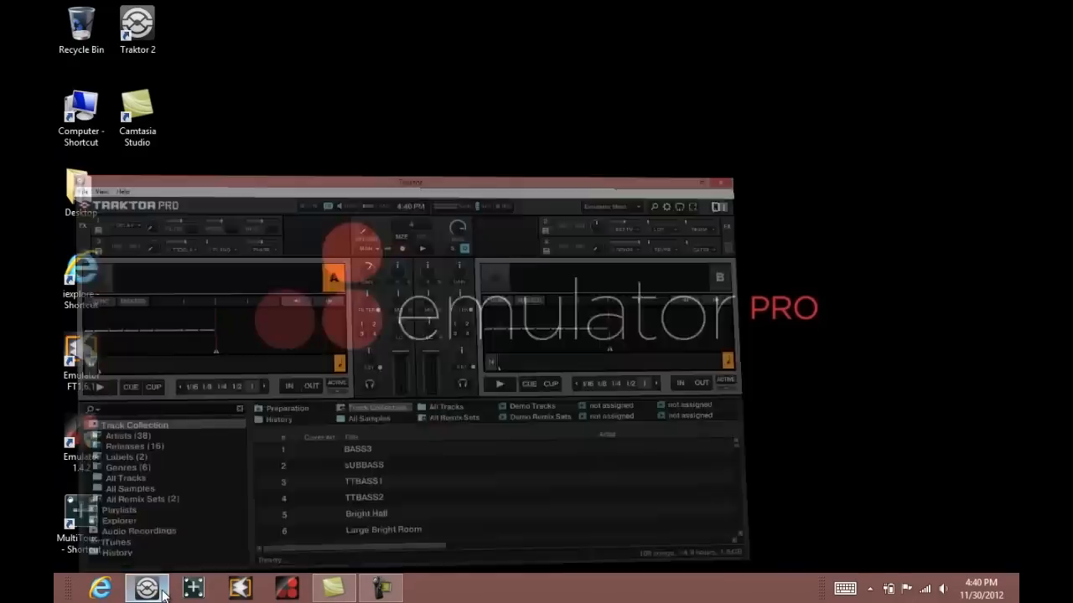
click(694, 183)
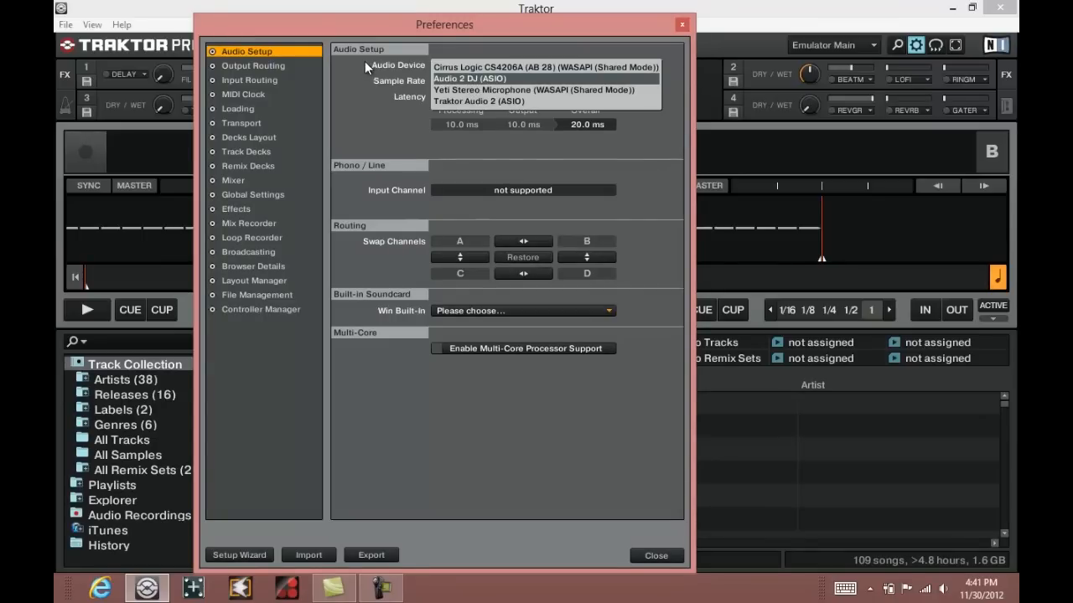
mouse_move(433, 79)
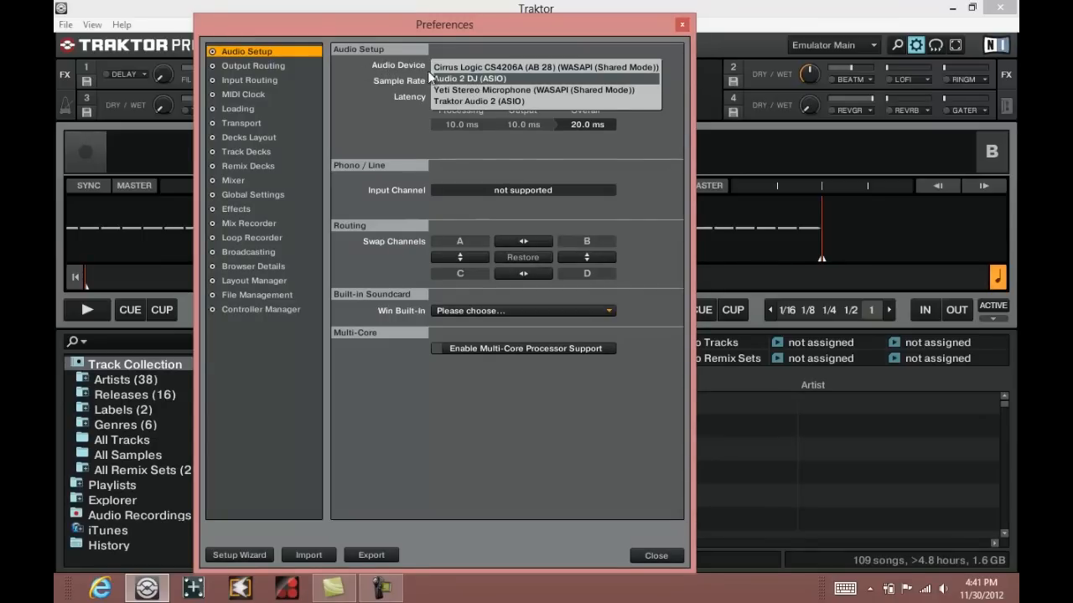
click(479, 79)
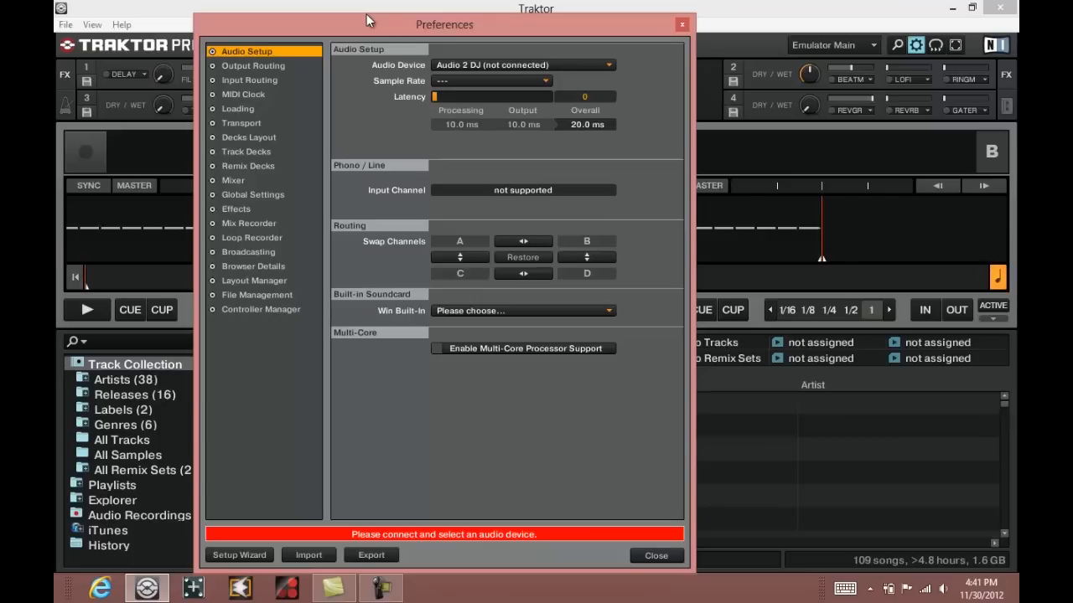
click(523, 63)
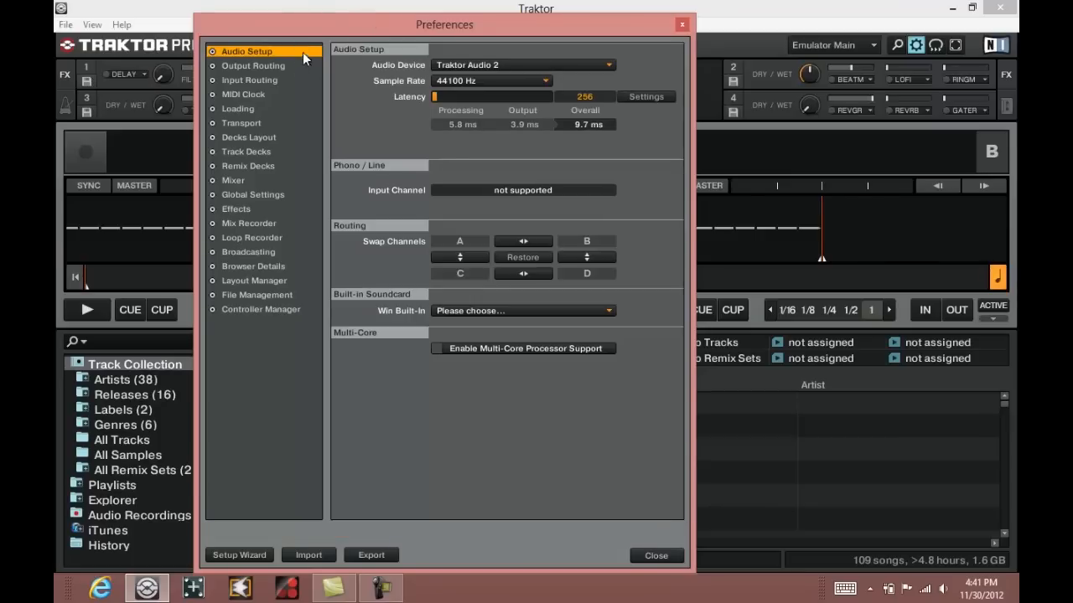
mouse_move(315, 568)
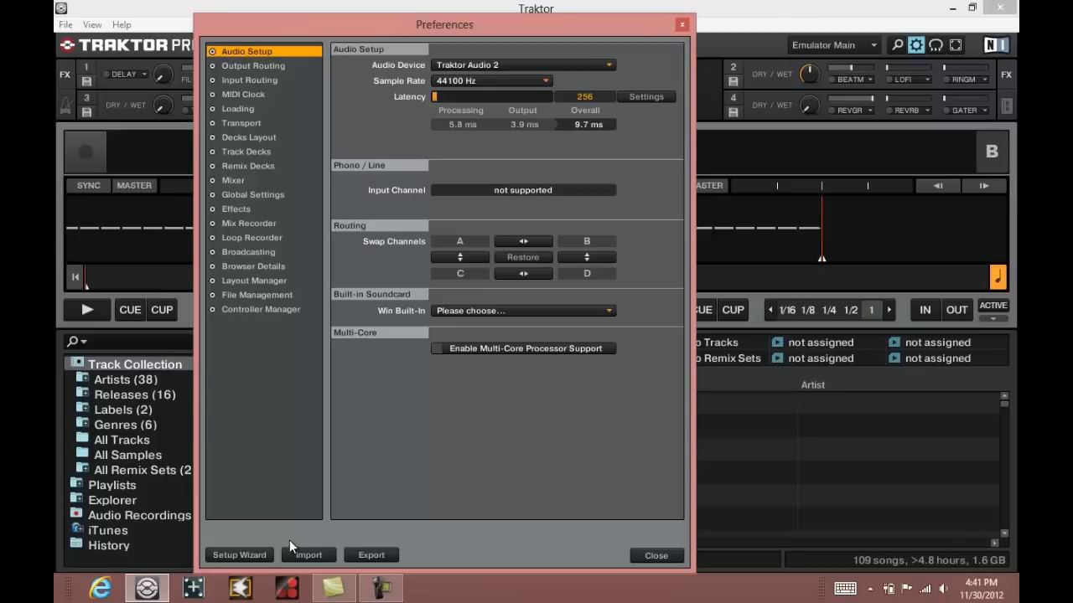
mouse_move(295, 566)
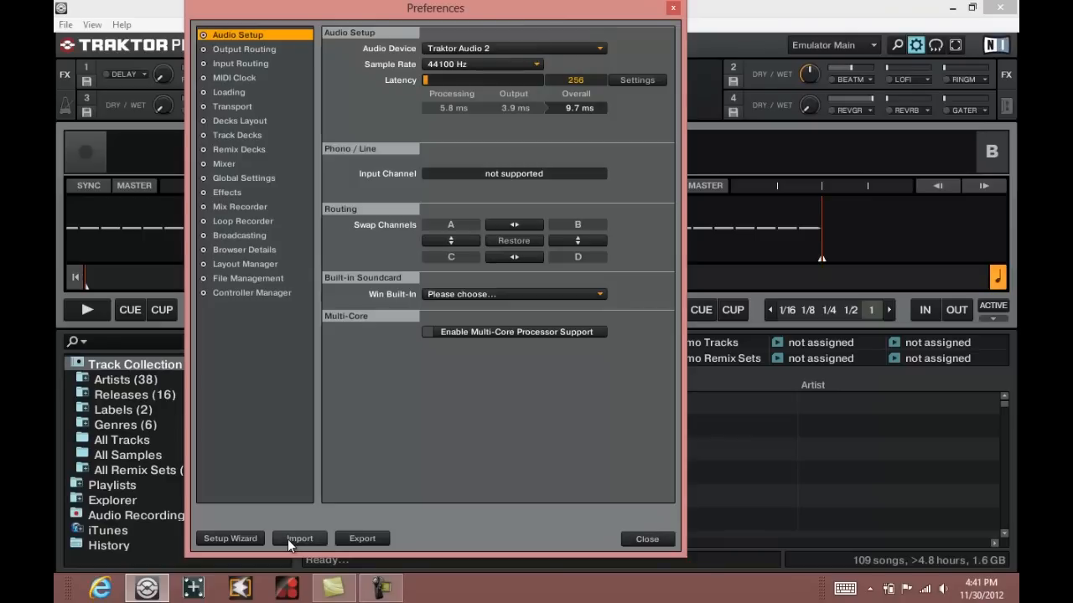
Start a settings import and browse into C:\Program Files (x86).
drag(436, 8, 558, 29)
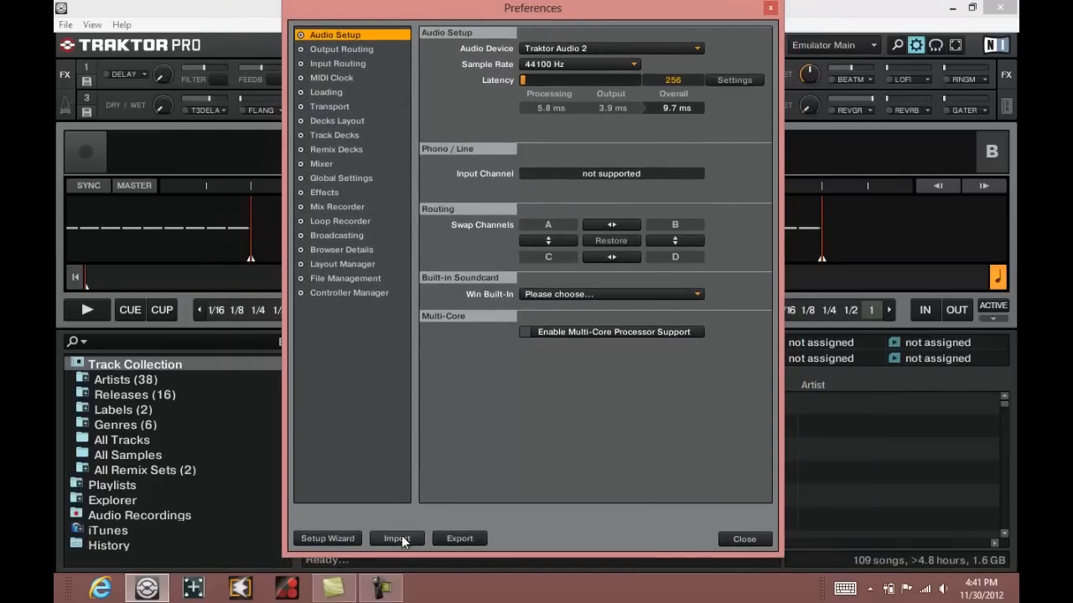
click(396, 538)
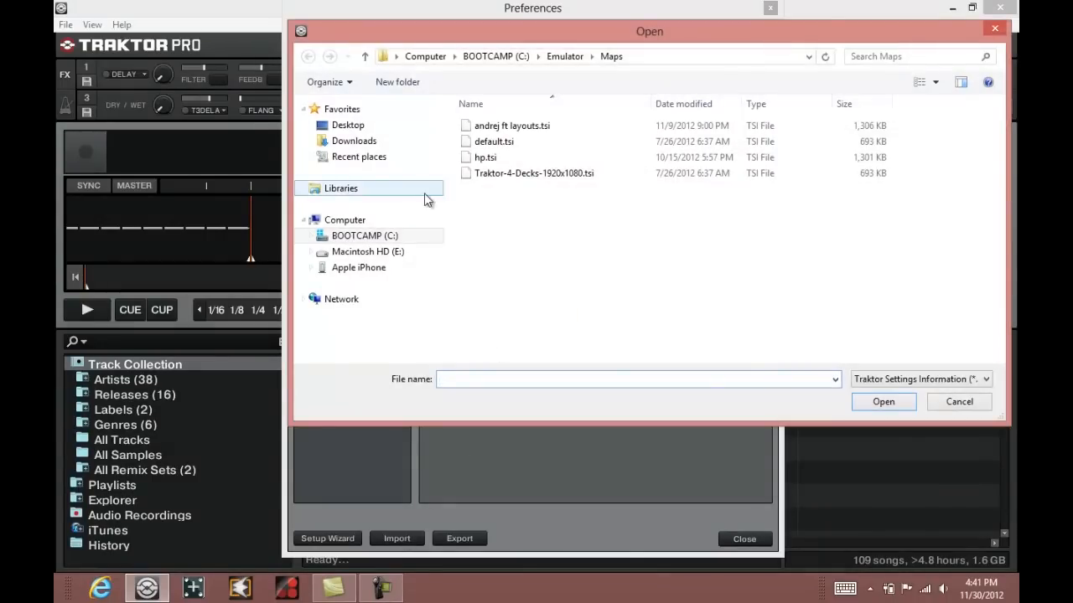
click(345, 219)
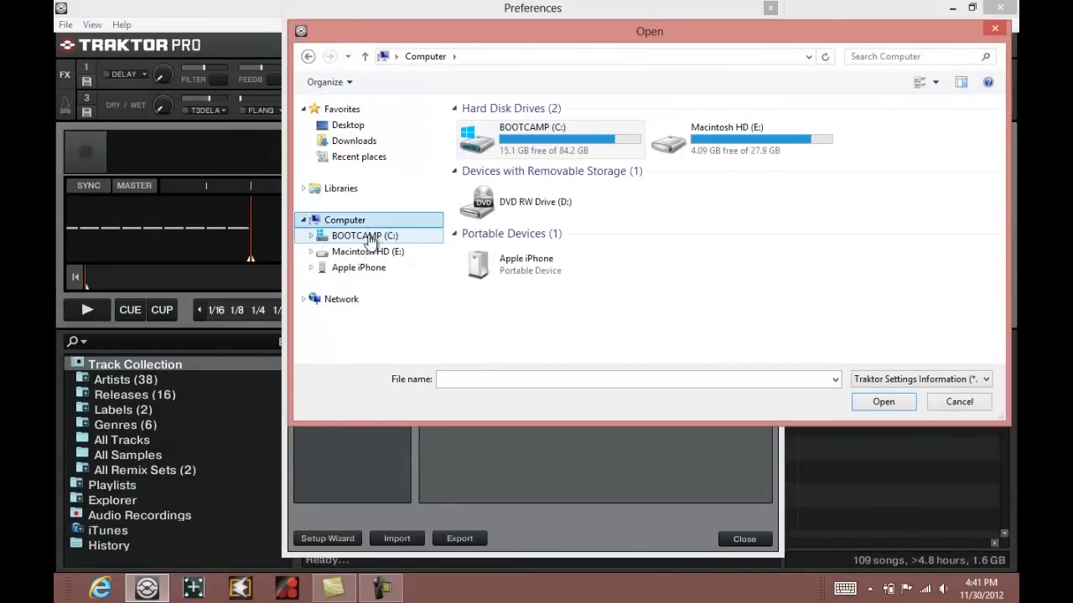
double_click(365, 234)
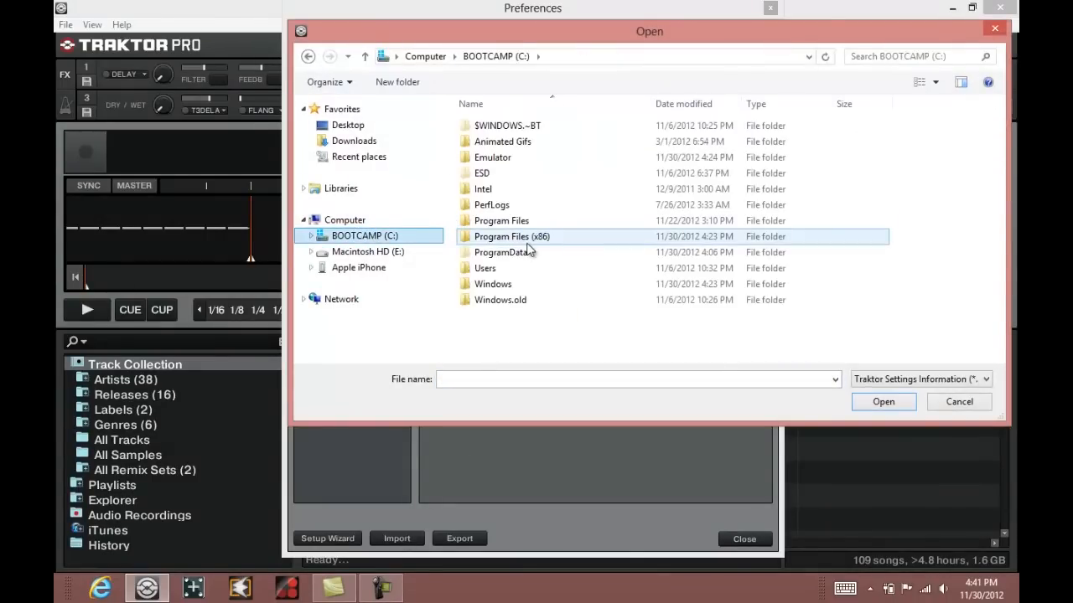
double_click(509, 236)
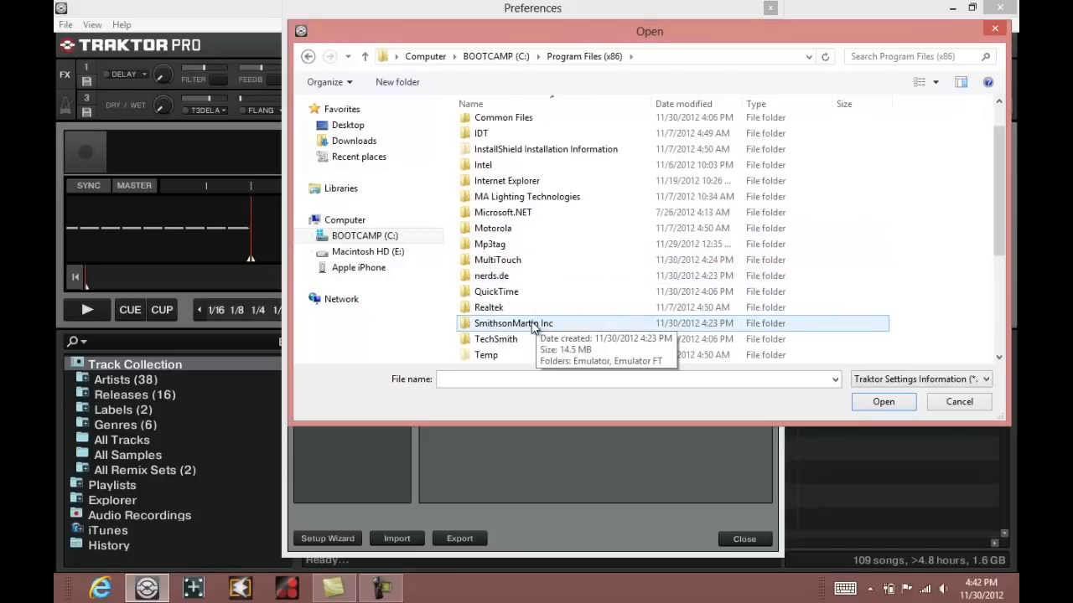
Select Emulator-FT-1.6.tsi in SmithsonMartin Inc\Emulator FT\1.6.1 and open it for import.
double_click(512, 322)
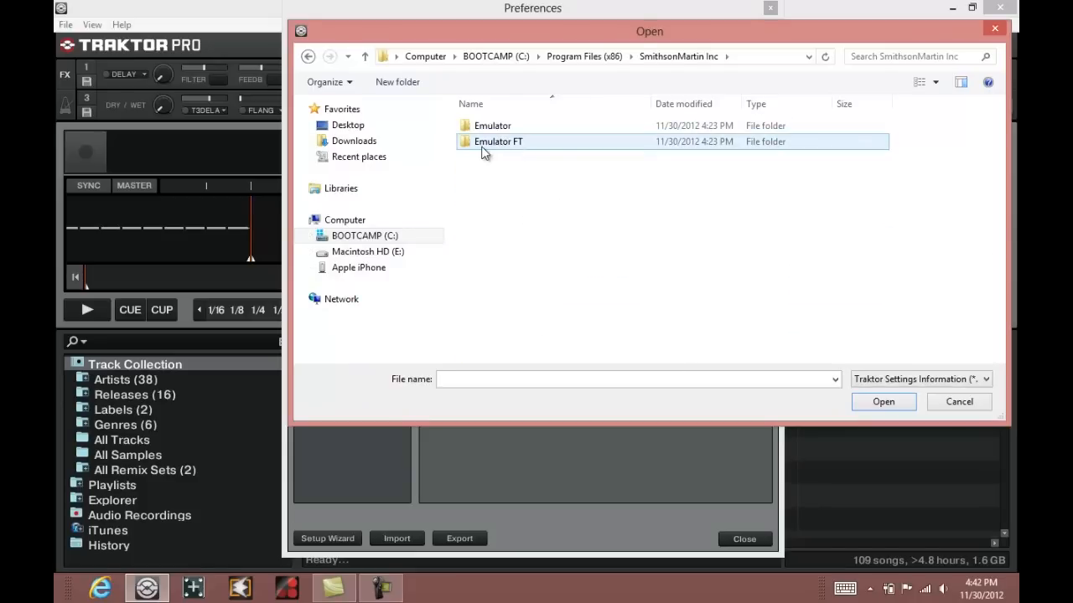
double_click(498, 141)
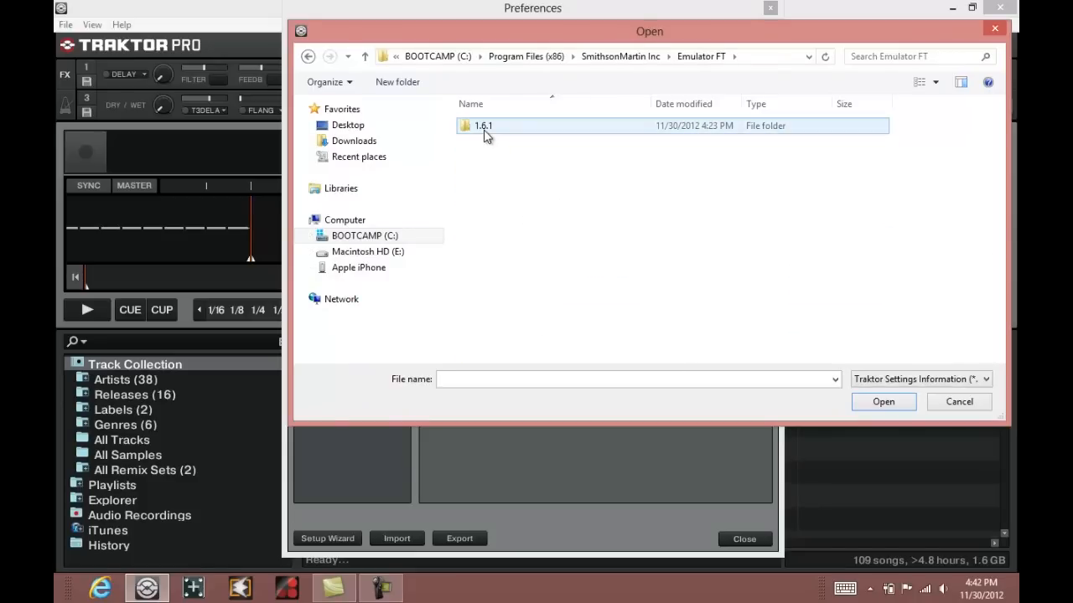
double_click(483, 125)
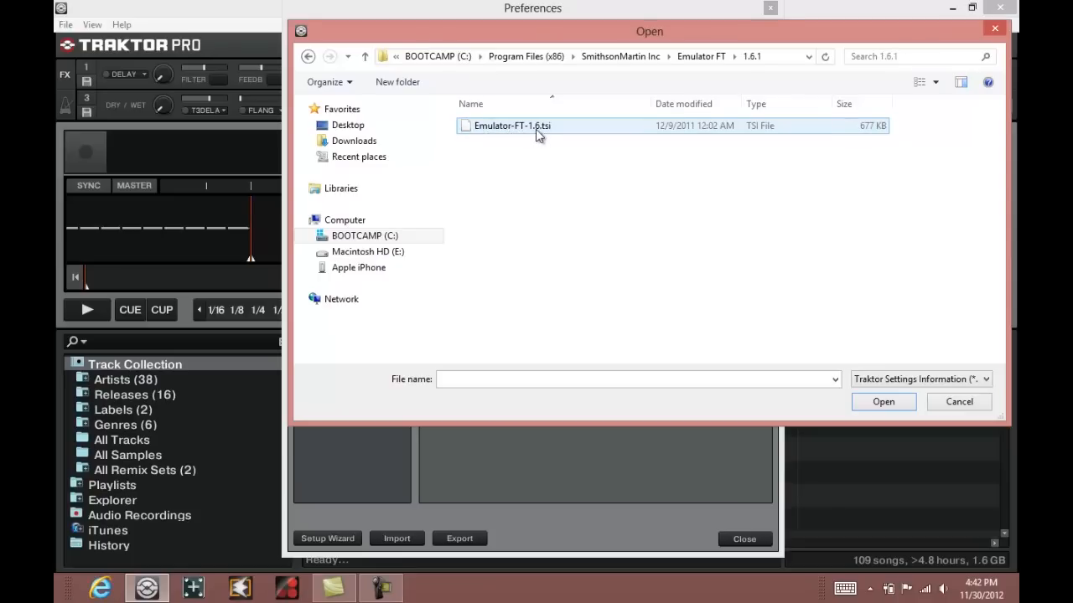
click(513, 124)
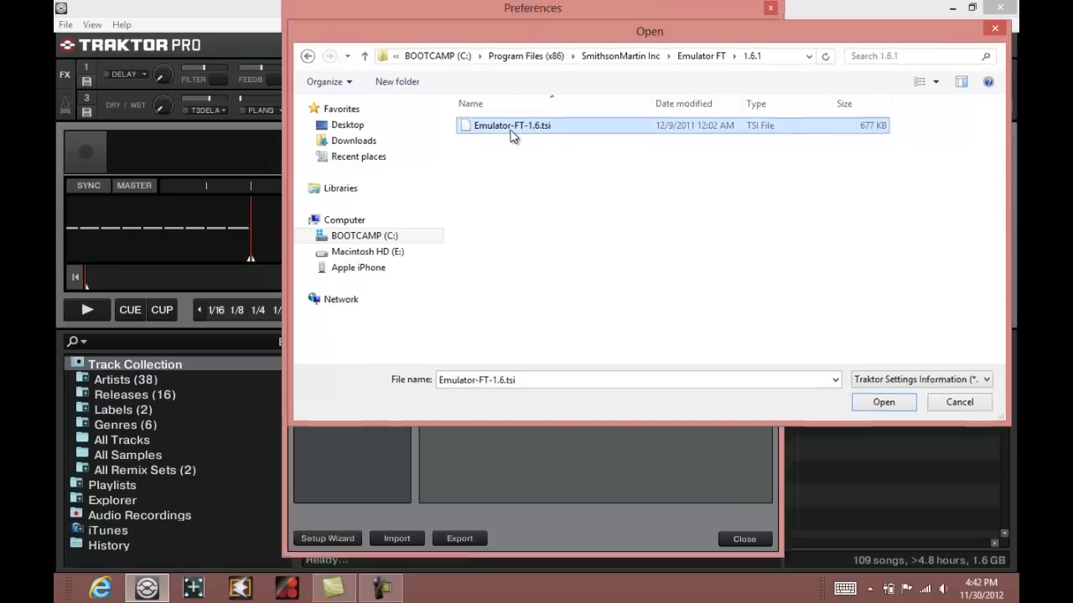
click(883, 402)
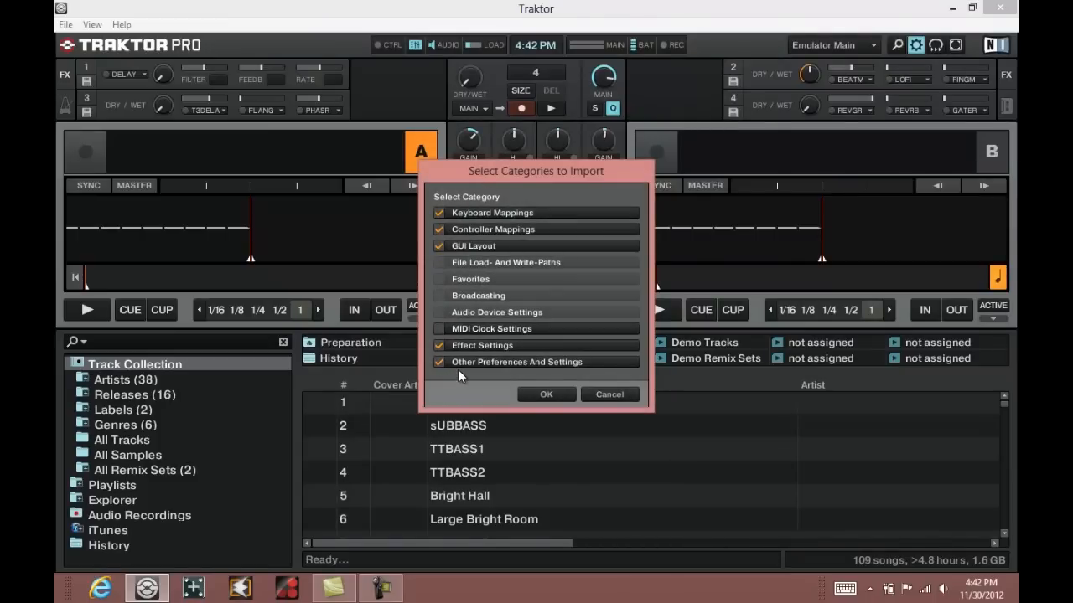
Confirm importing the checked settings categories and review Audio Setup (Traktor Audio 2, 44100 Hz).
click(546, 393)
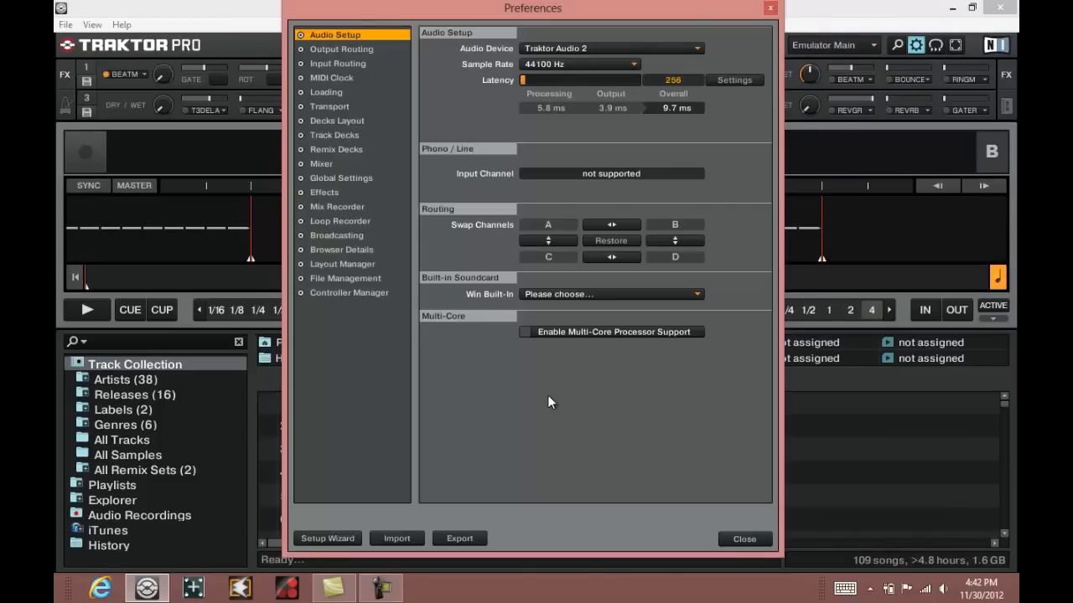
mouse_move(952, 164)
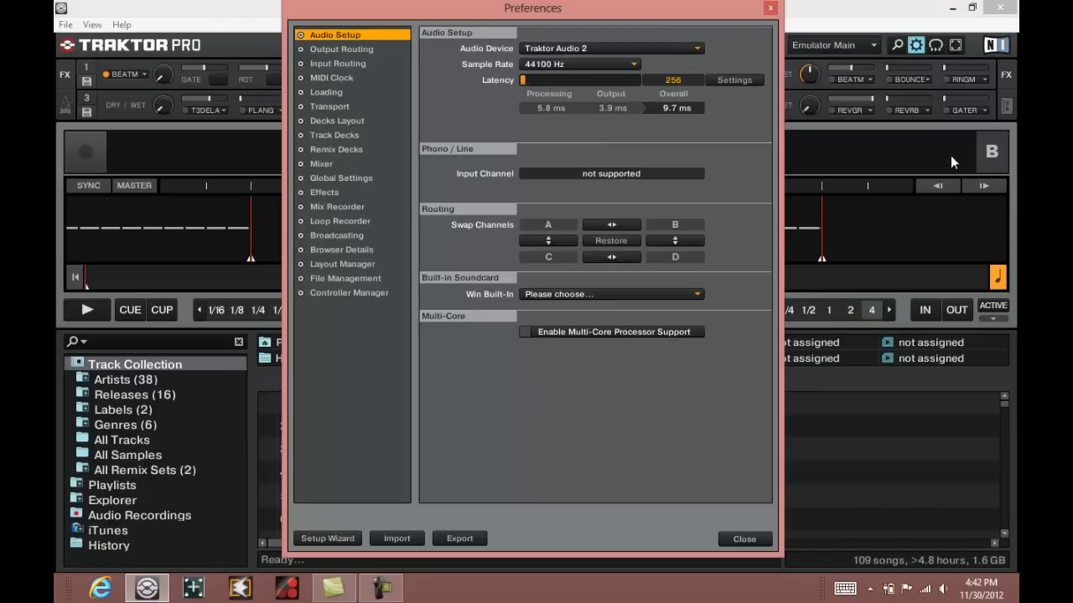
mouse_move(803, 198)
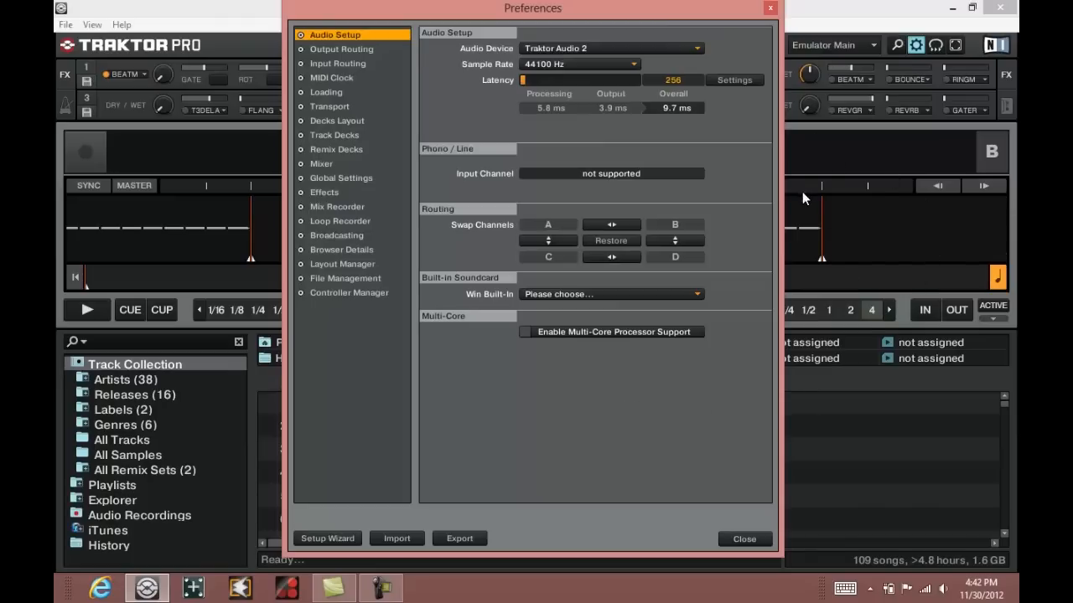
mouse_move(828, 215)
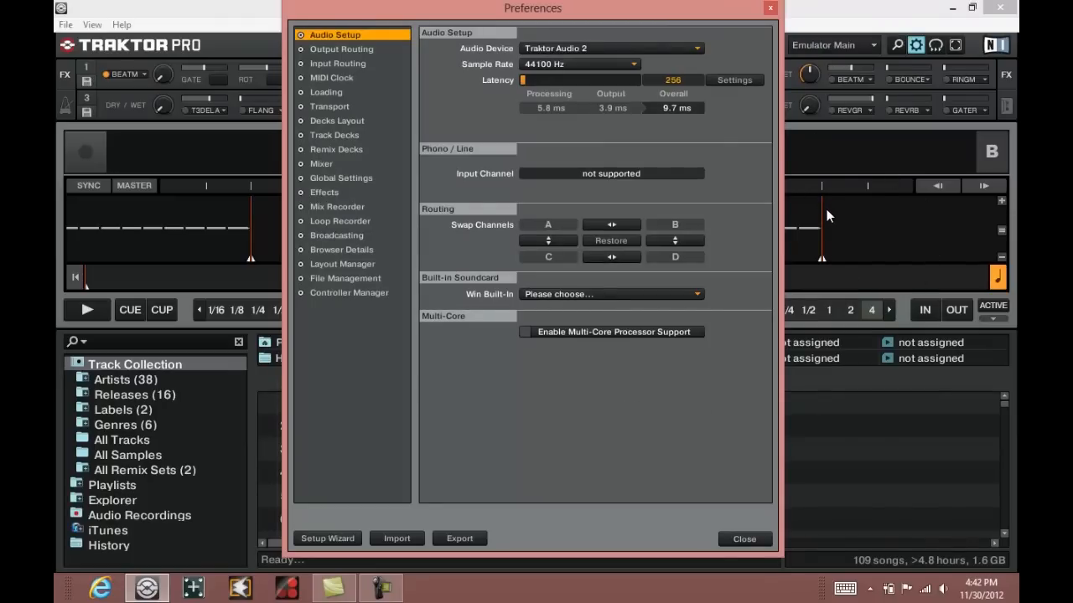
mouse_move(828, 220)
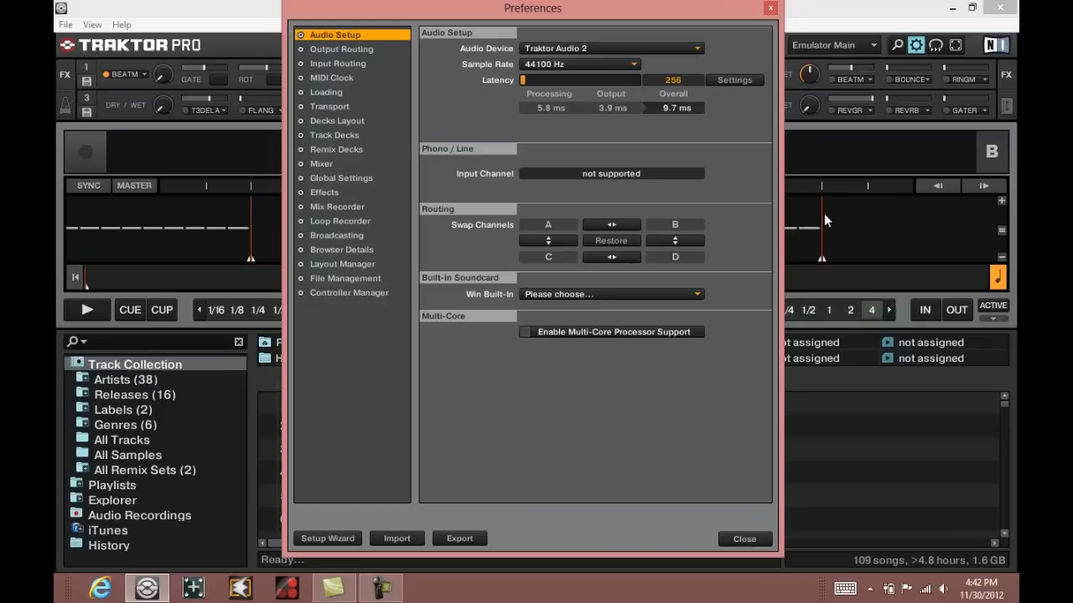
mouse_move(822, 211)
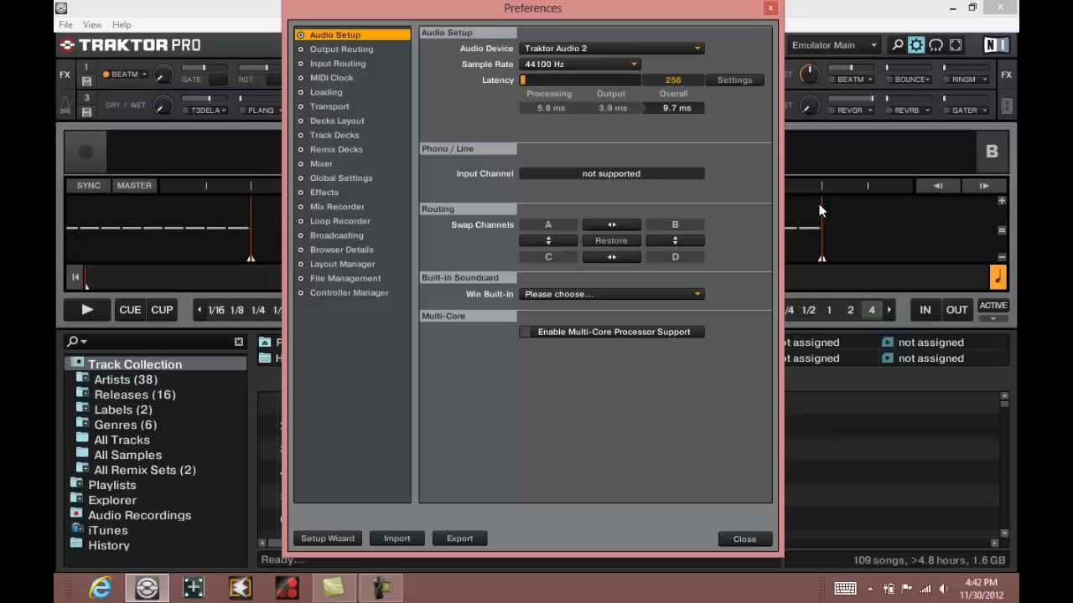
mouse_move(813, 198)
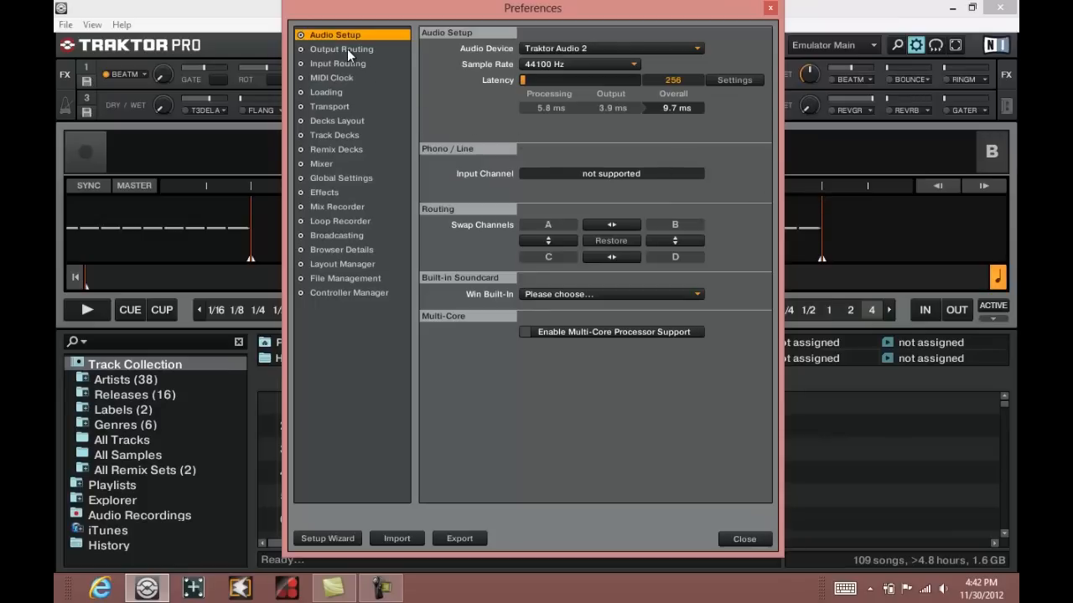
Review output routing for monitor and master, then bring up Controller Manager for Generic MIDI.
click(340, 48)
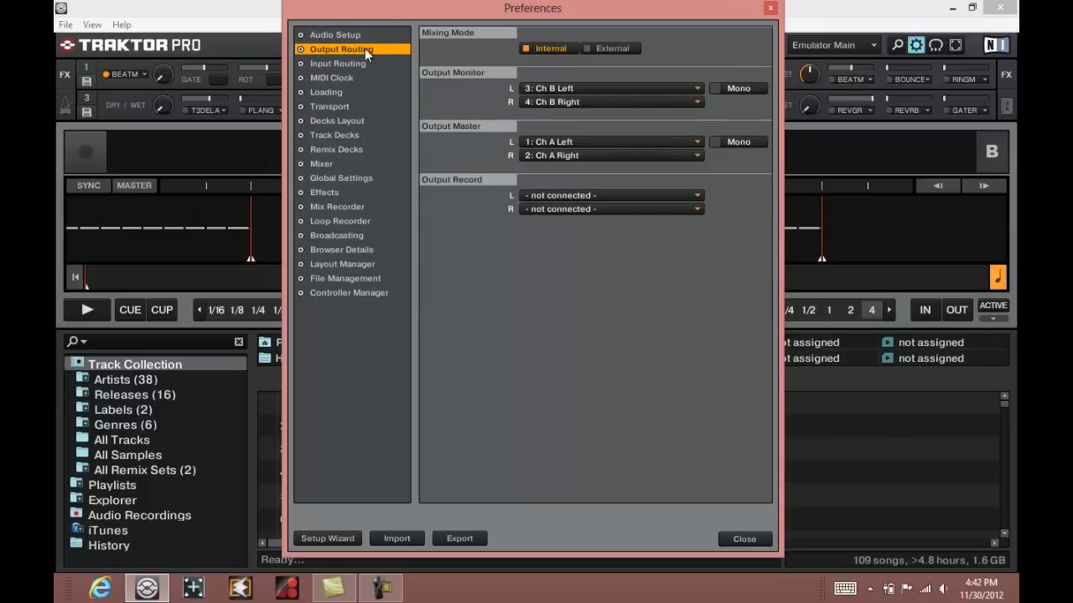
mouse_move(433, 61)
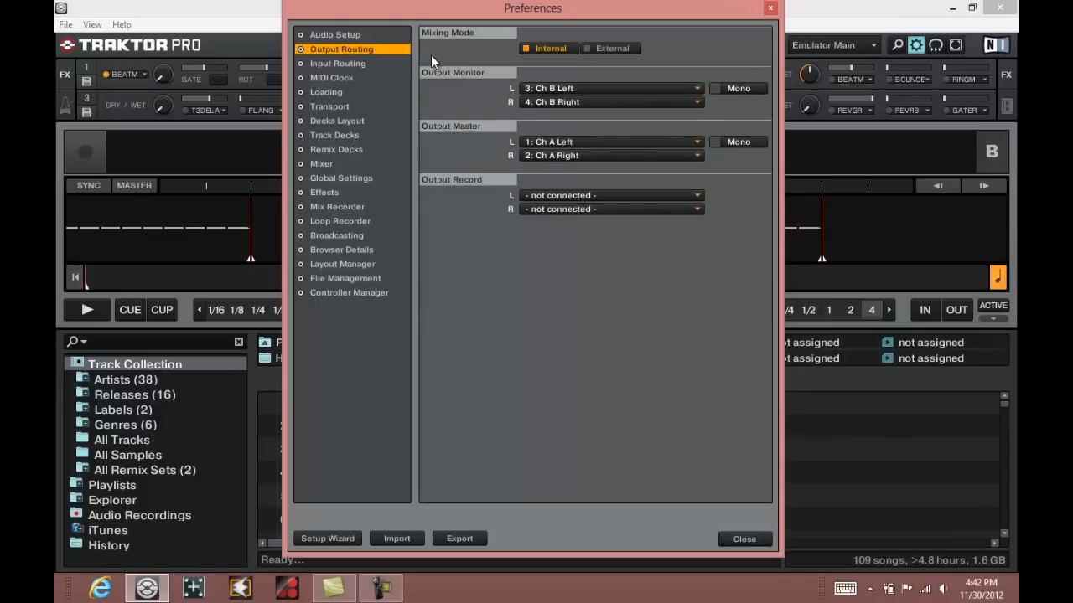
mouse_move(449, 130)
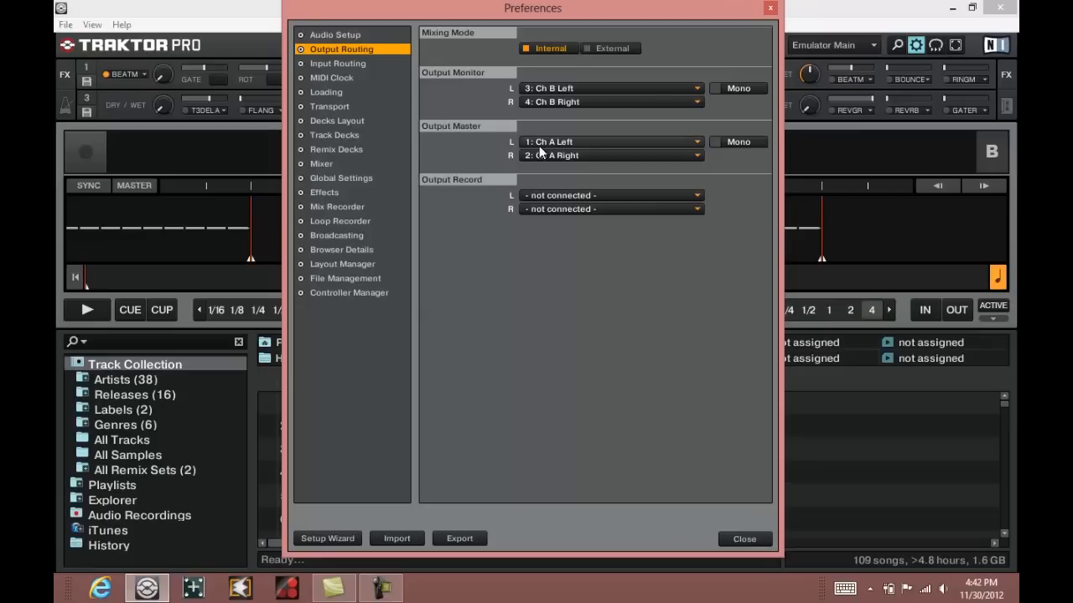
mouse_move(576, 154)
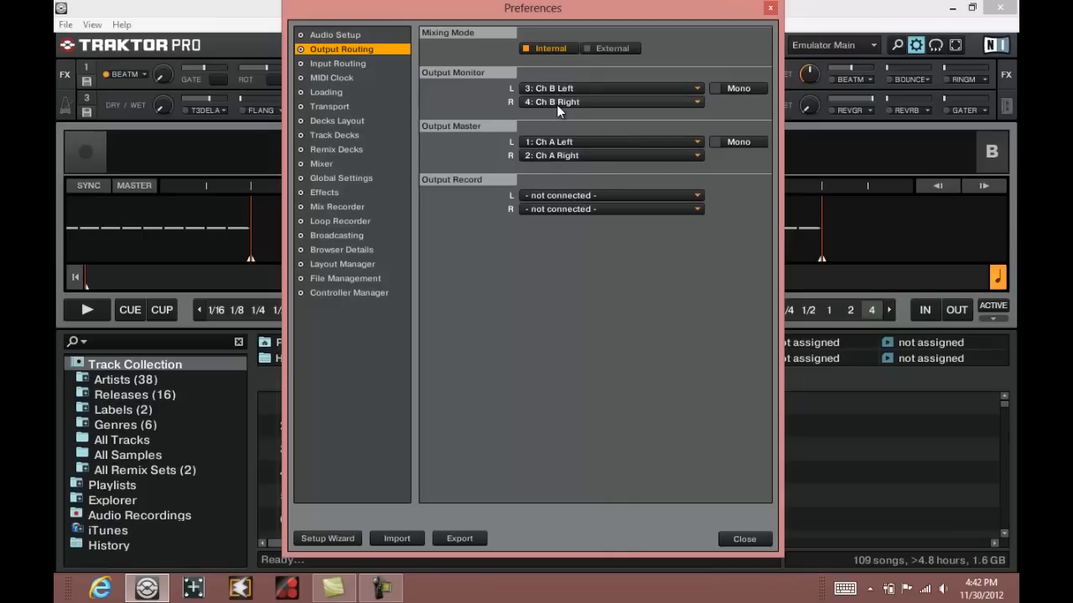
mouse_move(578, 111)
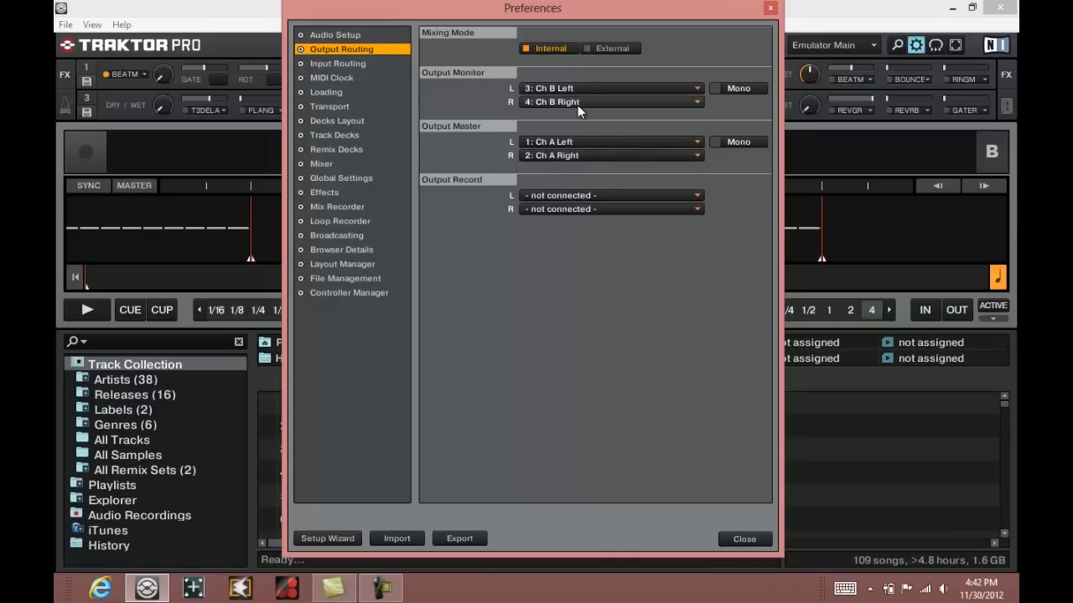
mouse_move(399, 292)
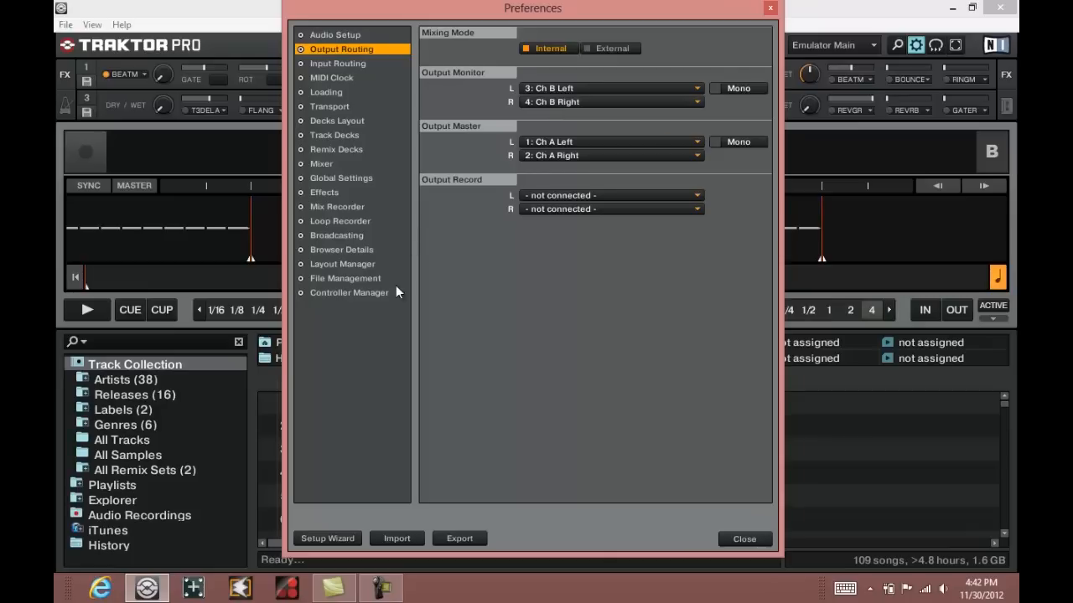
mouse_move(358, 302)
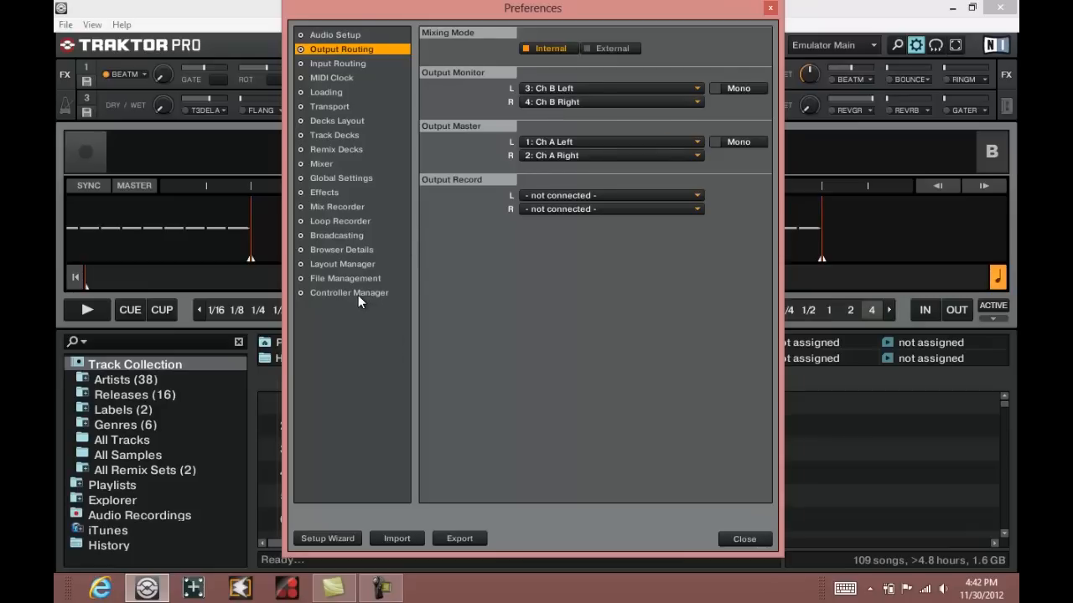
click(348, 292)
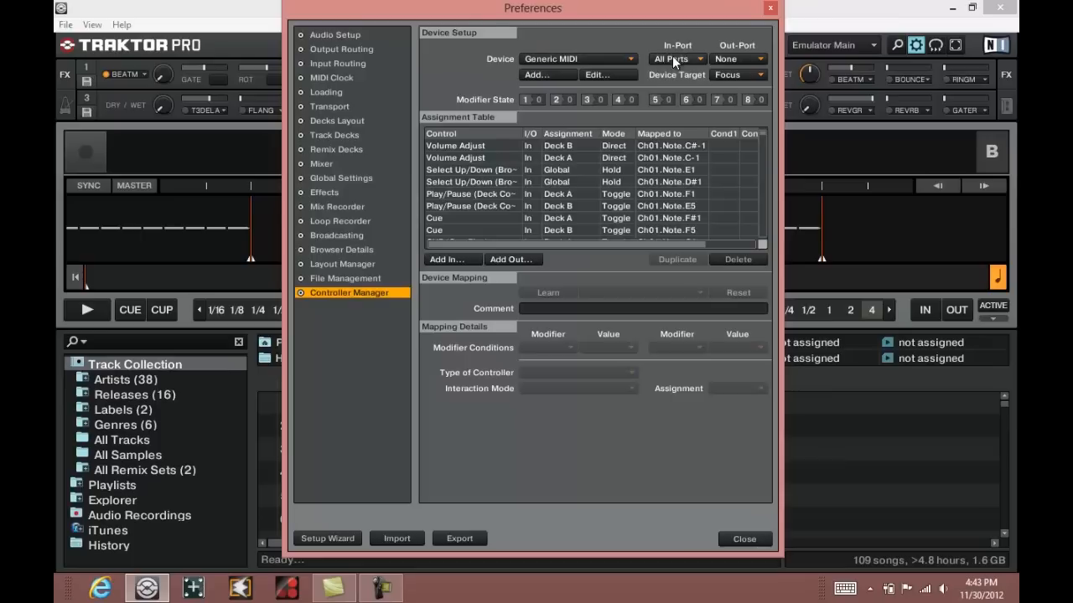
Set the Generic MIDI device's In-Port to MIDI FROM EMULATOR and close Preferences.
click(673, 59)
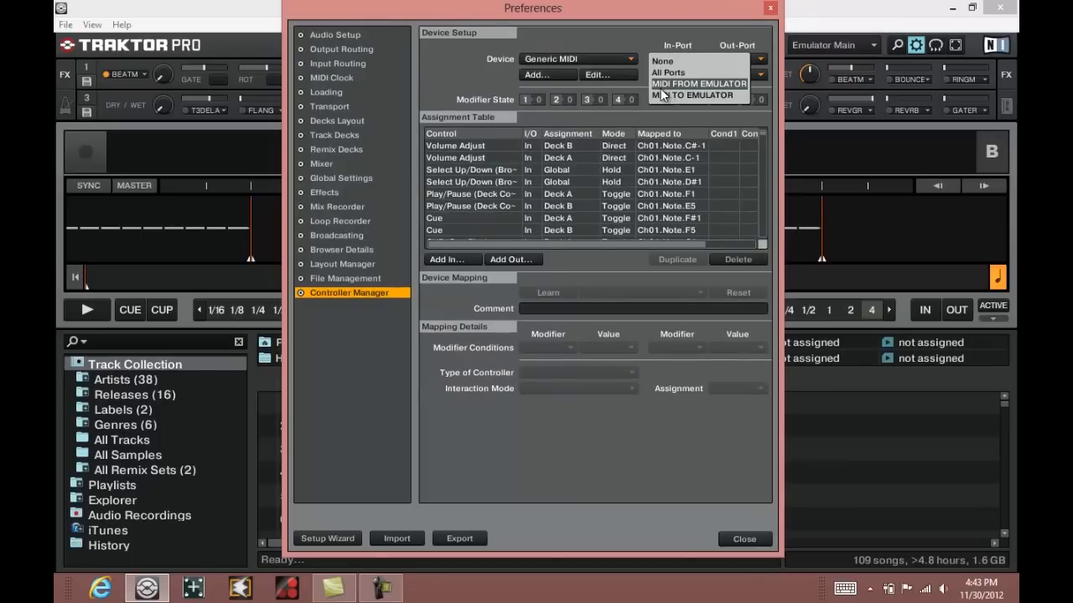
mouse_move(701, 91)
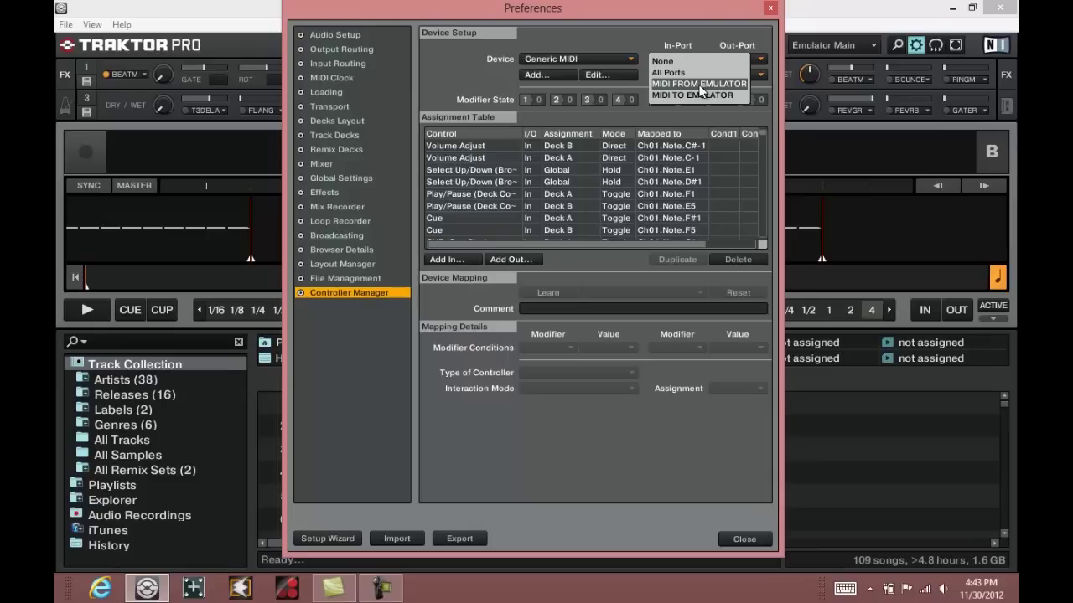
click(697, 84)
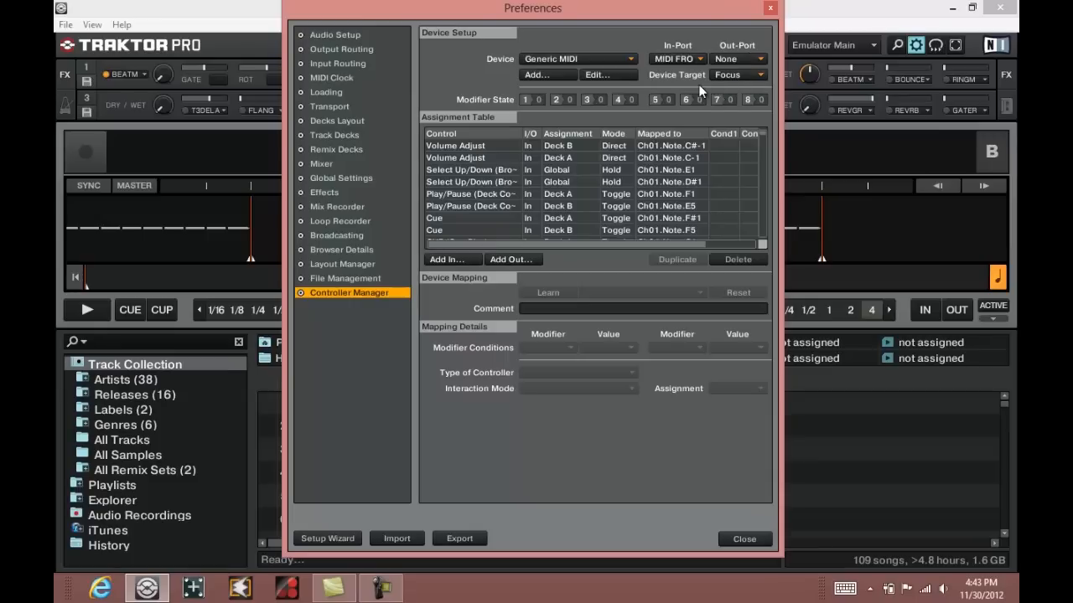
mouse_move(710, 553)
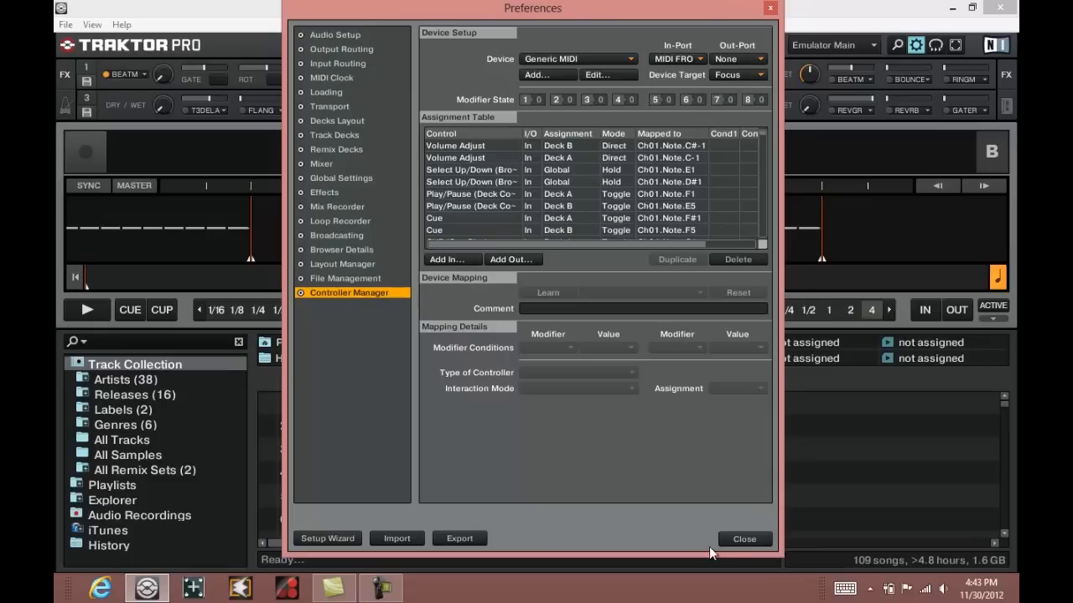
click(744, 540)
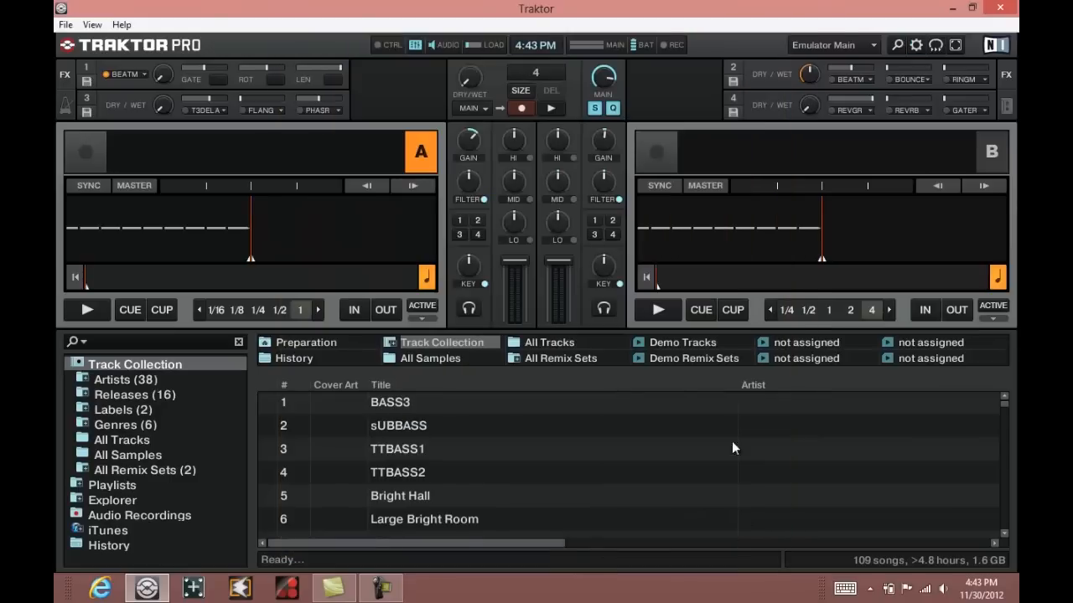
mouse_move(939, 49)
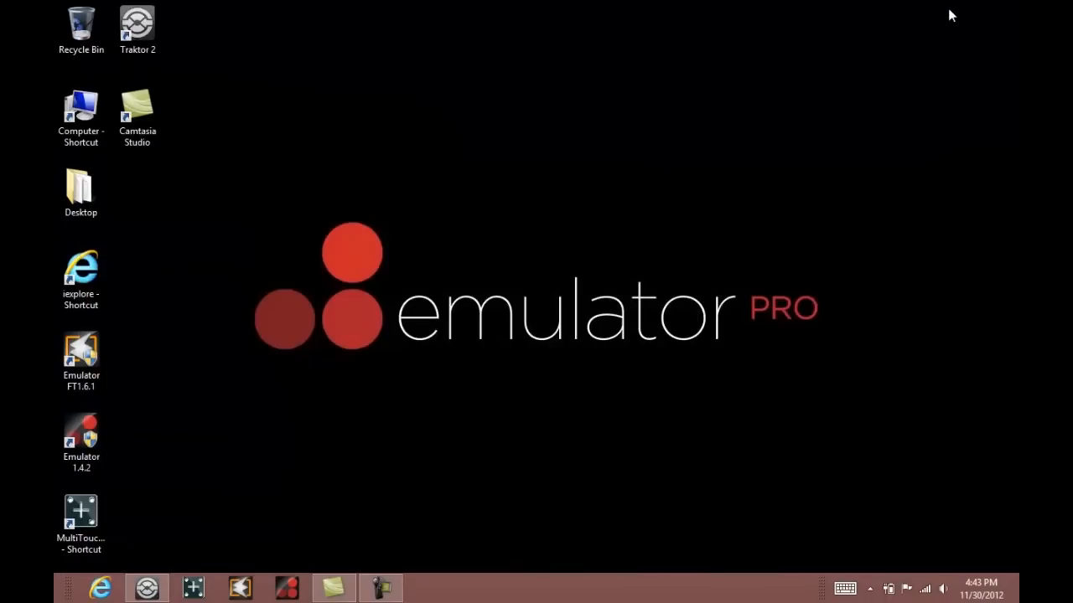
mouse_move(271, 526)
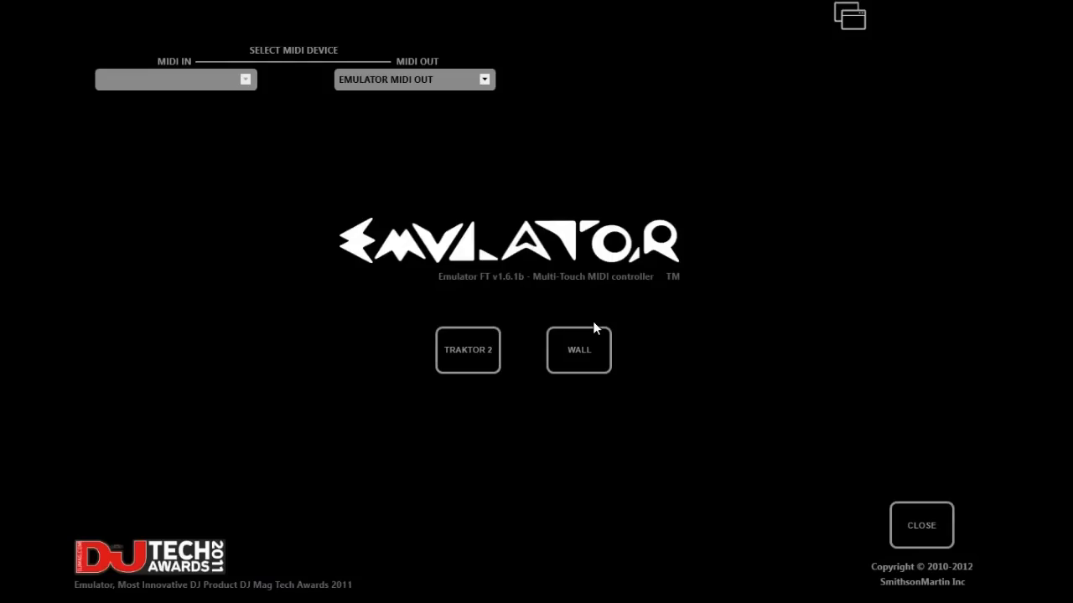
mouse_move(404, 99)
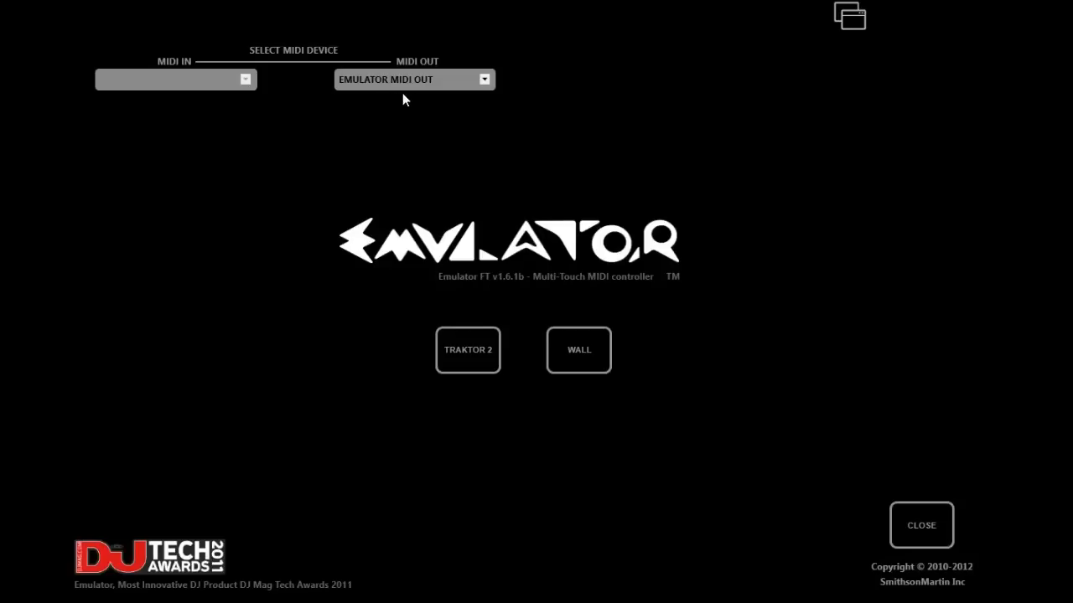
mouse_move(419, 94)
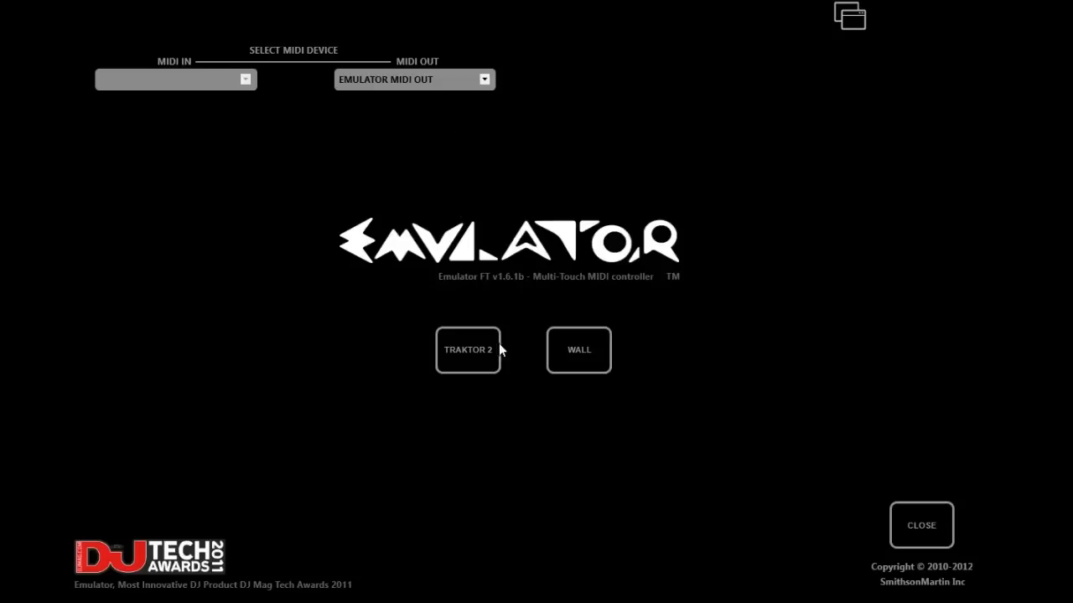
mouse_move(821, 12)
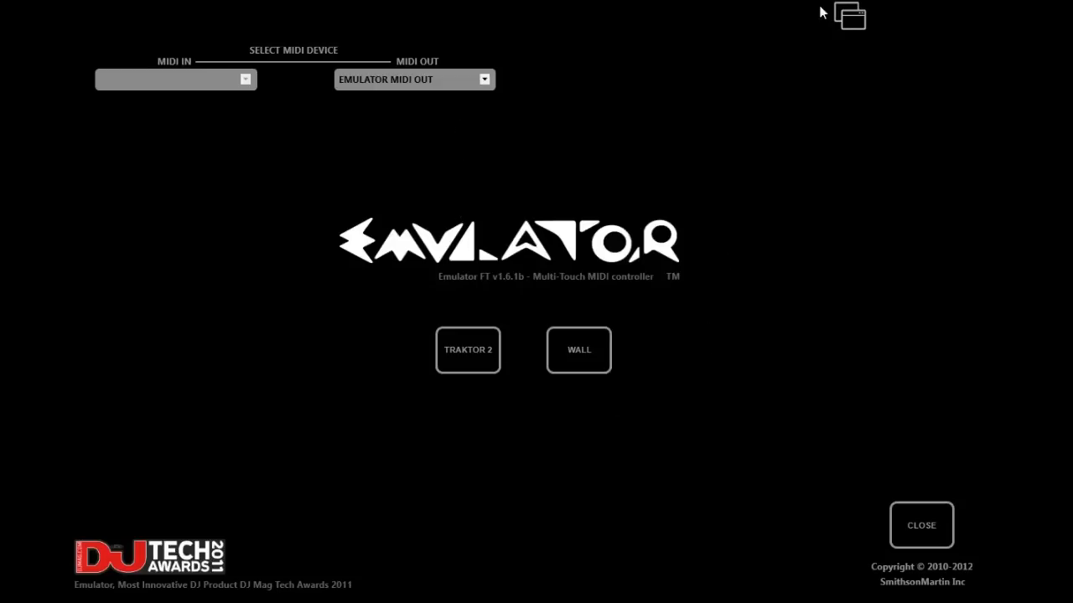
Hide the Emulator FT launcher so the Windows desktop is showing.
click(920, 526)
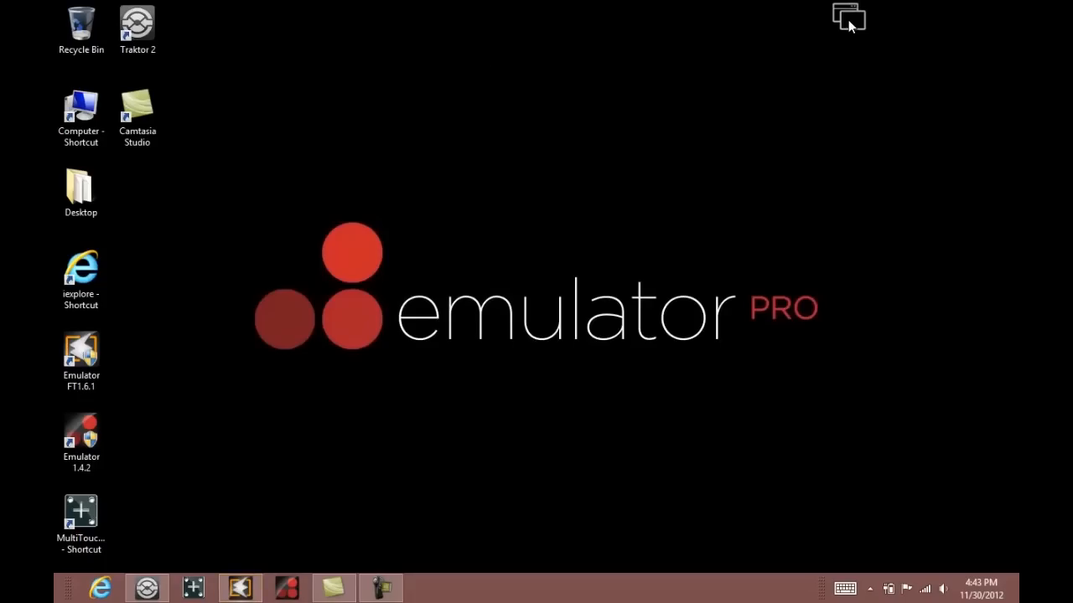
mouse_move(466, 44)
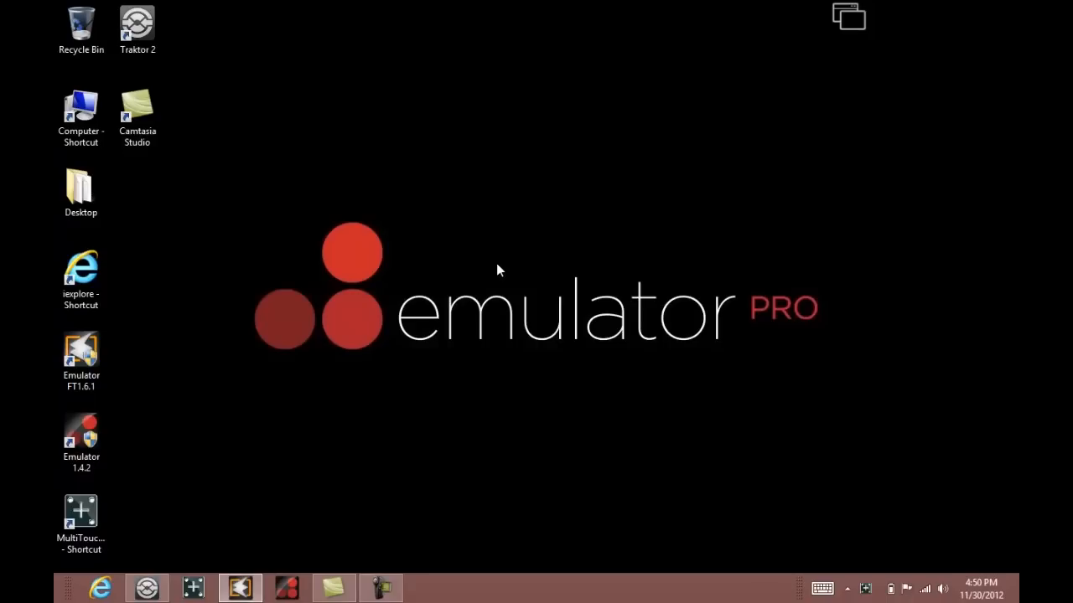
mouse_move(396, 298)
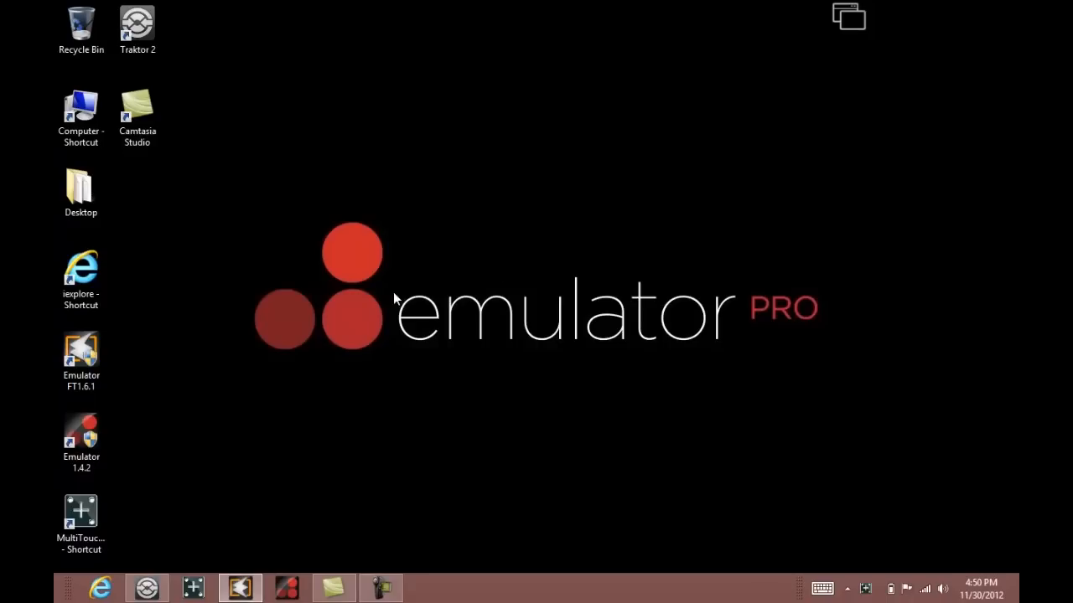
mouse_move(200, 577)
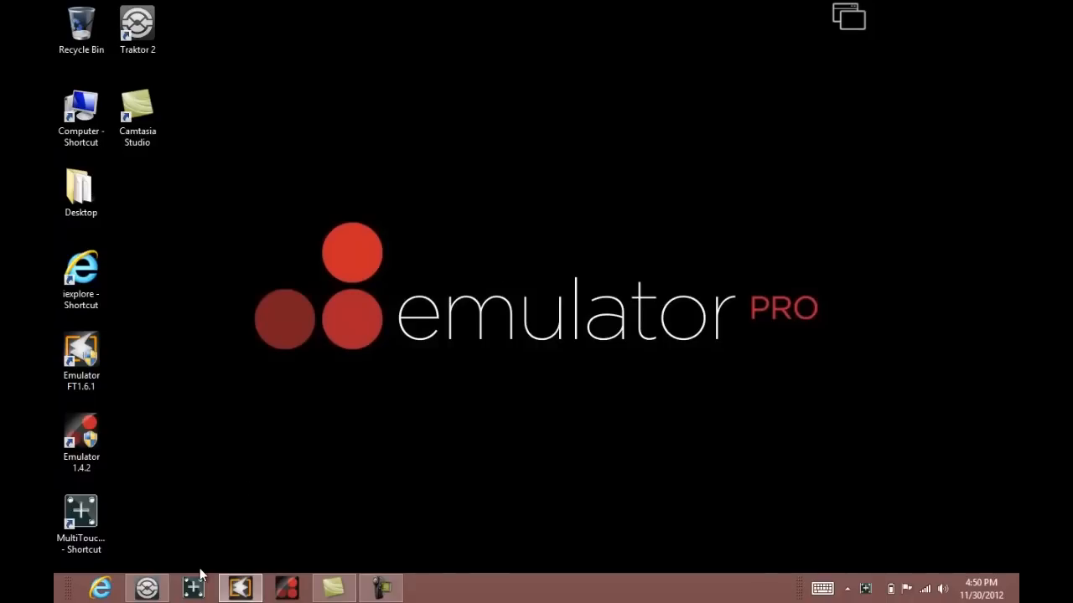
Launch MultiTouch Platform; disable Handwriting Optimization, enable Night Club Mode and Log Touch Data.
click(194, 586)
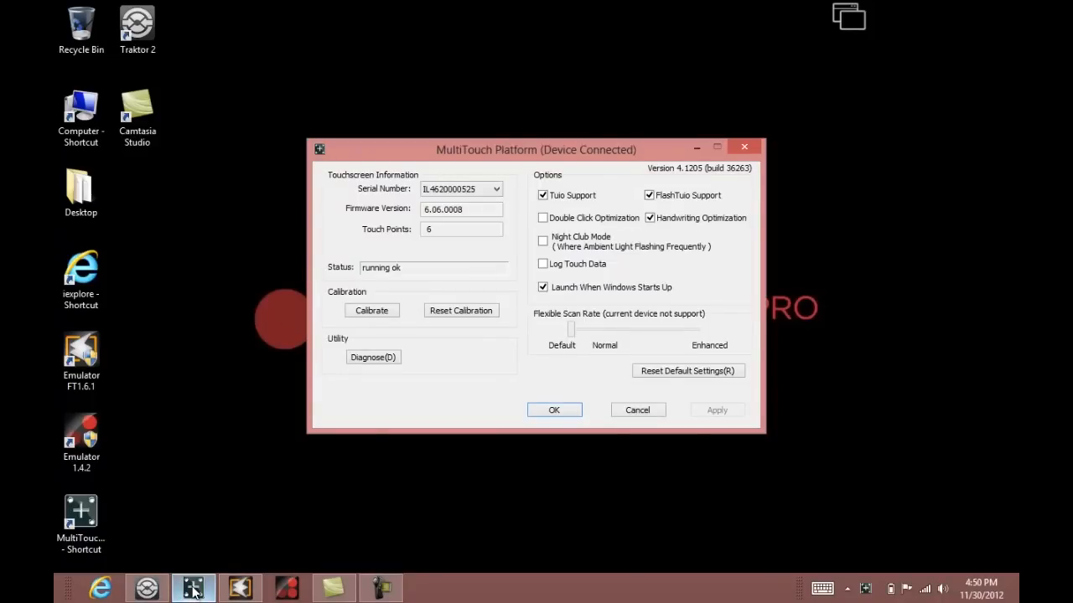
mouse_move(399, 211)
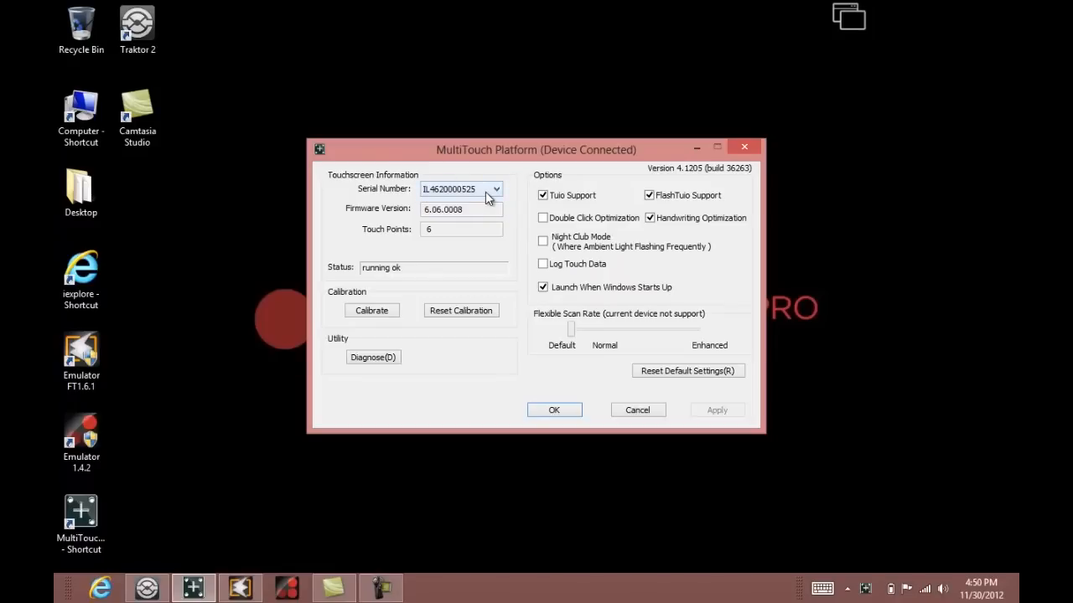
mouse_move(459, 196)
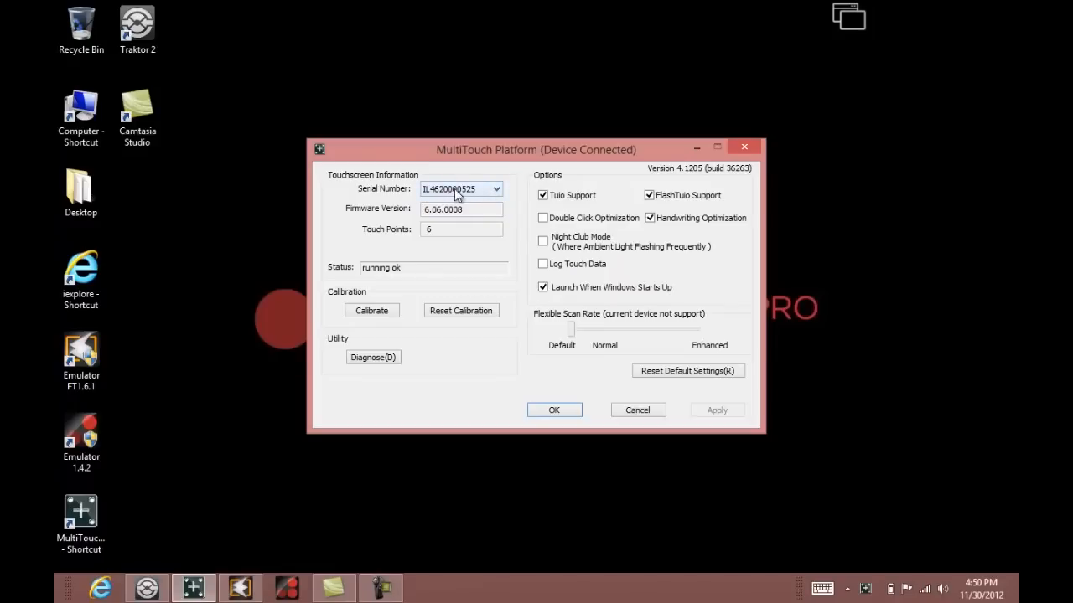
mouse_move(499, 199)
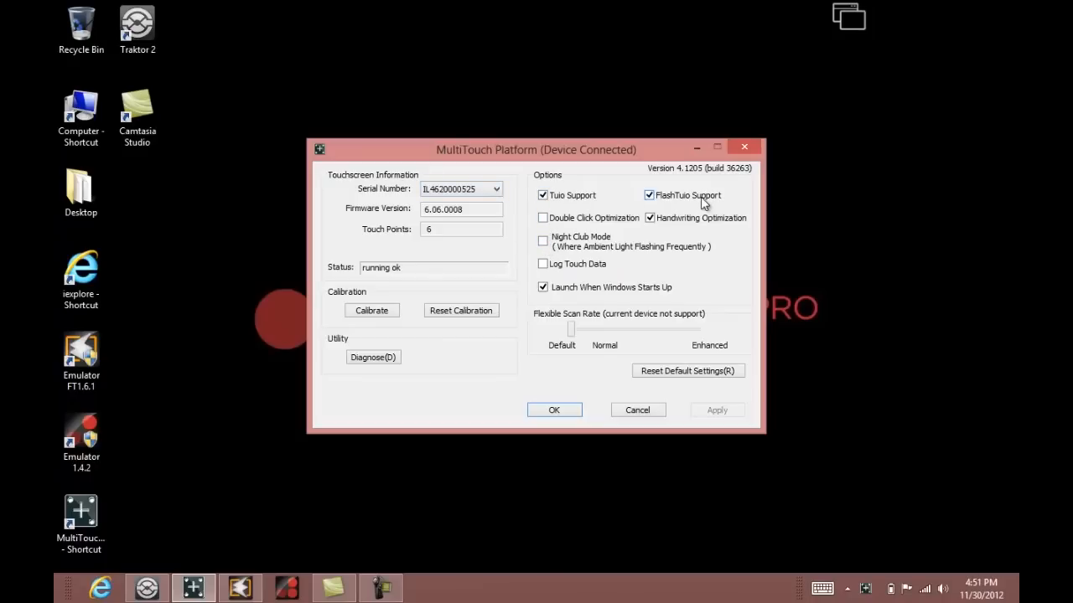
mouse_move(650, 223)
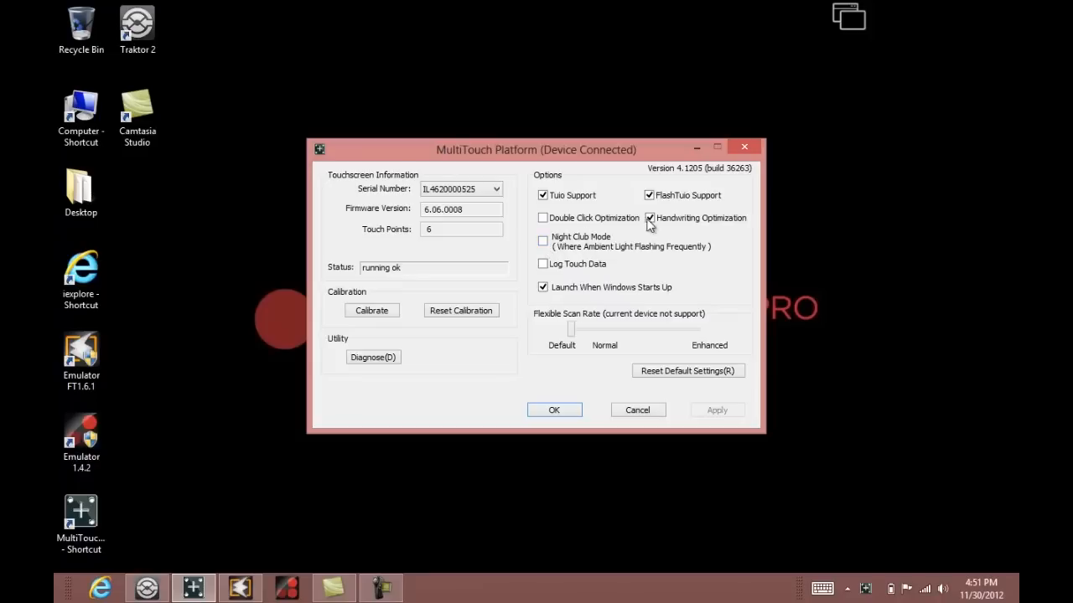
click(650, 218)
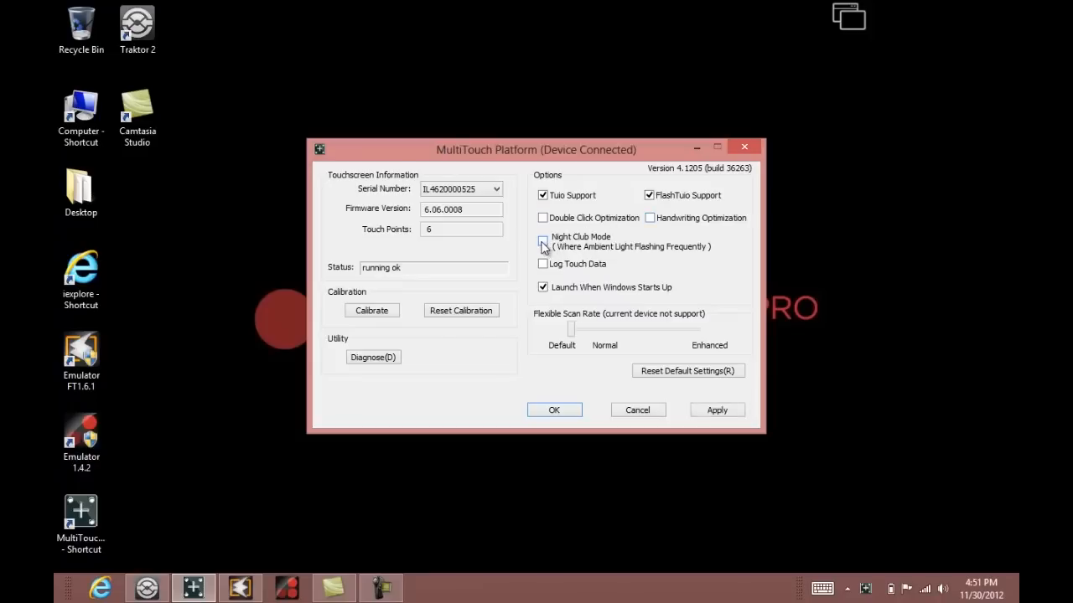
click(543, 242)
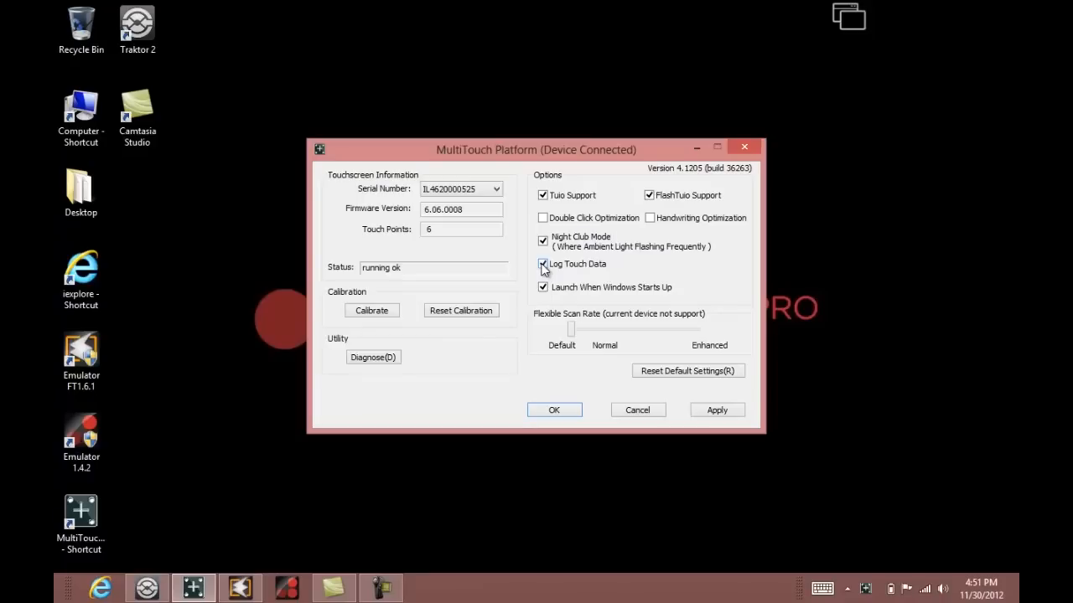
click(543, 265)
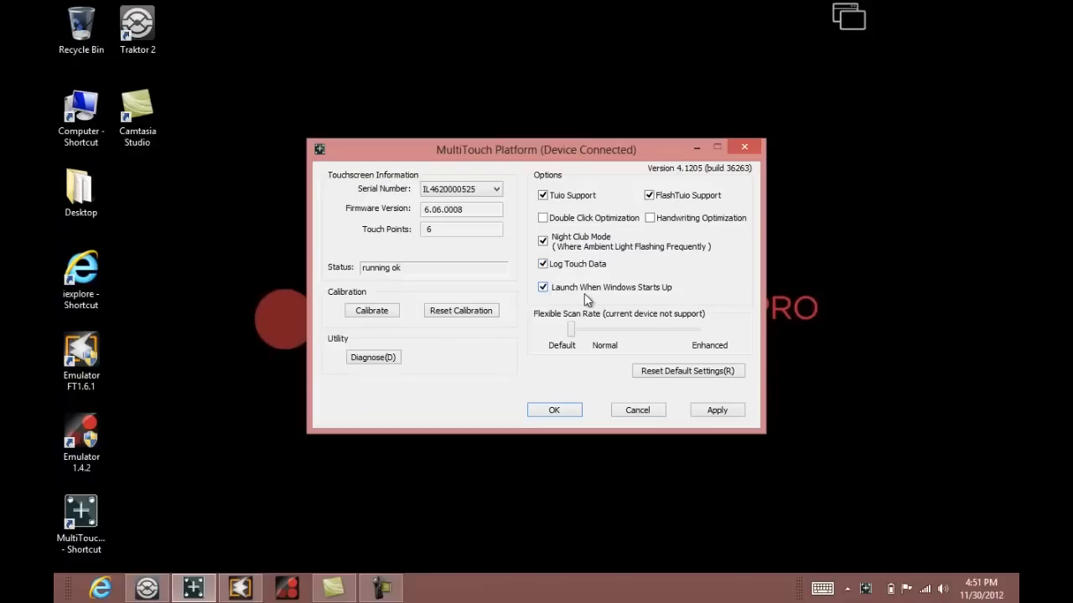
mouse_move(674, 298)
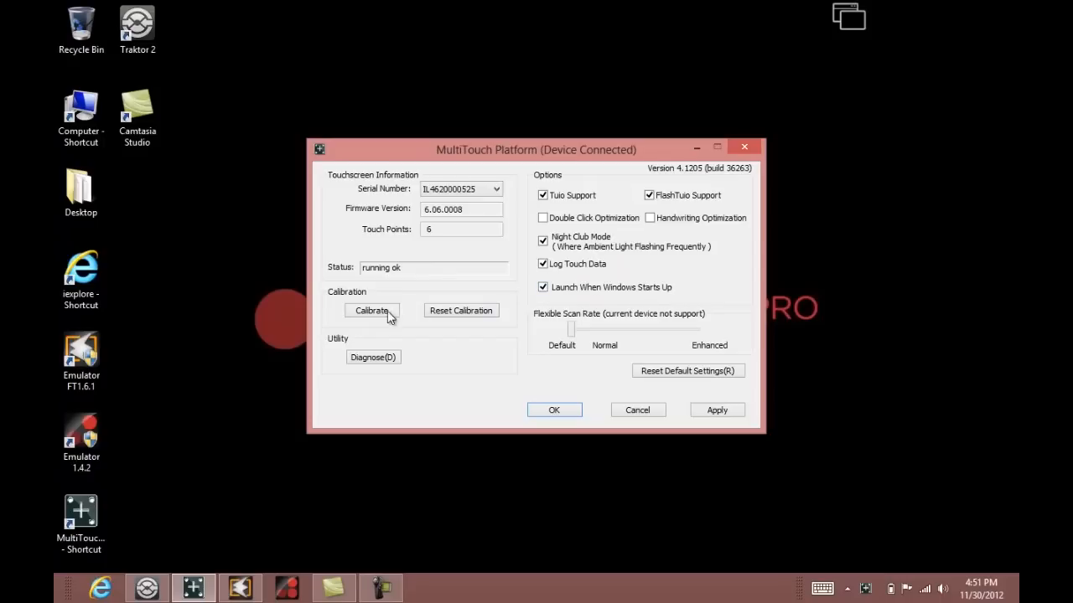
Run Calibrate until the touchscreen data reset completes and status reads running ok.
click(372, 311)
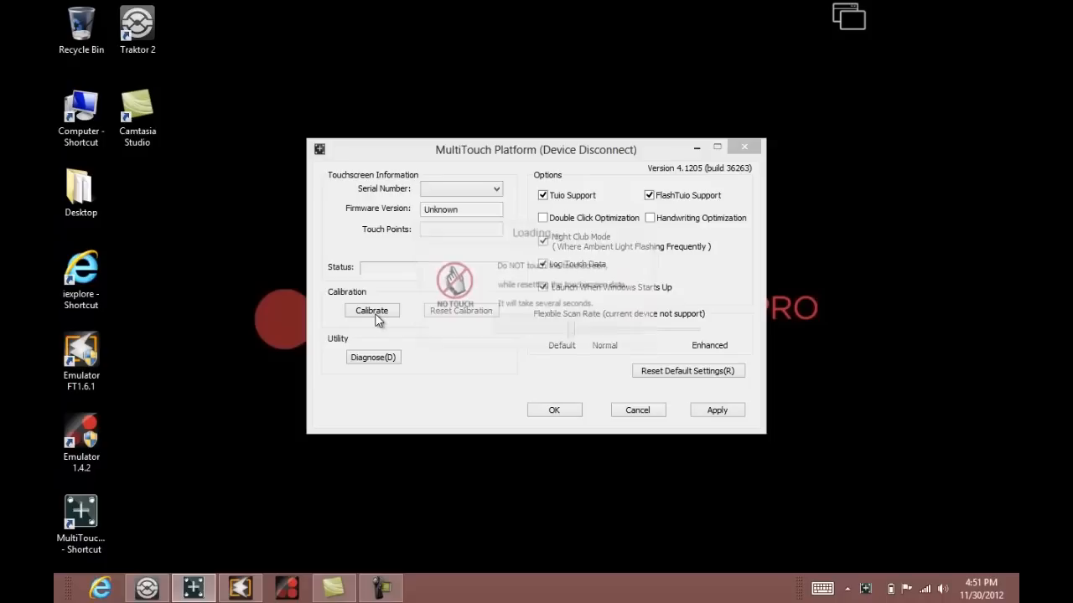
click(372, 310)
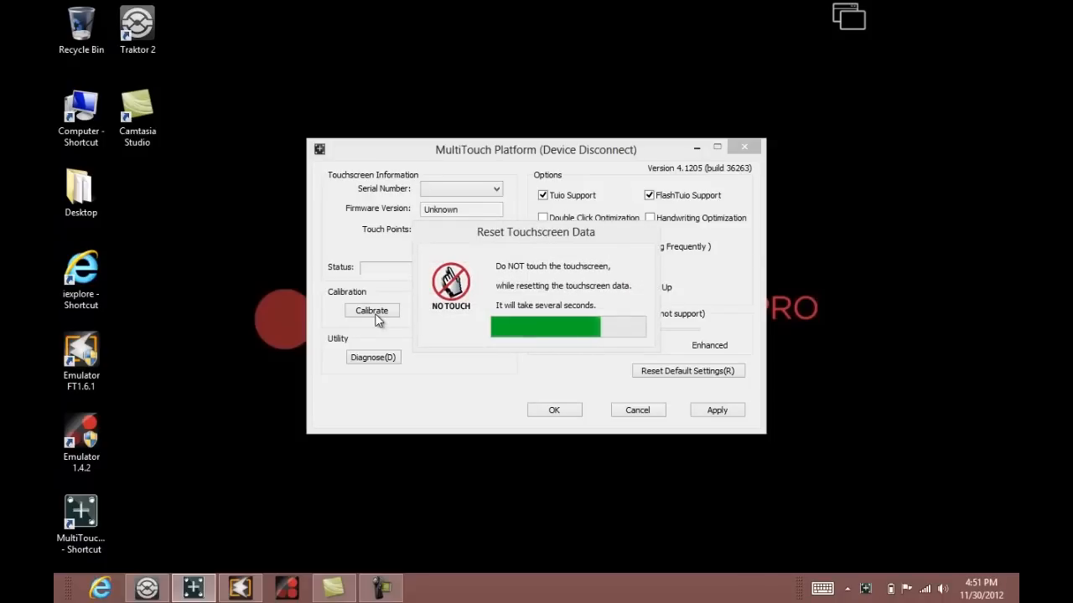
click(372, 310)
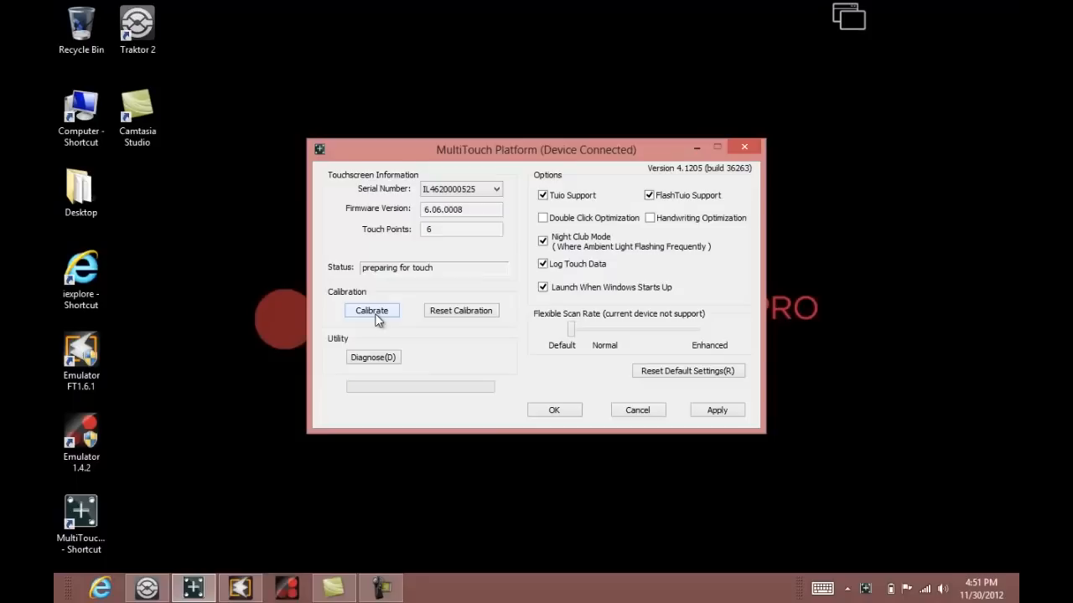
click(372, 310)
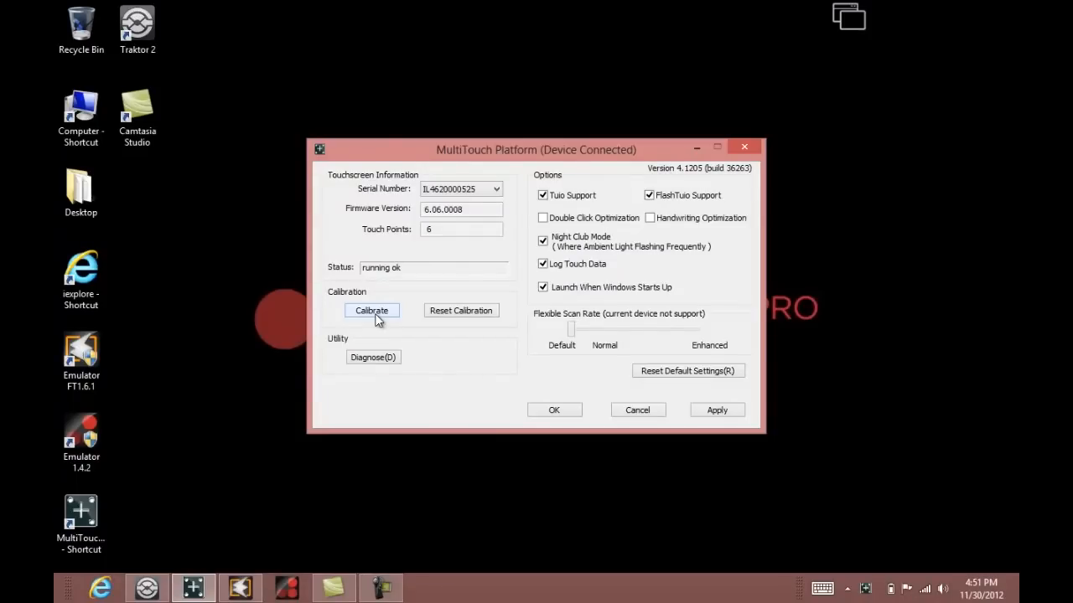
mouse_move(365, 349)
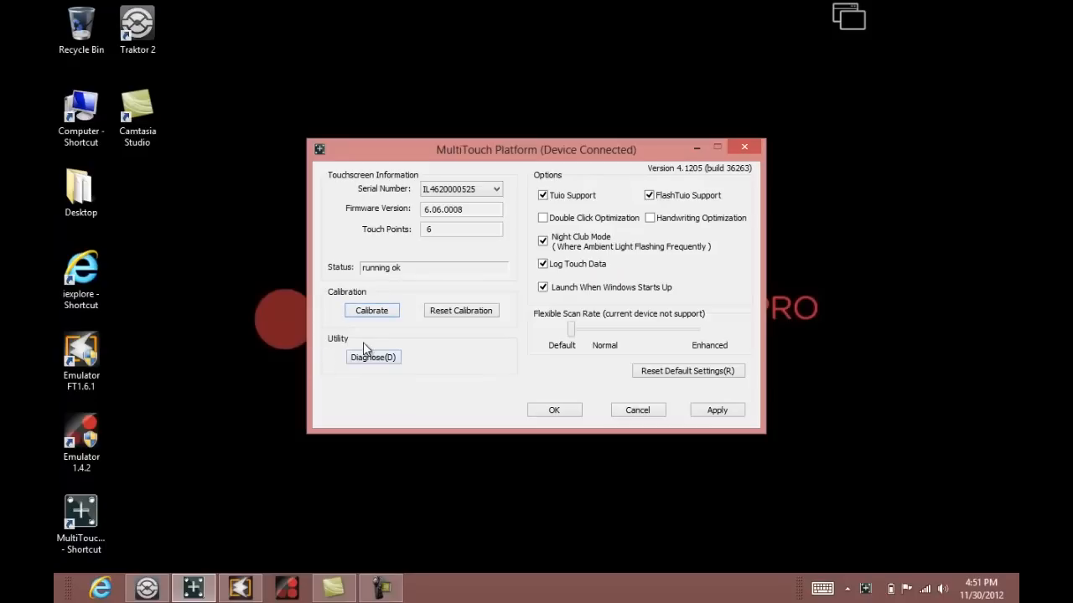
Launch MultiTouch Doctor via Diagnose(D) and run the diagnosis until all checks show green.
click(372, 357)
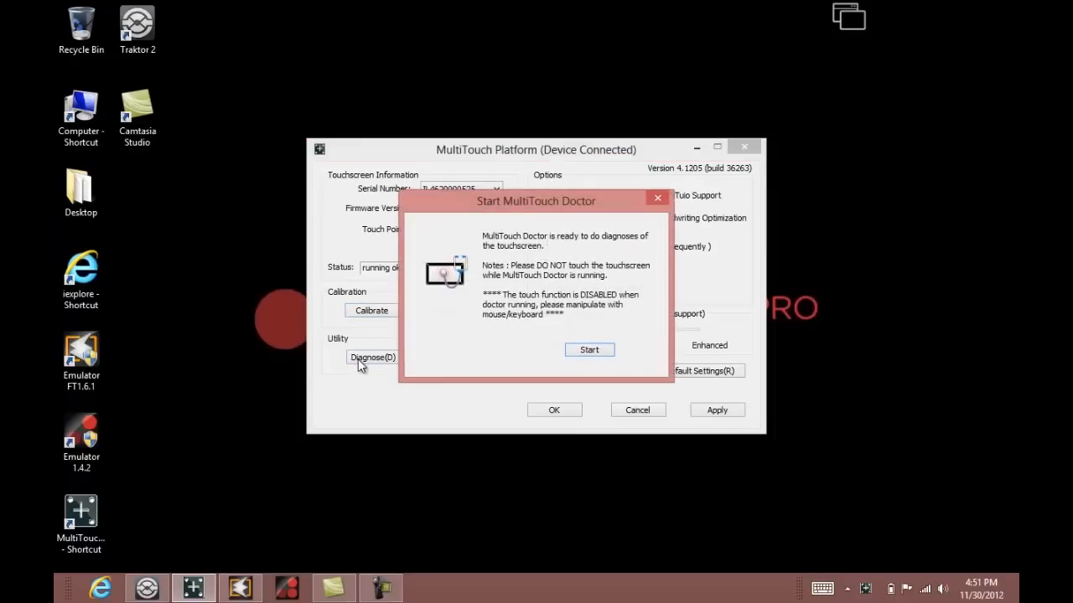
click(588, 350)
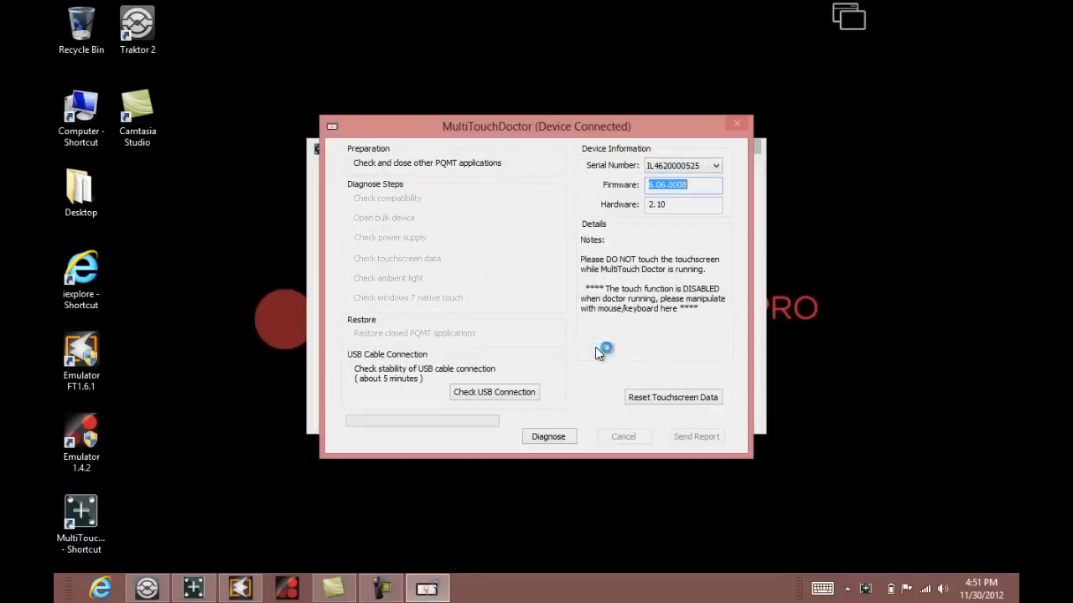
click(548, 436)
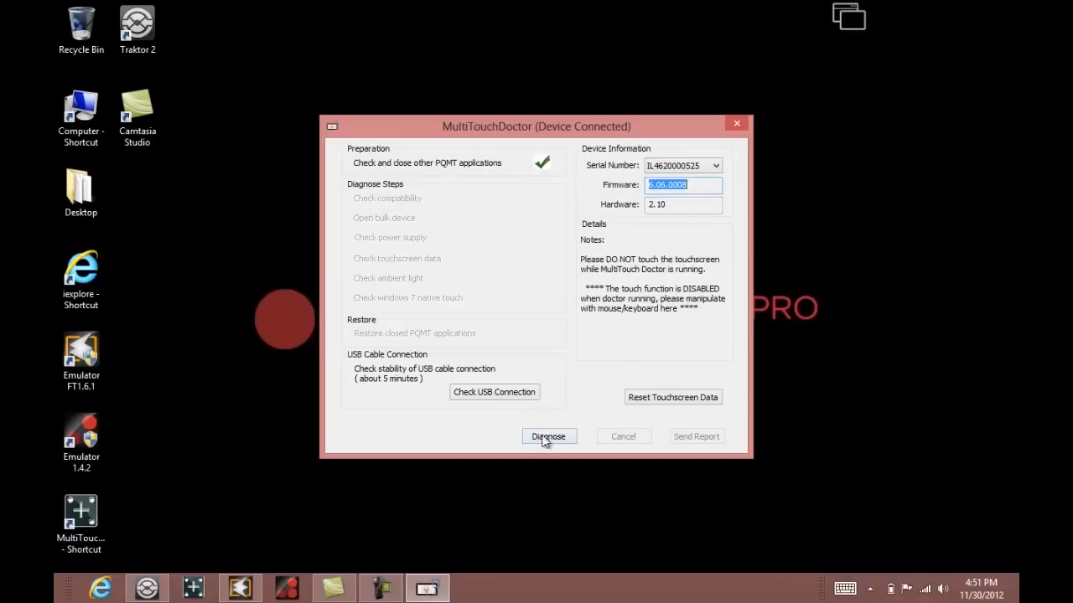
click(548, 436)
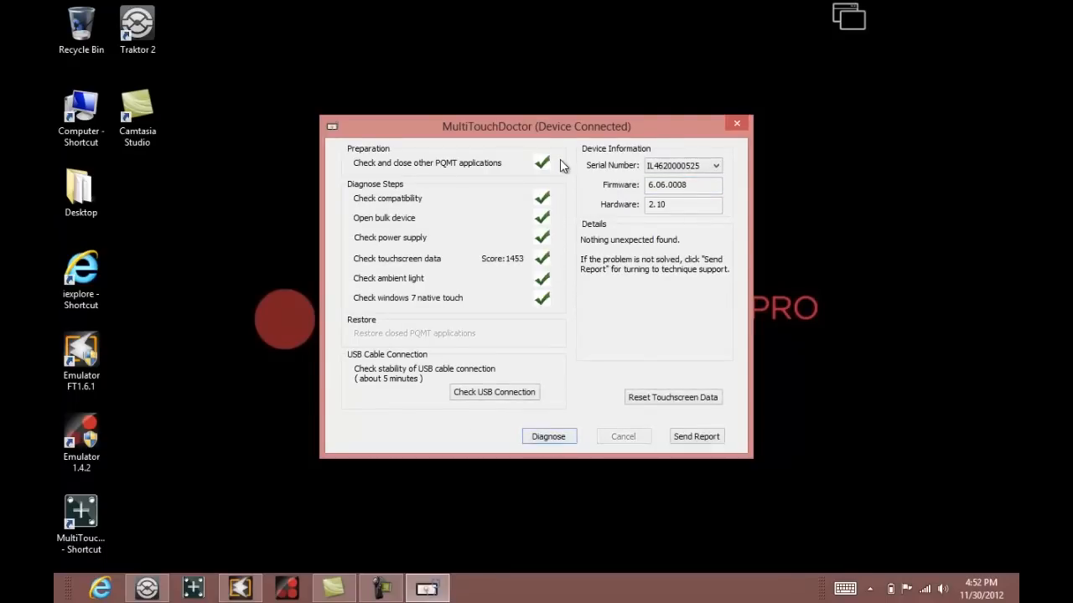
mouse_move(543, 325)
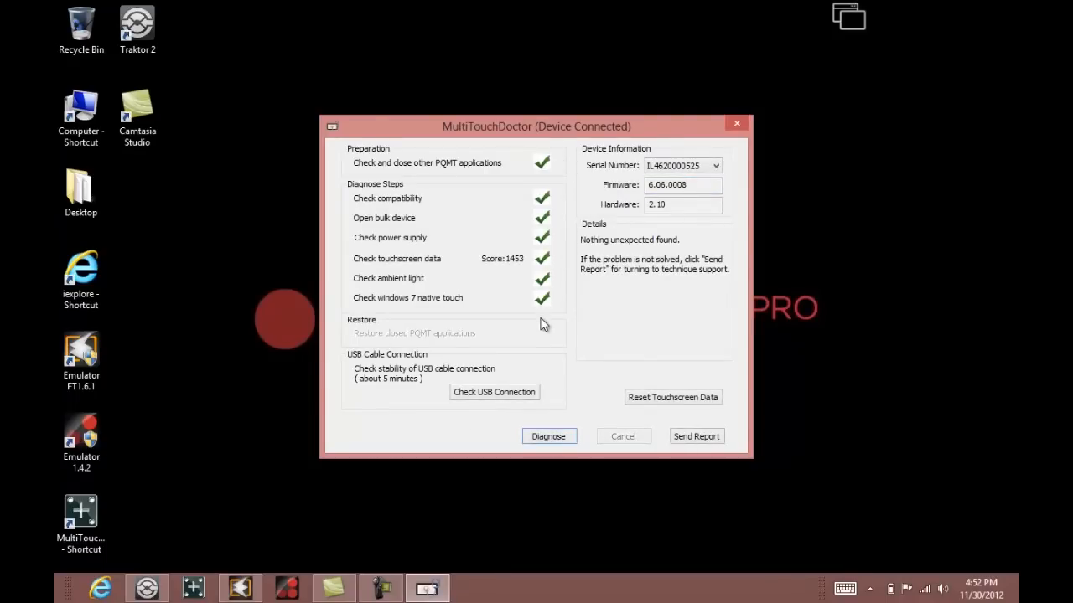
mouse_move(520, 259)
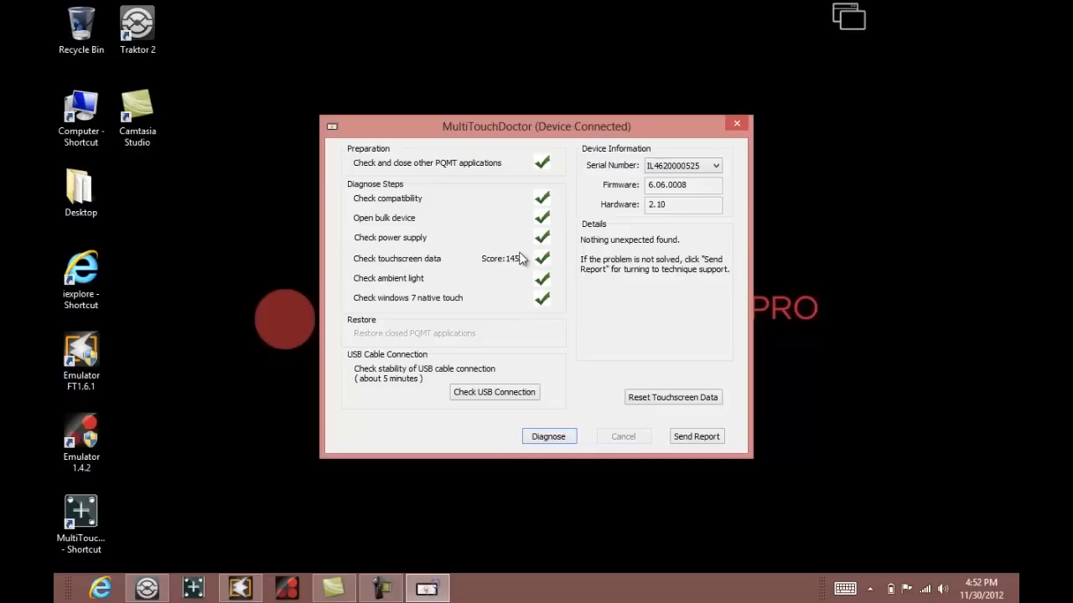
mouse_move(513, 266)
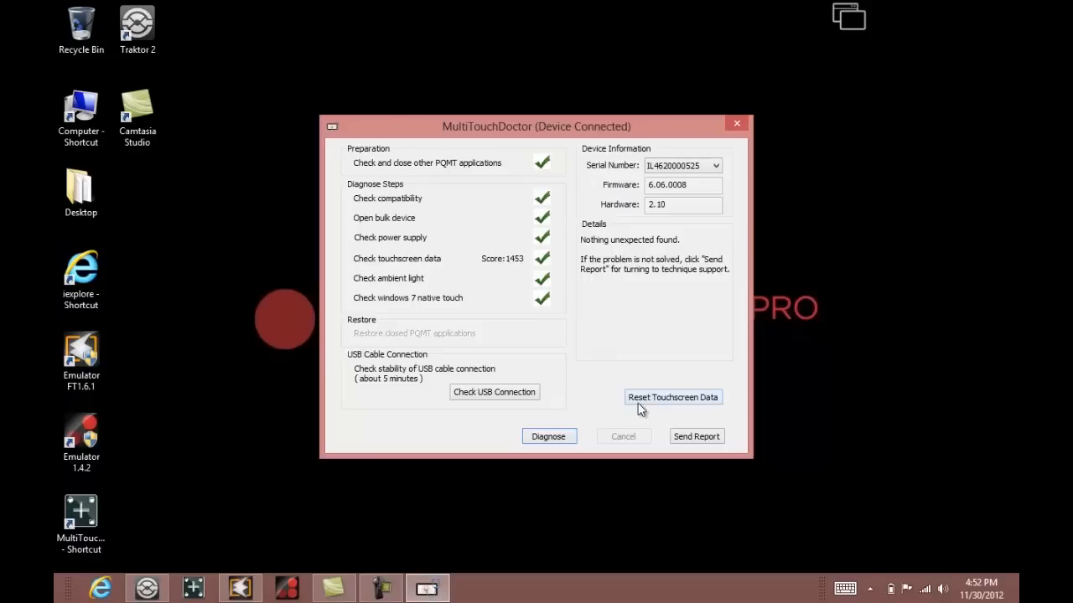
mouse_move(696, 399)
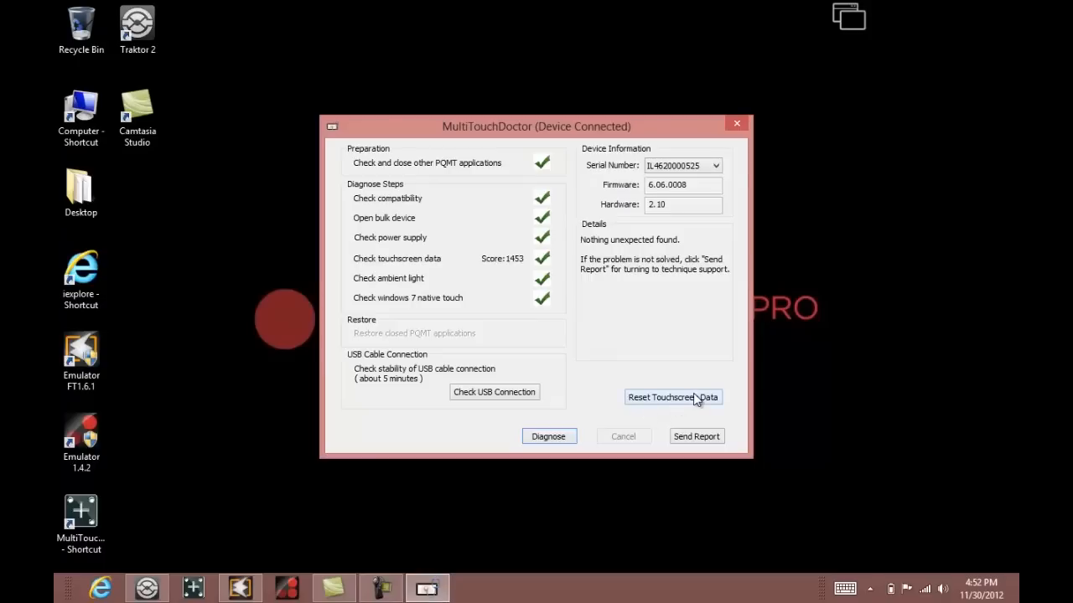
Reset the touchscreen data, confirming and acknowledging the SUCCESS message with checks still green.
click(673, 396)
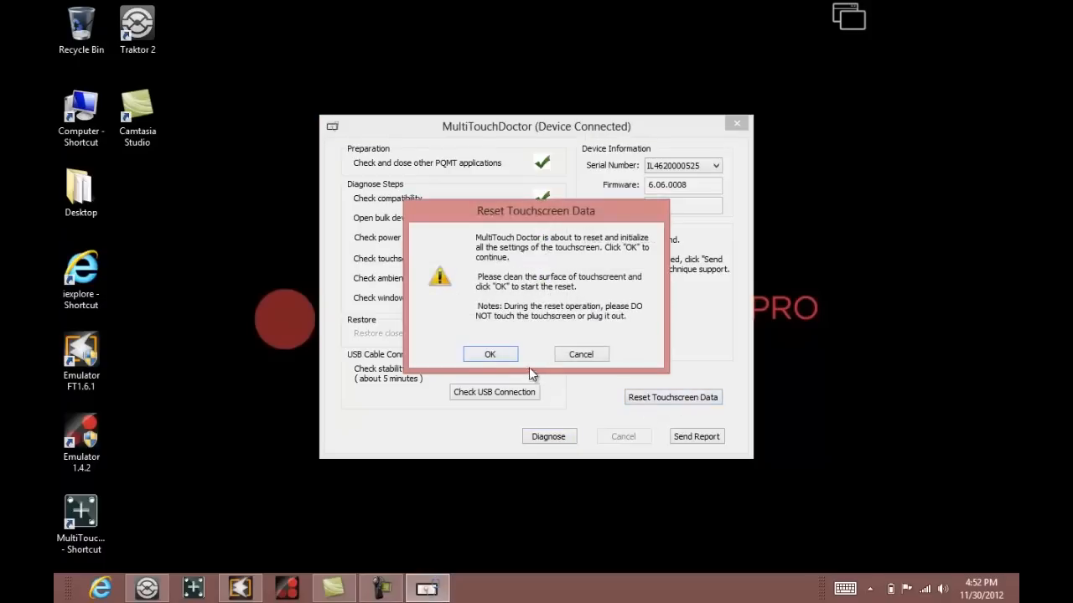
click(490, 354)
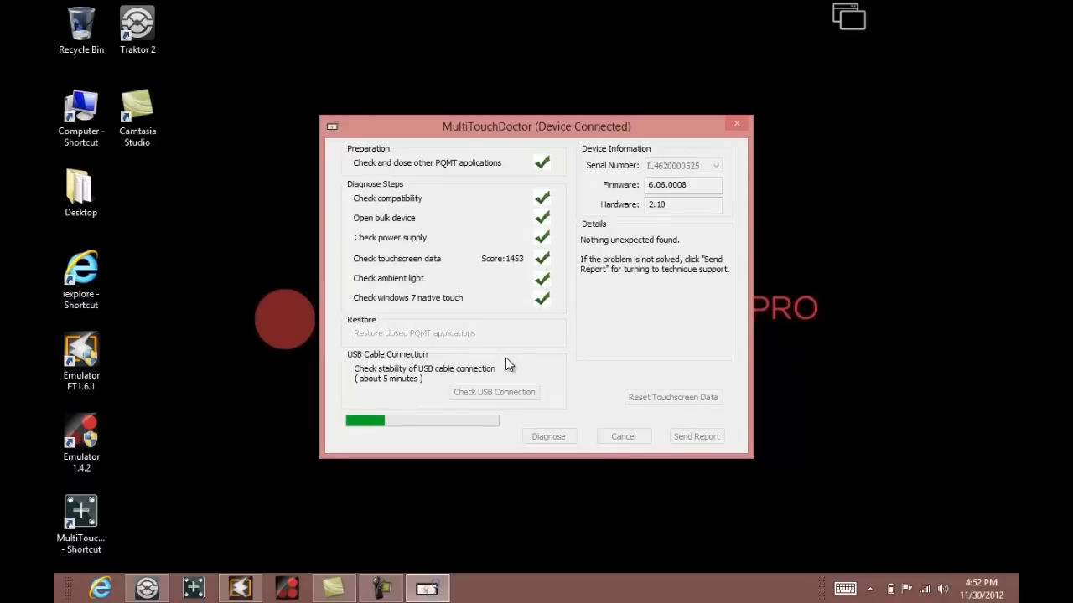
click(672, 395)
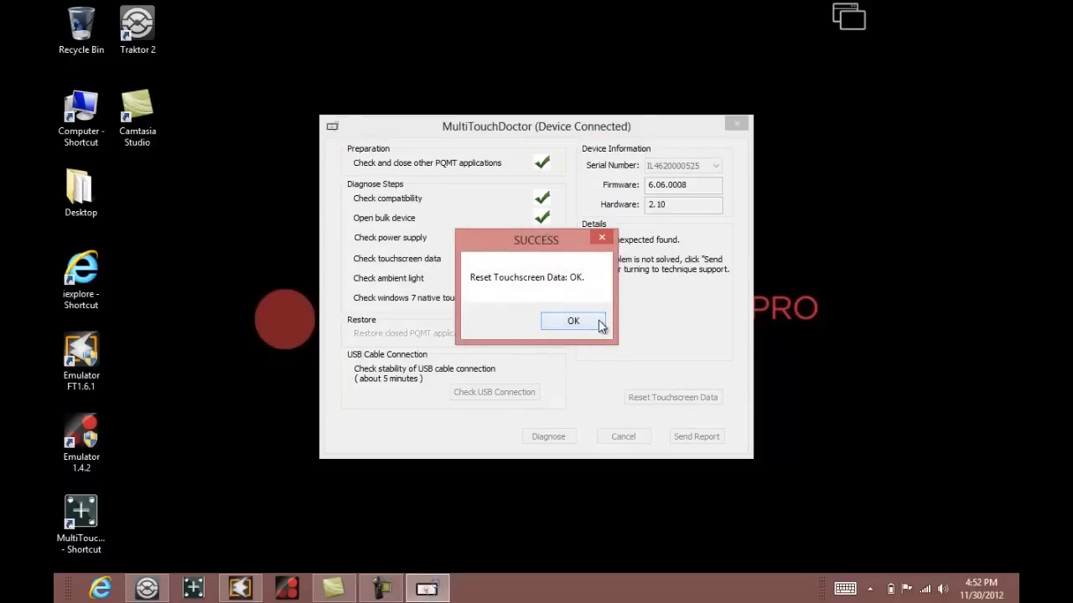
mouse_move(590, 323)
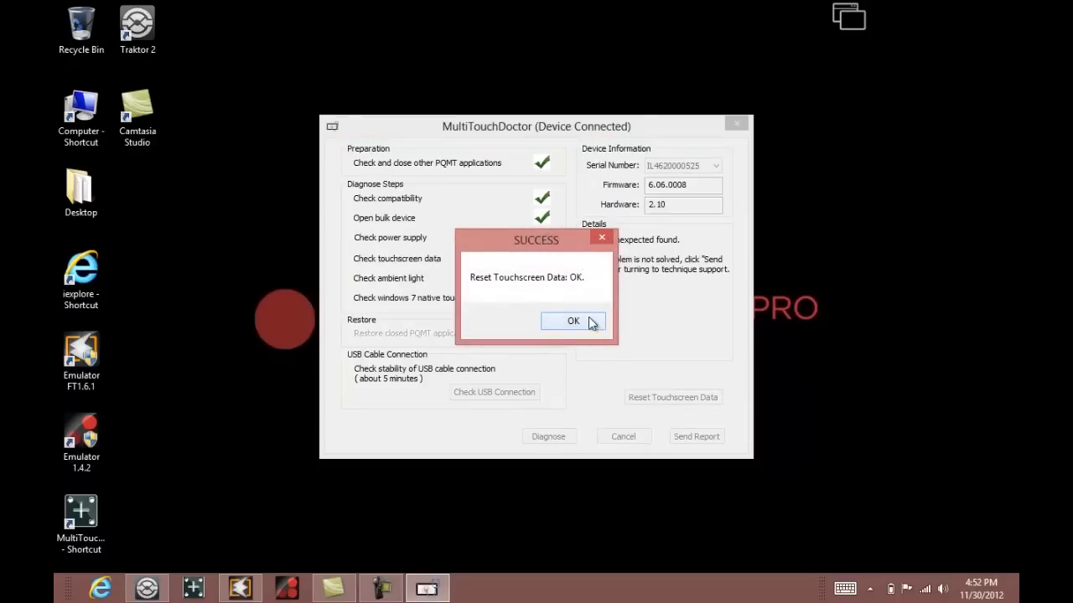
click(573, 322)
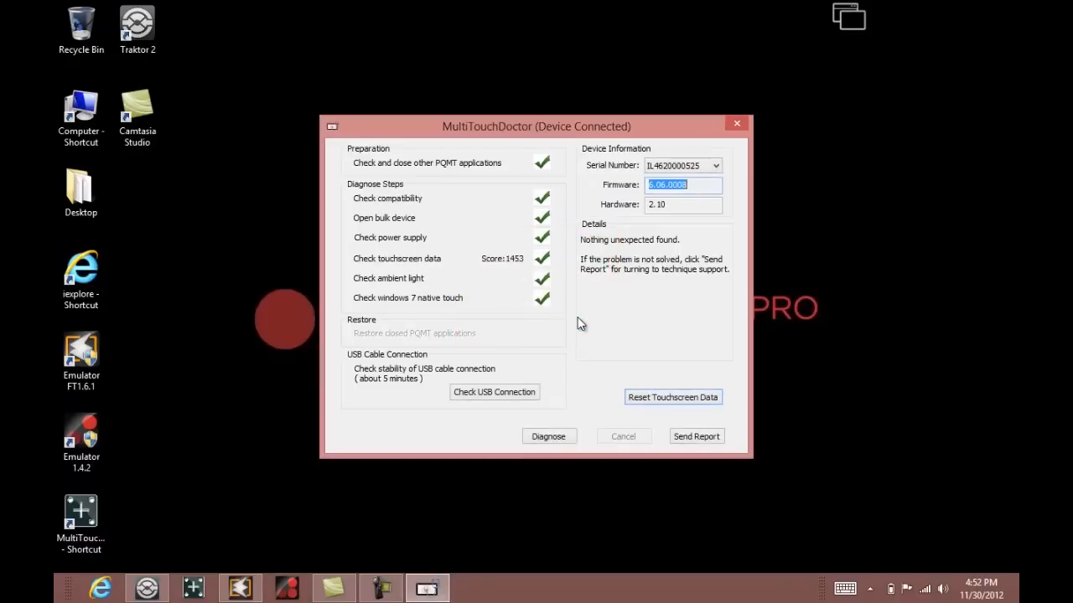
mouse_move(583, 384)
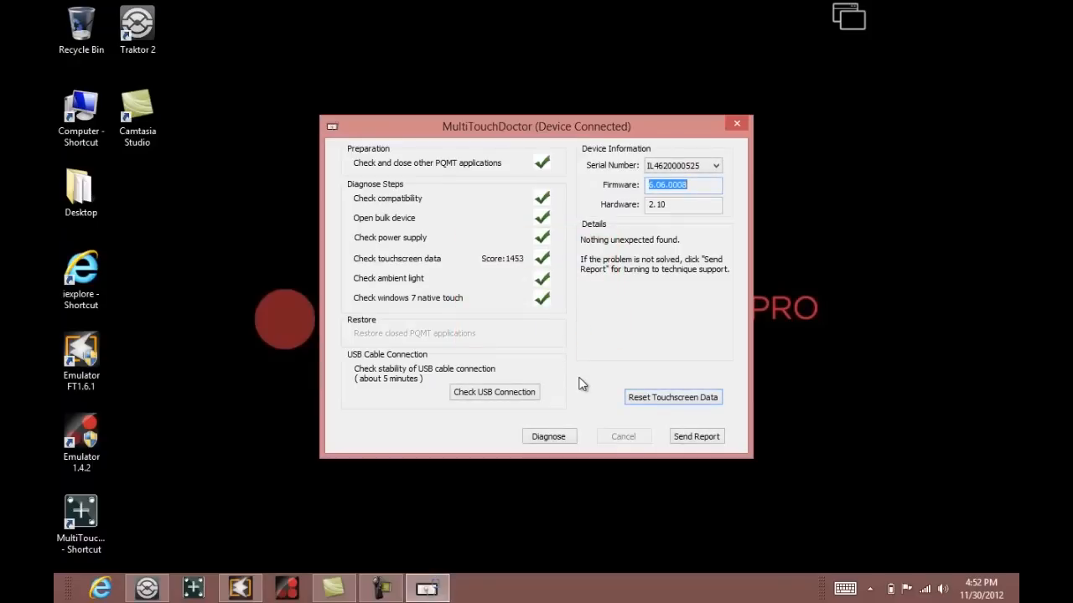
mouse_move(737, 124)
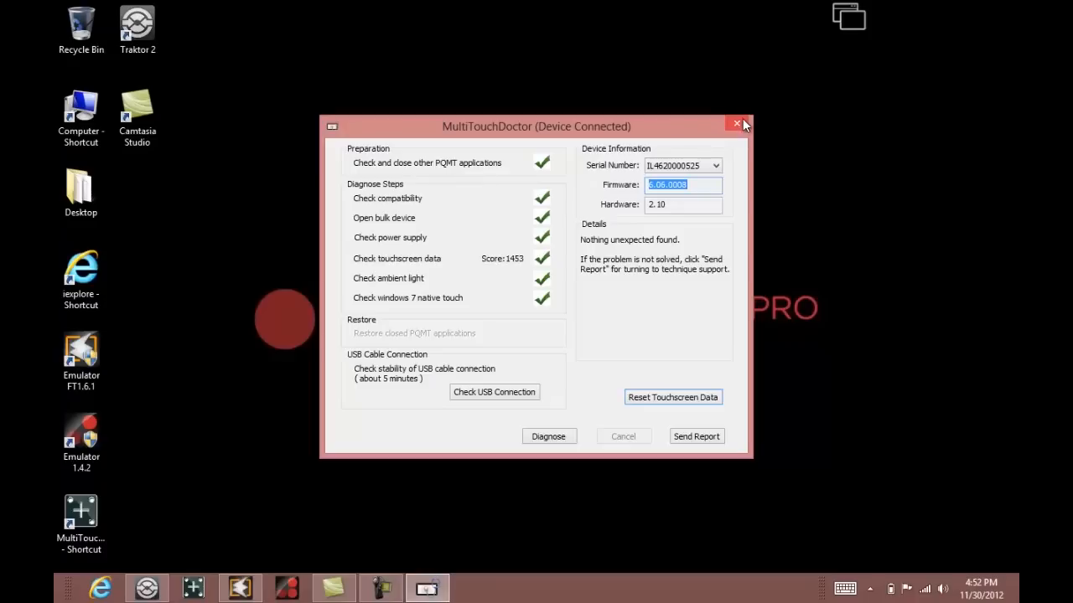